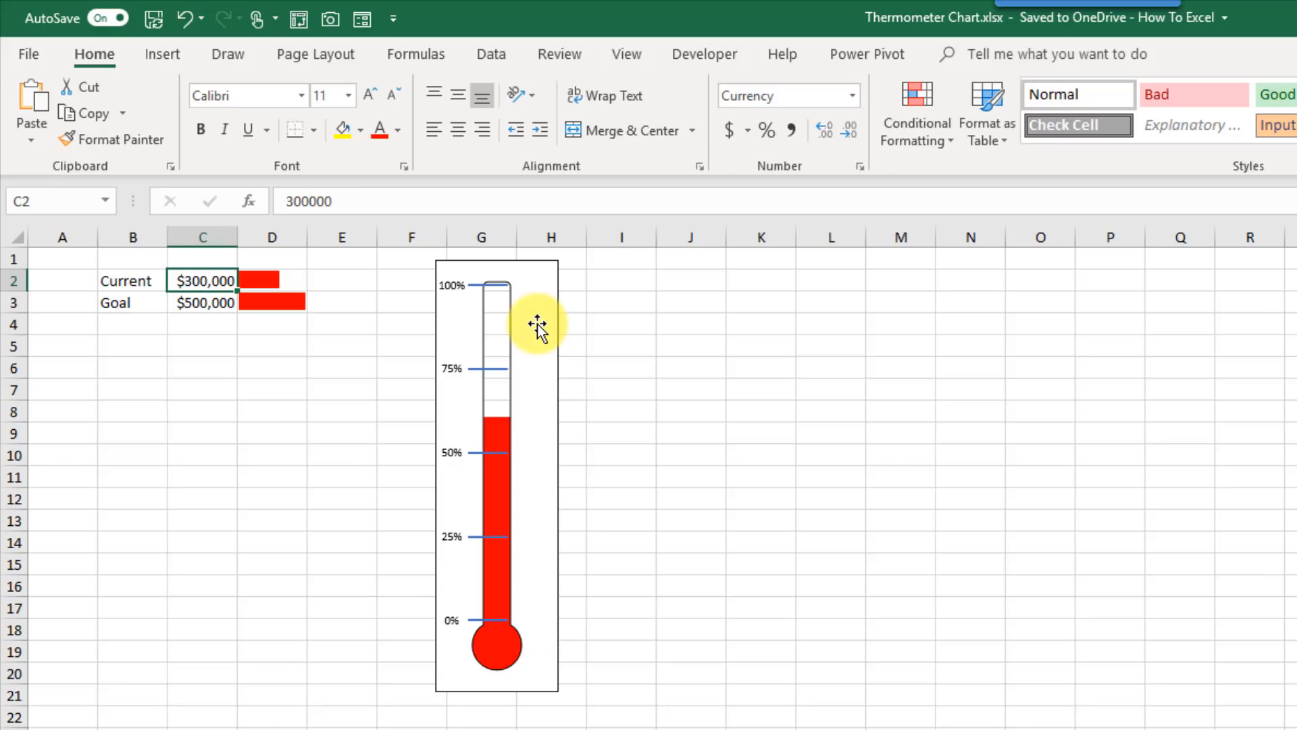
Step: Replace the Current amount in C2 with 4000 so the thermometer fill updates
{"action": "left_click", "coordinate": [210, 303]}
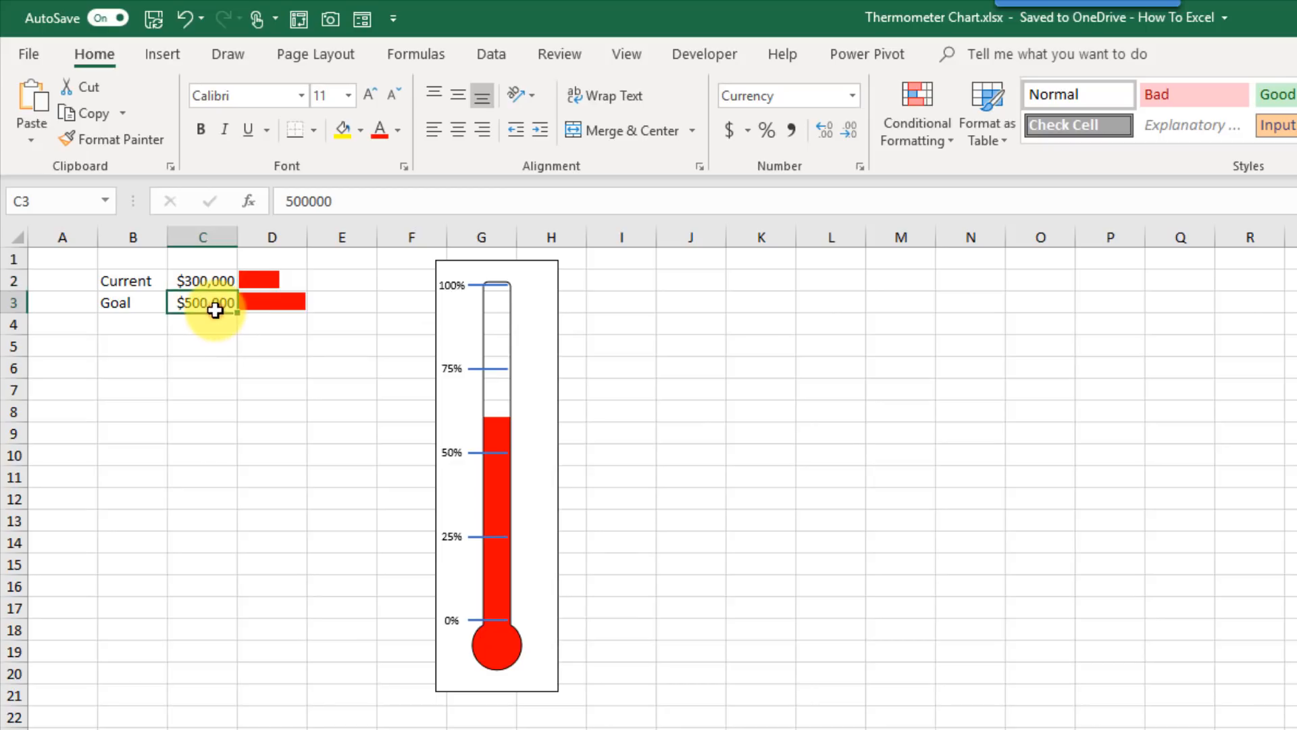
{"action": "left_click", "coordinate": [202, 281]}
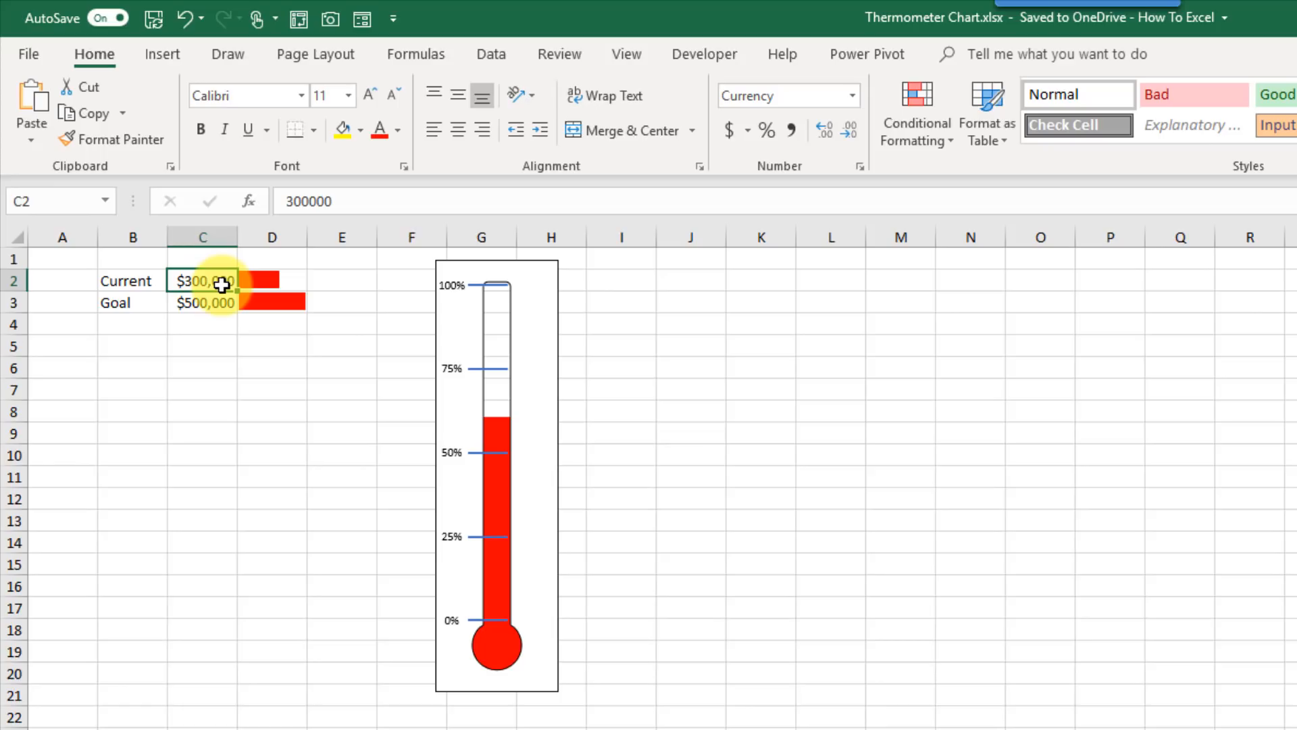
{"action": "type", "text": "4000"}
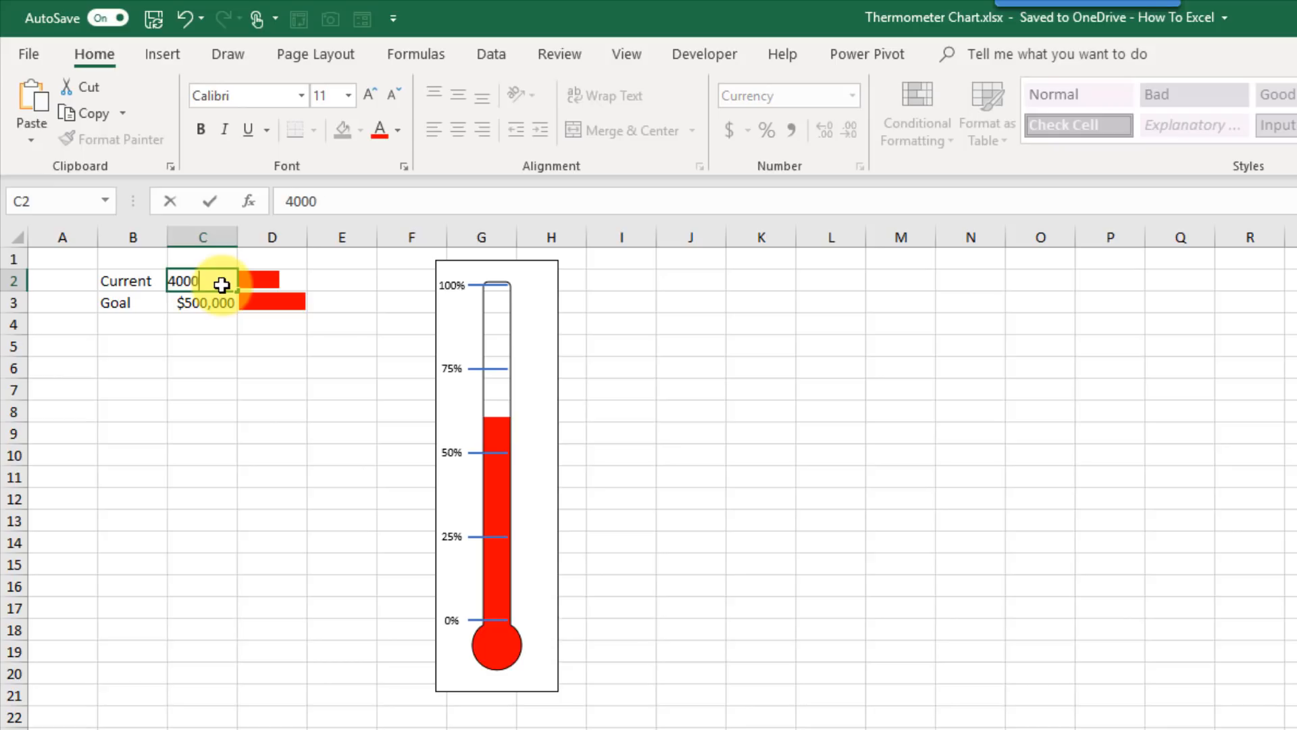
{"action": "key", "text": "Enter"}
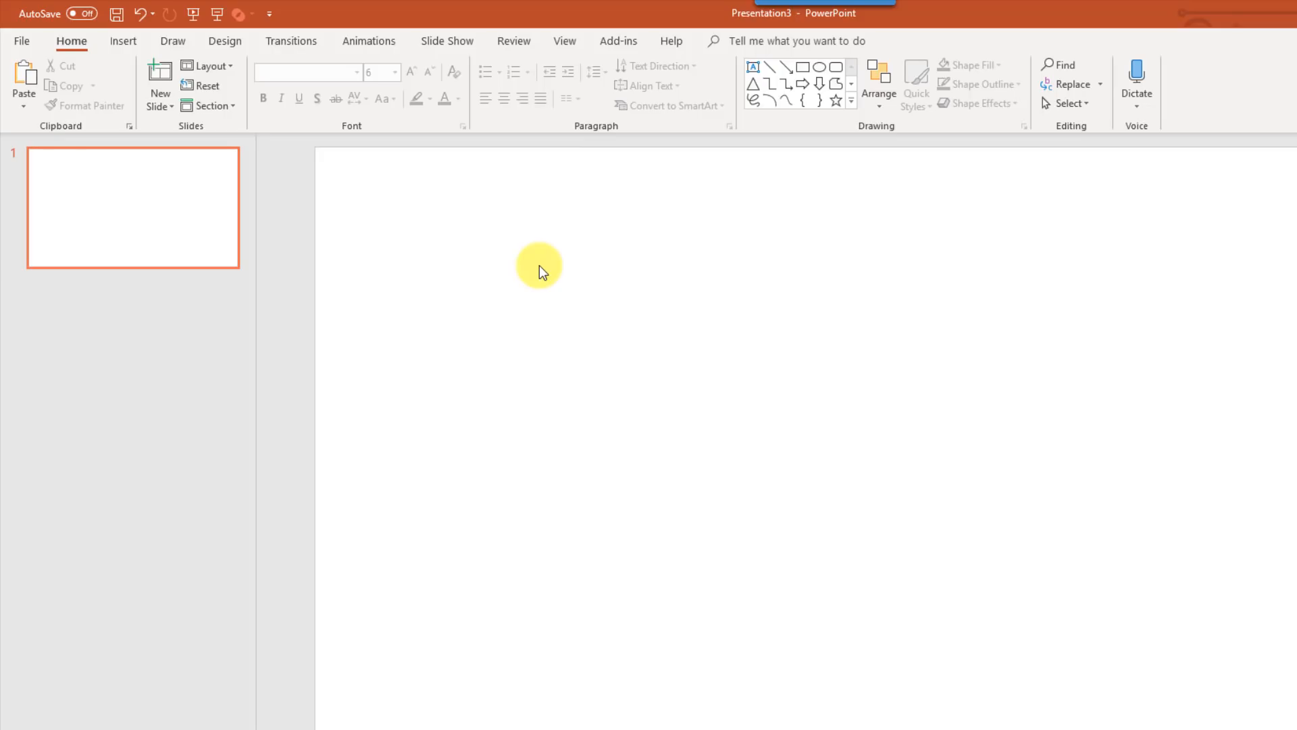
{"action": "mouse_move", "coordinate": [289, 191]}
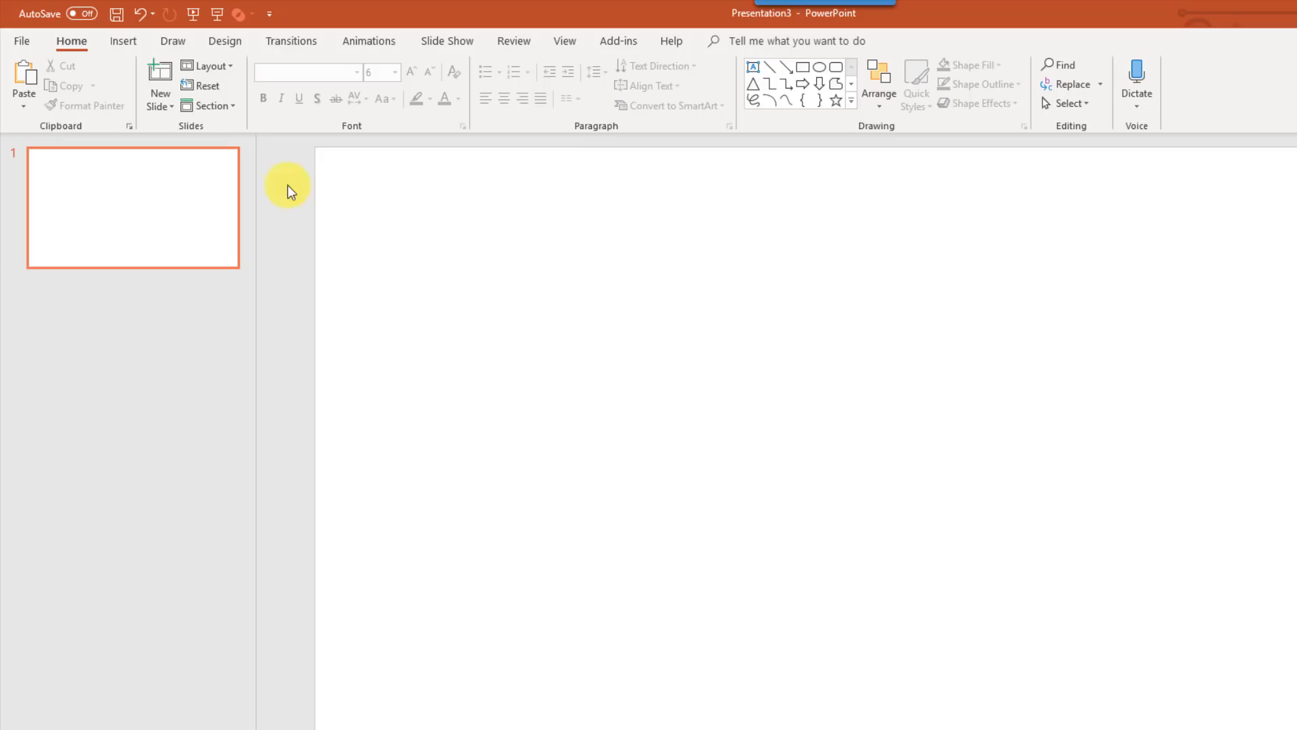
Step: Choose the Rectangle: Rounded Corners shape from the Insert Shapes gallery
{"action": "left_click", "coordinate": [123, 41]}
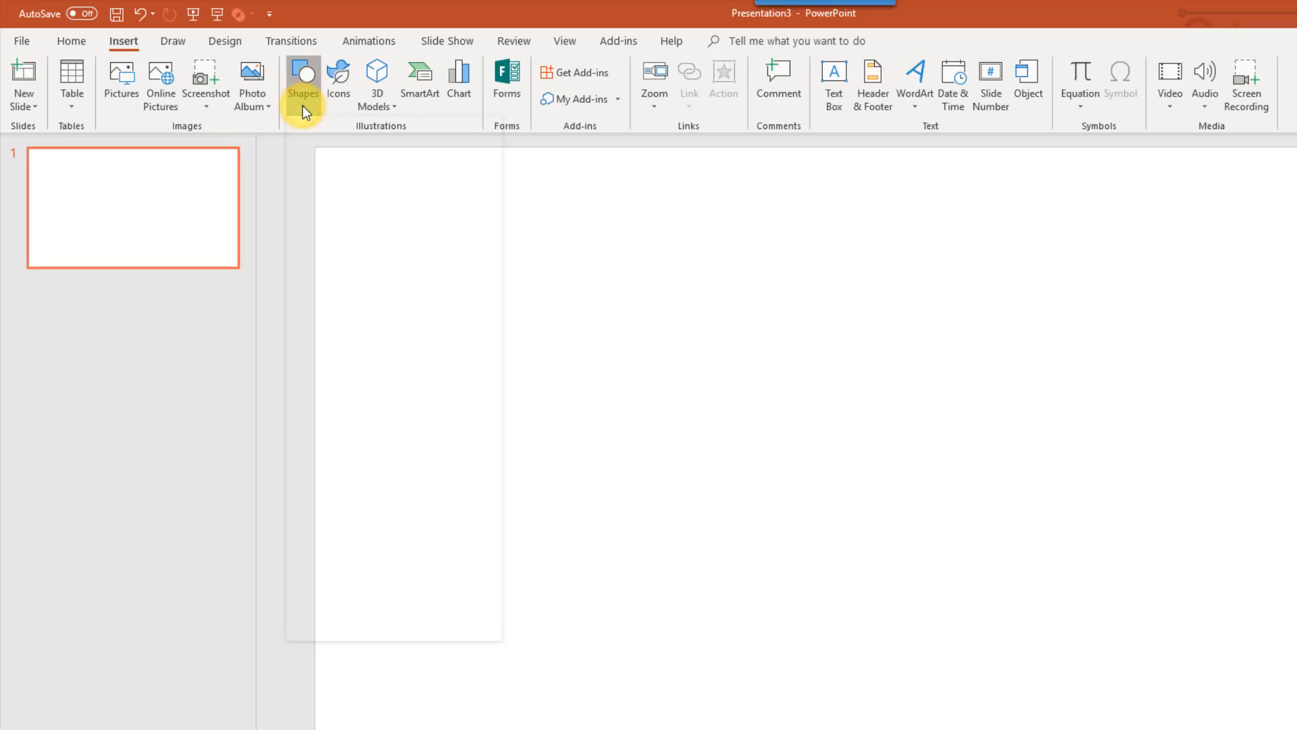
{"action": "left_click", "coordinate": [302, 74]}
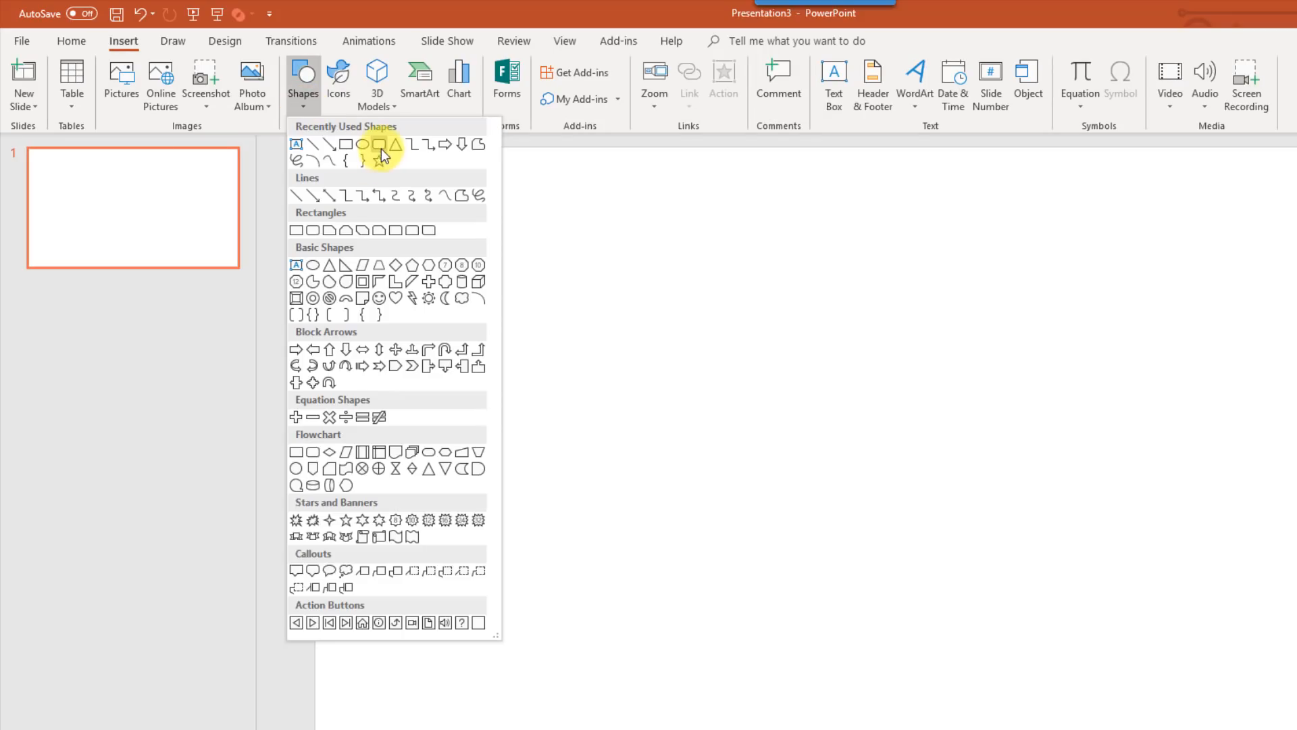
{"action": "mouse_move", "coordinate": [375, 143]}
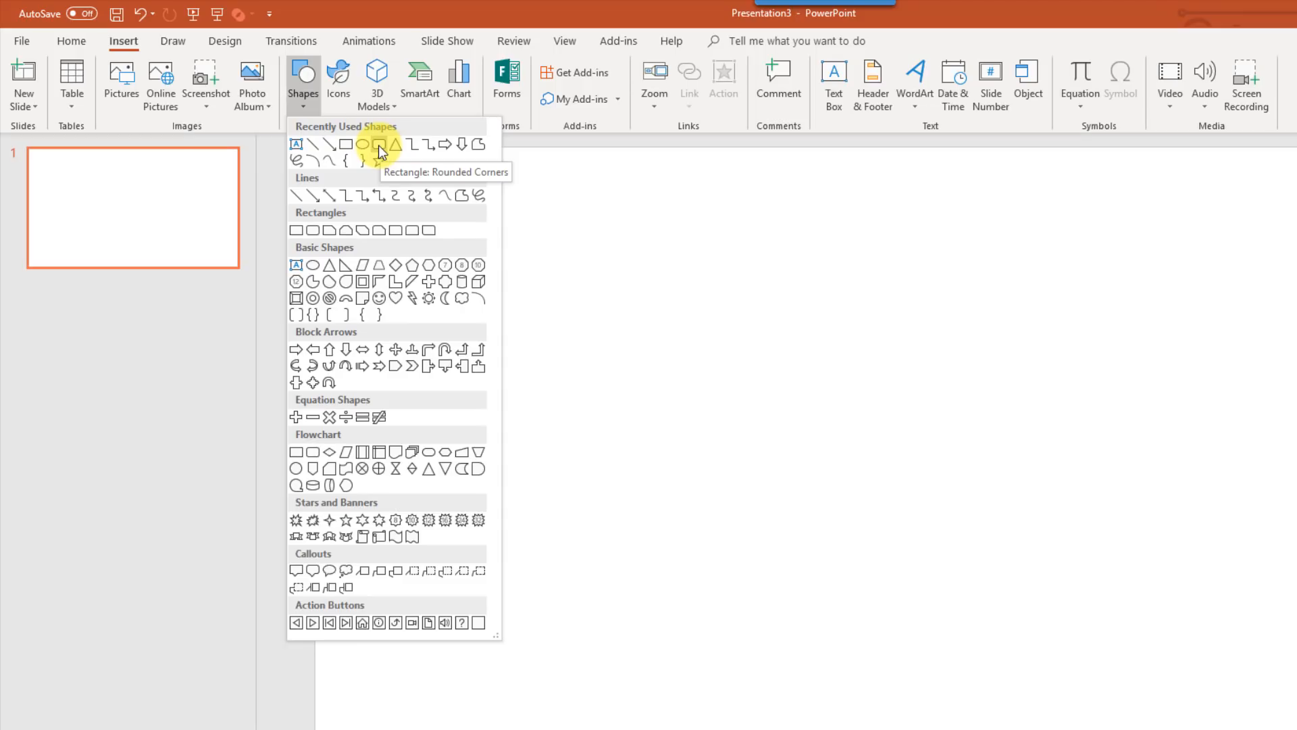
{"action": "left_click", "coordinate": [365, 143]}
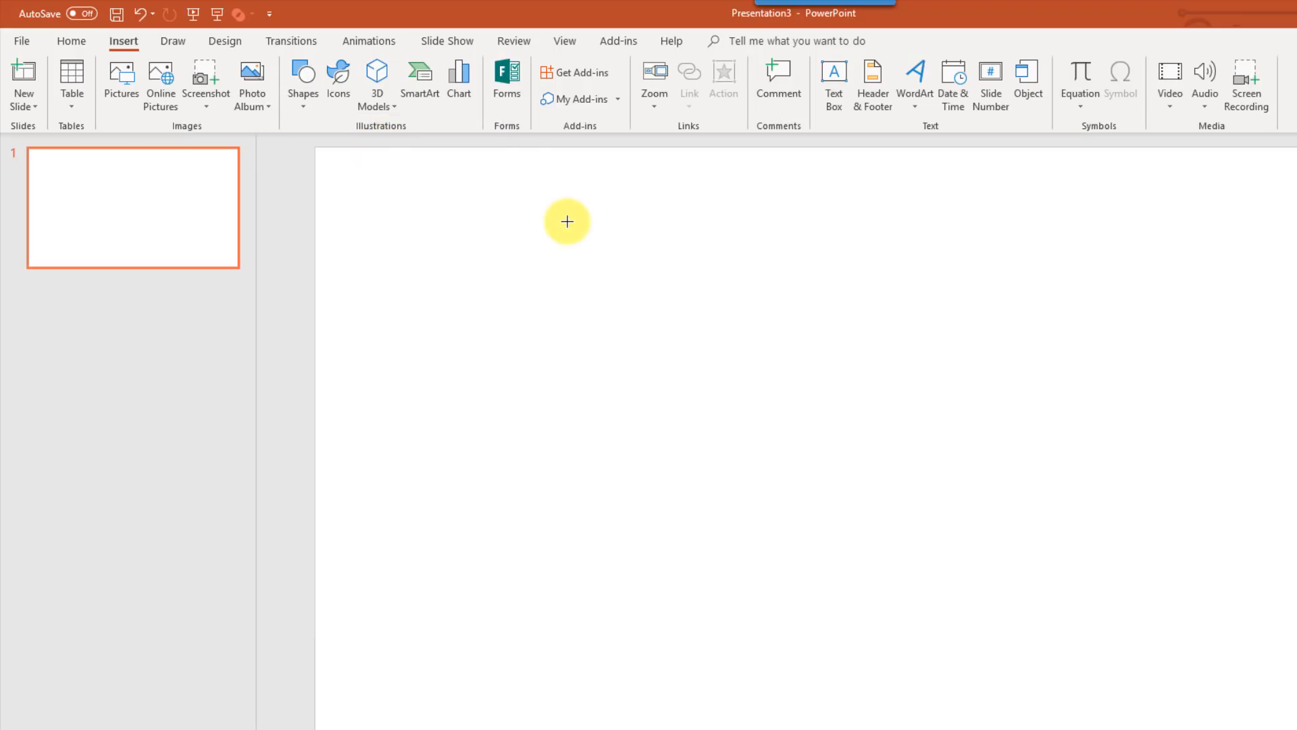
Step: Draw a tall thin rounded bar and a circle placed at its bottom
{"action": "left_click_drag", "start_coordinate": [583, 220], "coordinate": [594, 496]}
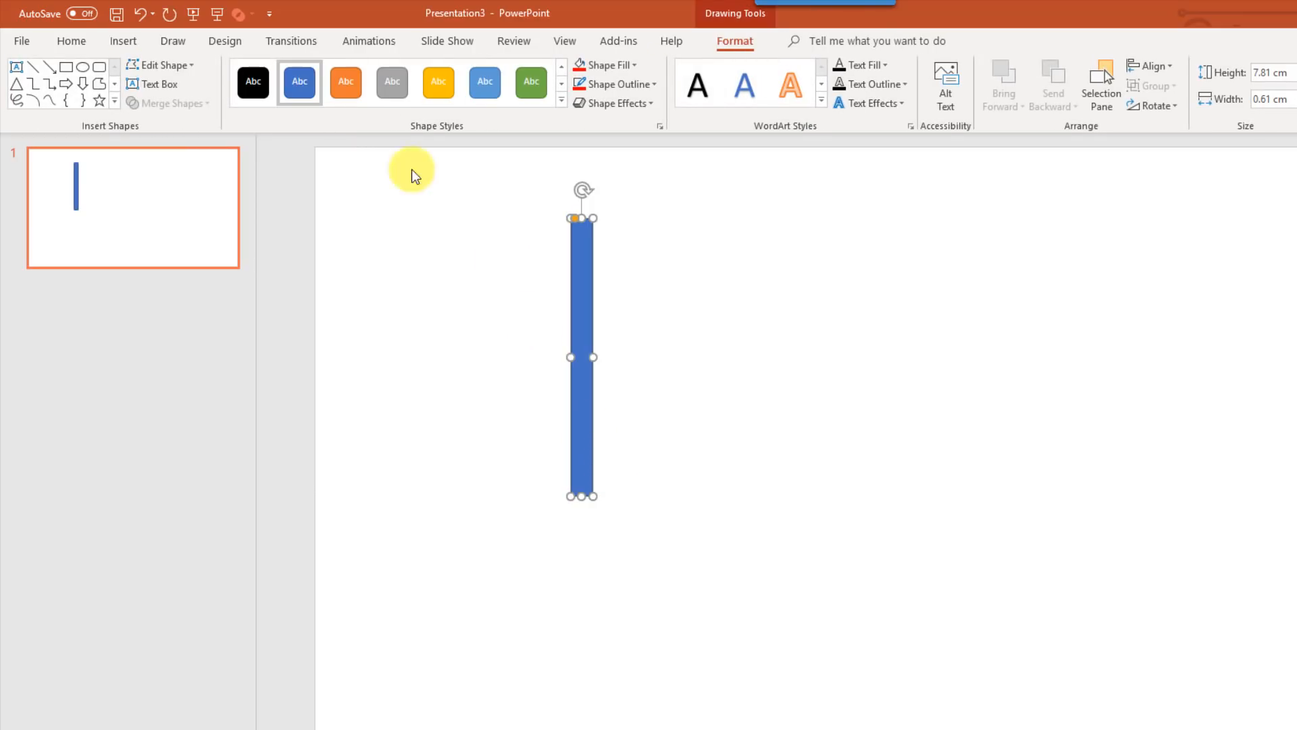
{"action": "left_click", "coordinate": [123, 41]}
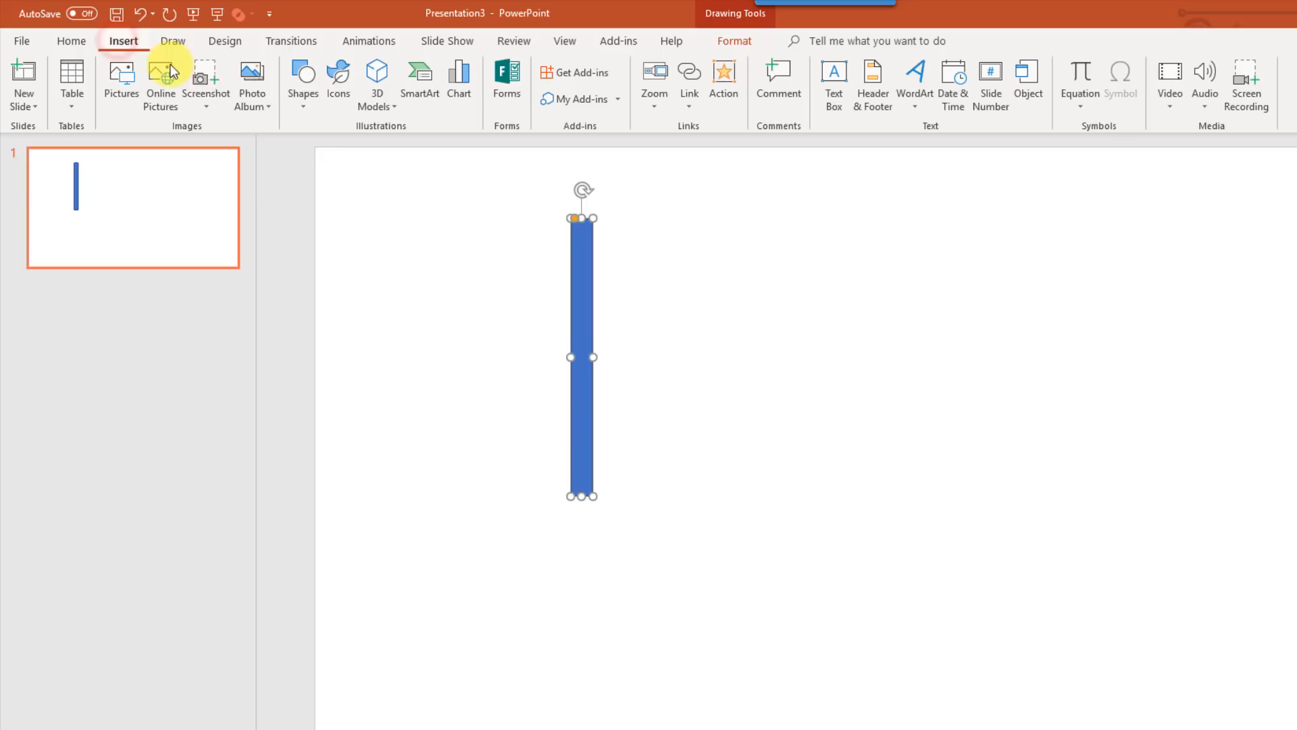
{"action": "left_click", "coordinate": [302, 81]}
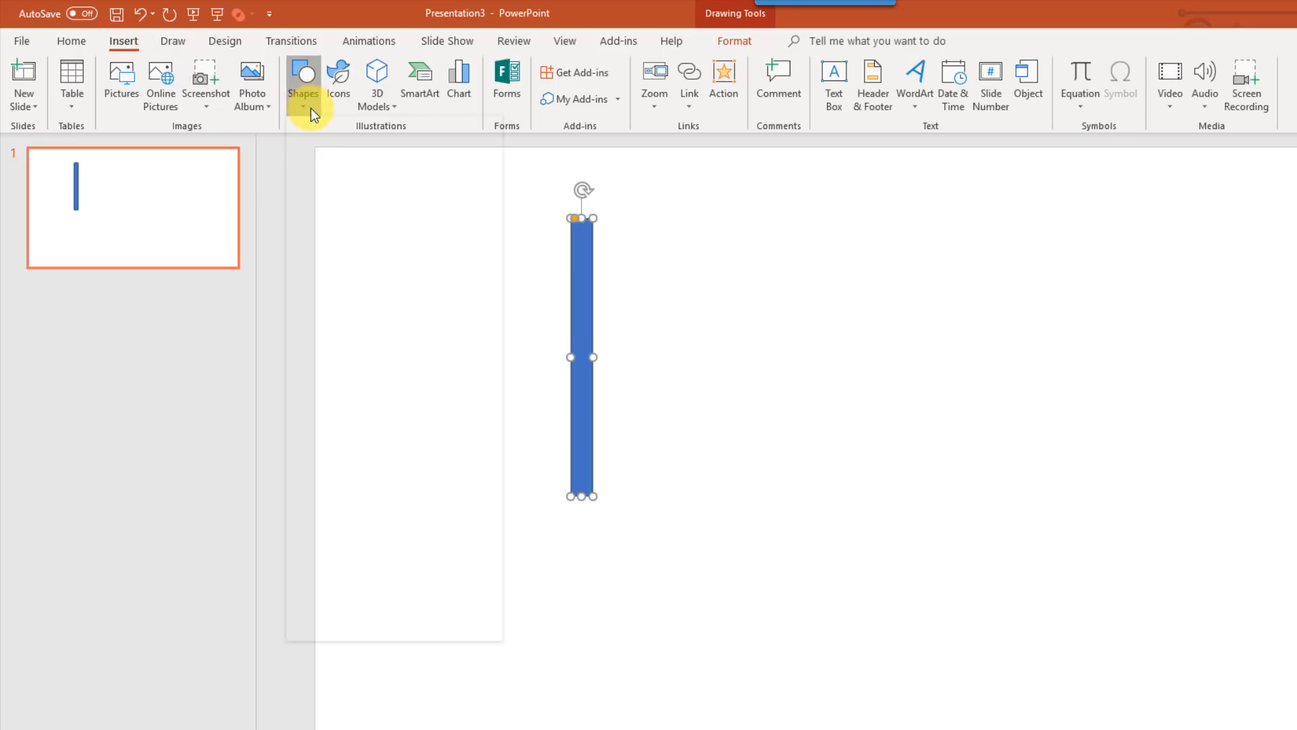
{"action": "left_click", "coordinate": [302, 74]}
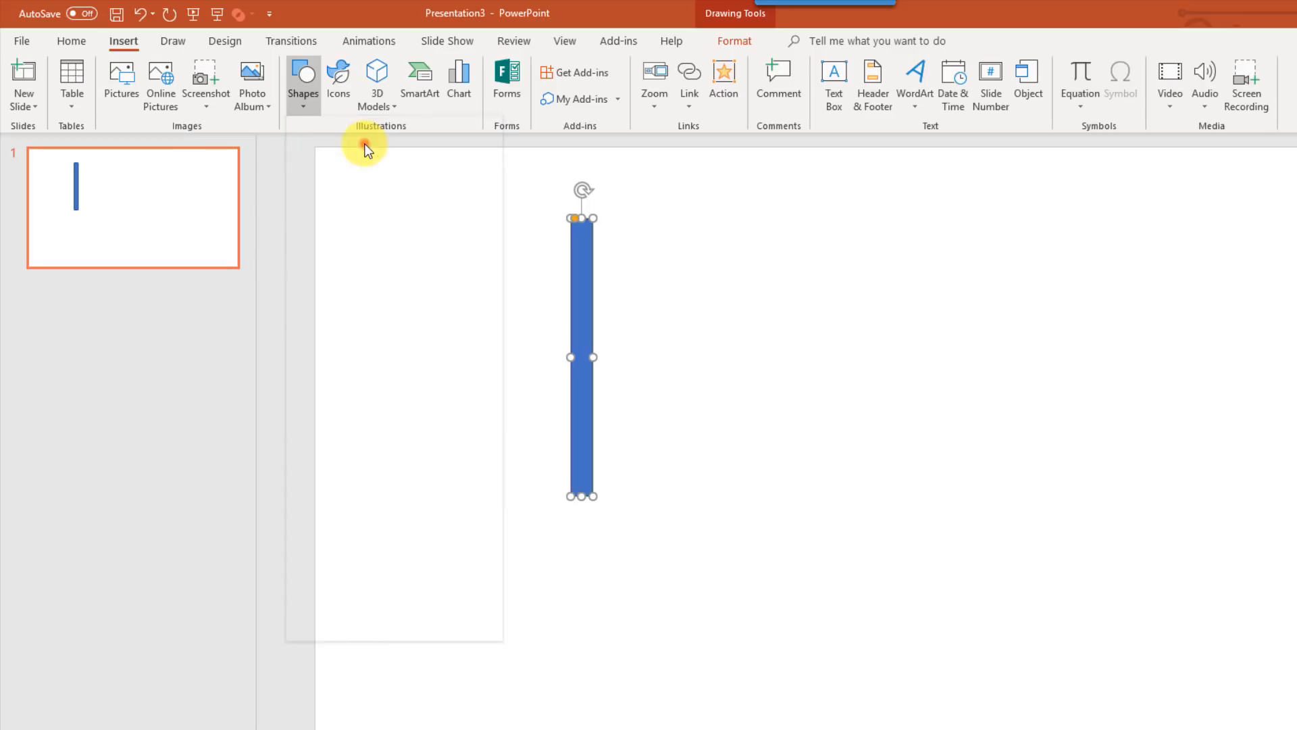
{"action": "key", "text": "shift"}
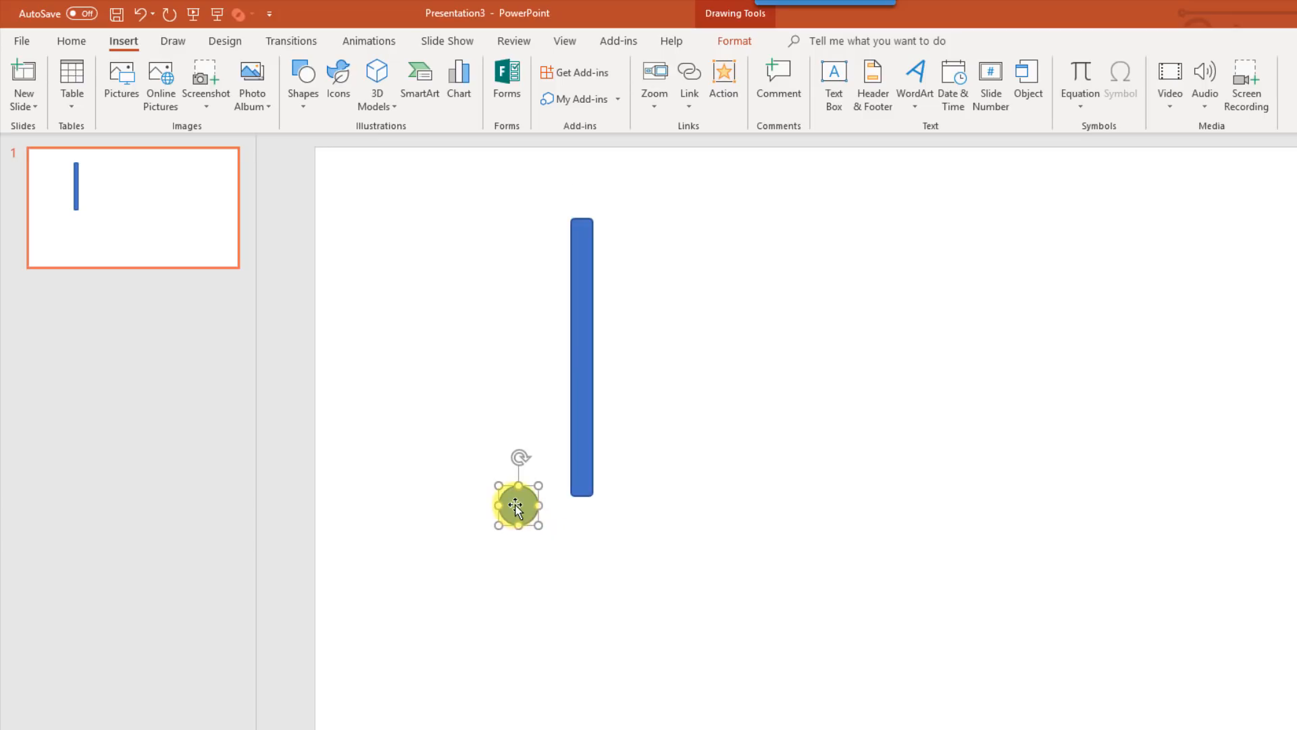
{"action": "left_click_drag", "start_coordinate": [517, 505], "coordinate": [575, 507]}
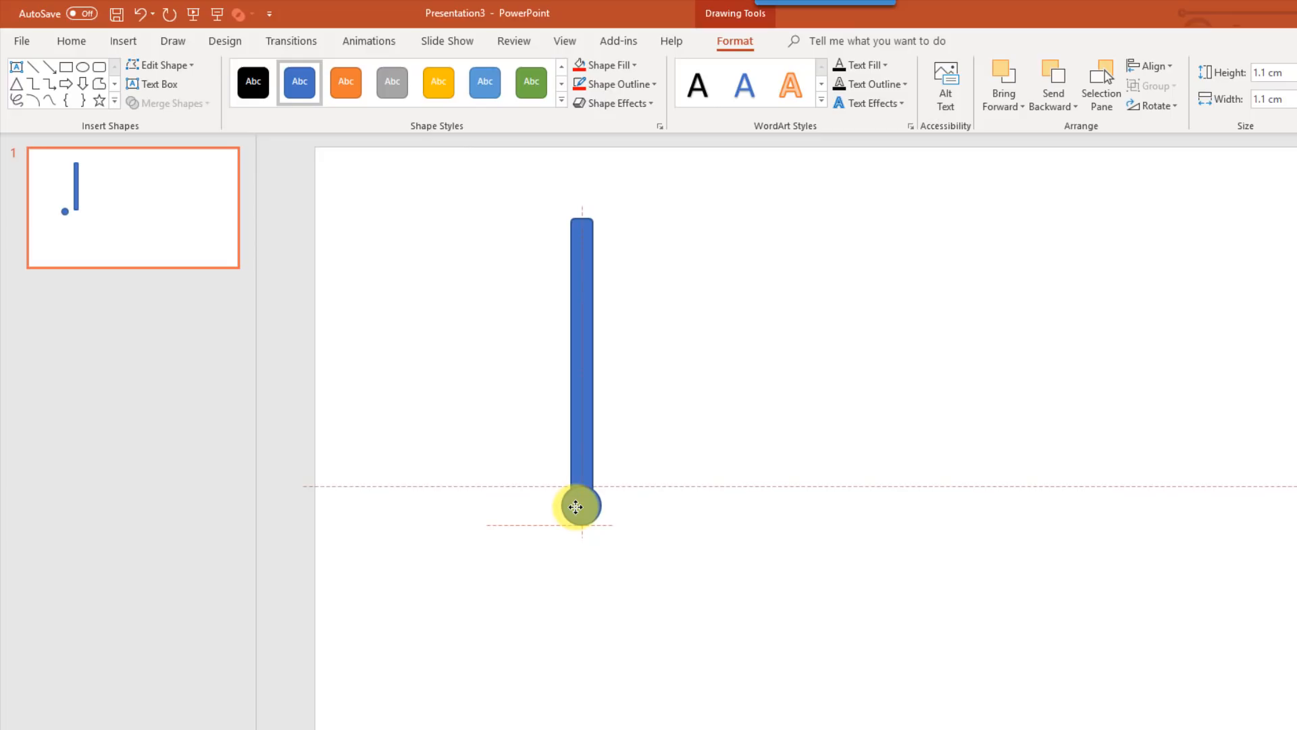
Step: Select the bar and circle and merge them with Union into one thermometer shape
{"action": "key", "text": "ctrl"}
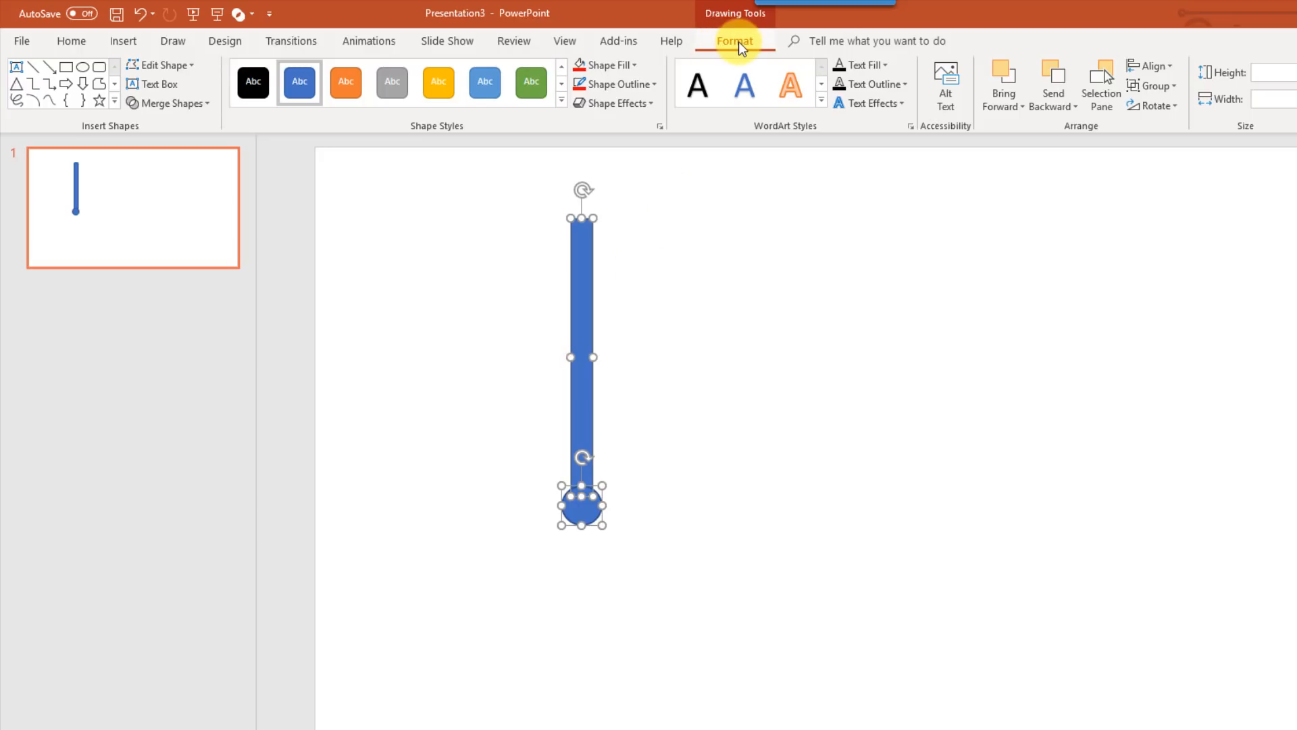
{"action": "mouse_move", "coordinate": [174, 104]}
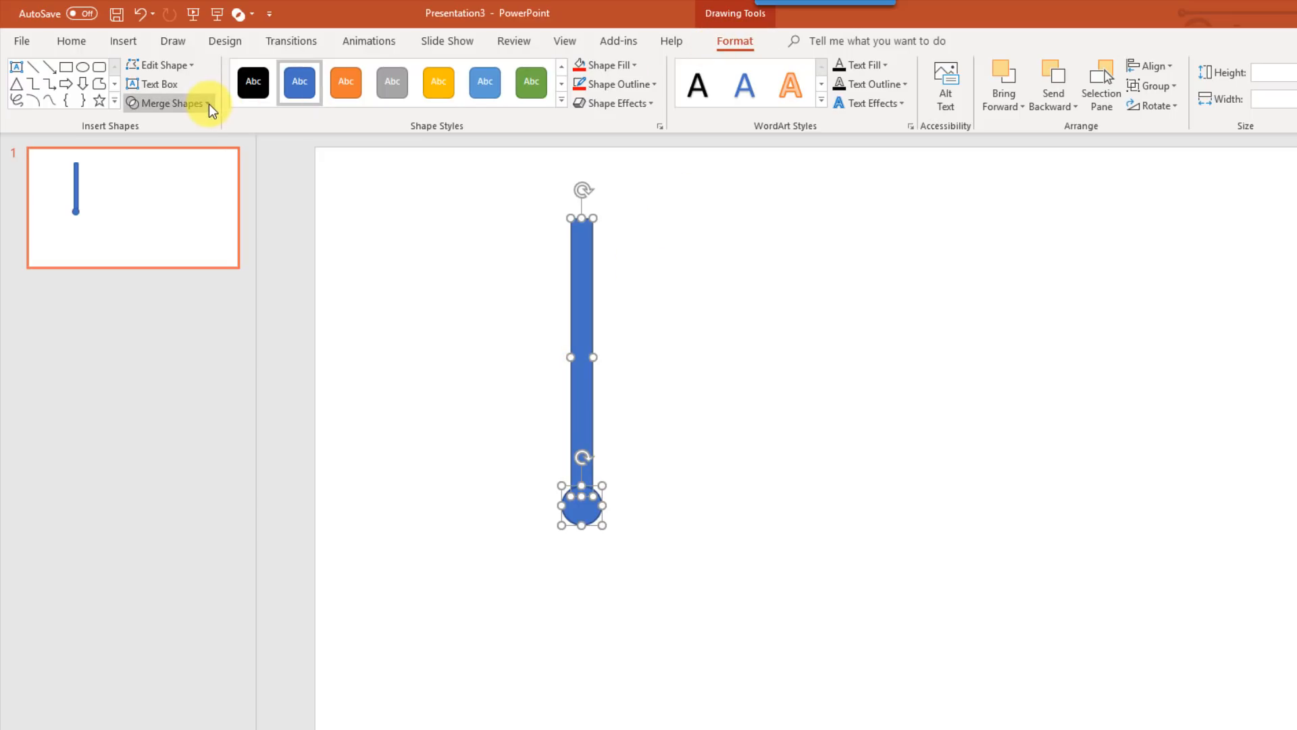
{"action": "mouse_move", "coordinate": [173, 103]}
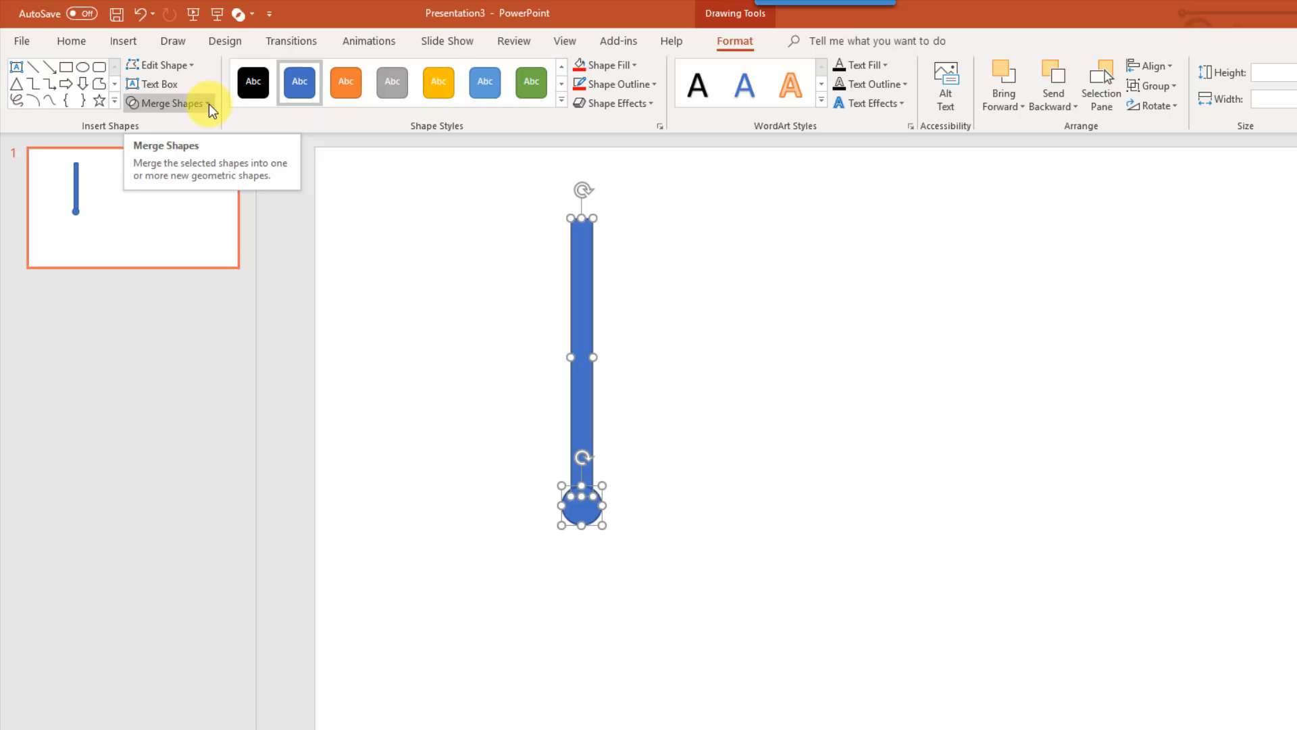
{"action": "left_click", "coordinate": [170, 102]}
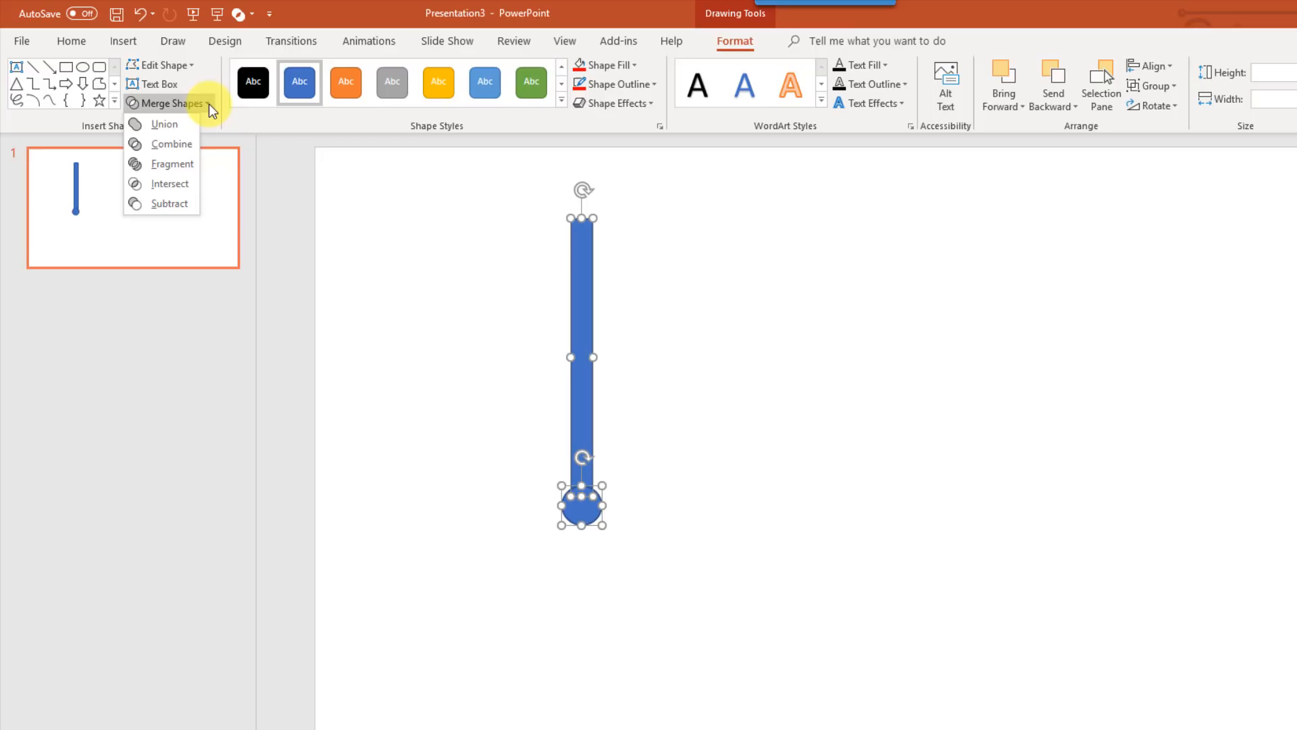
{"action": "left_click", "coordinate": [165, 123]}
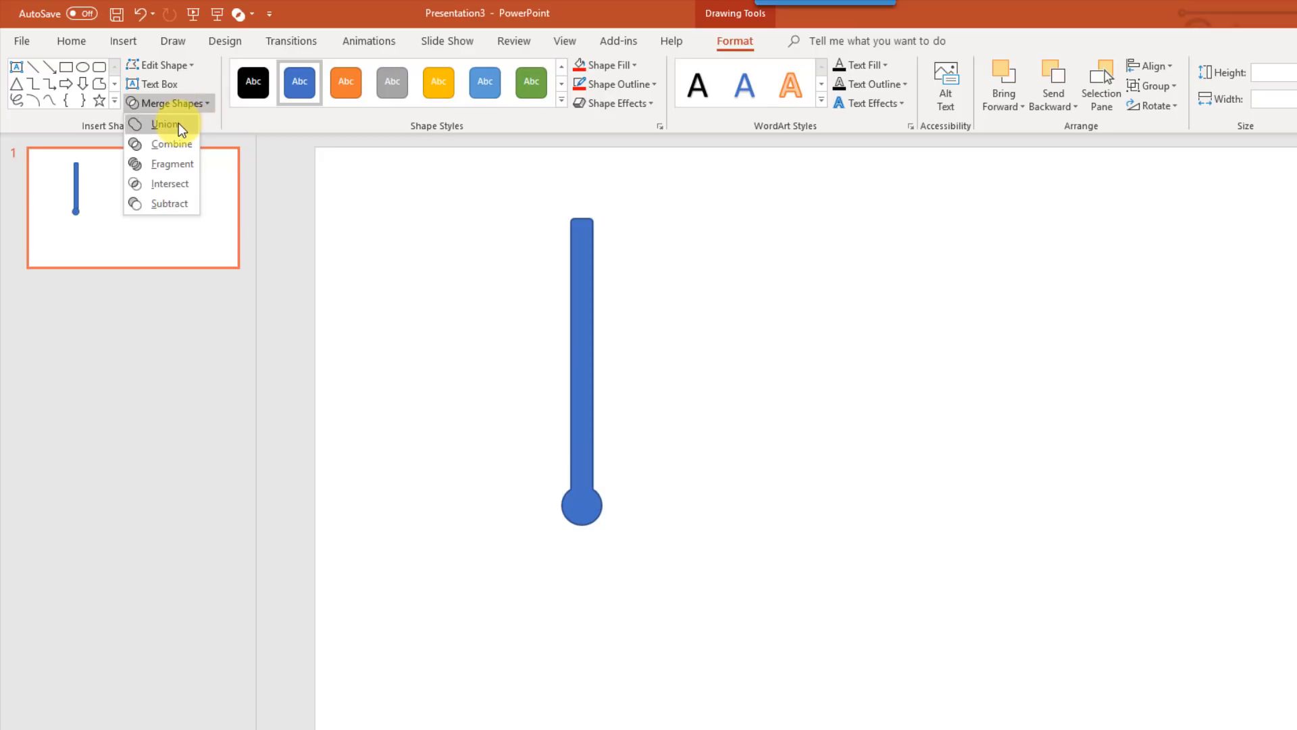
{"action": "left_click", "coordinate": [162, 123]}
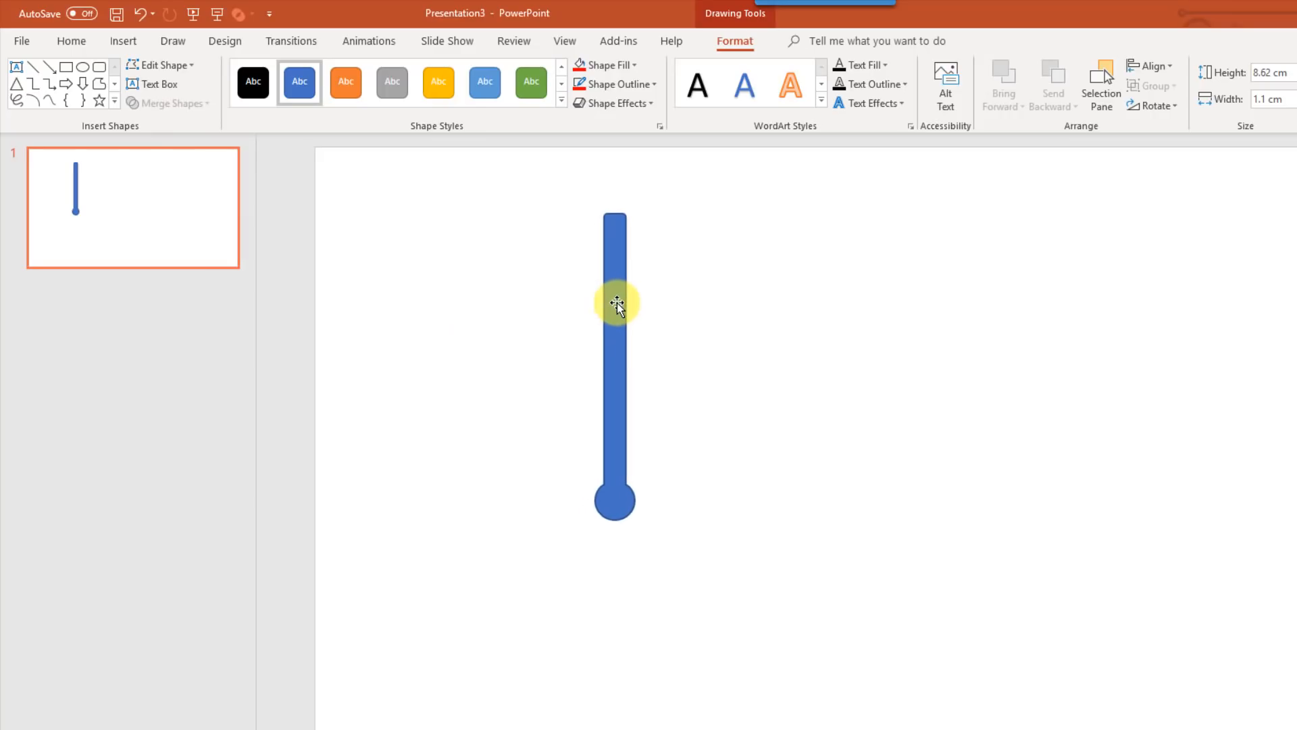
{"action": "left_click", "coordinate": [617, 305]}
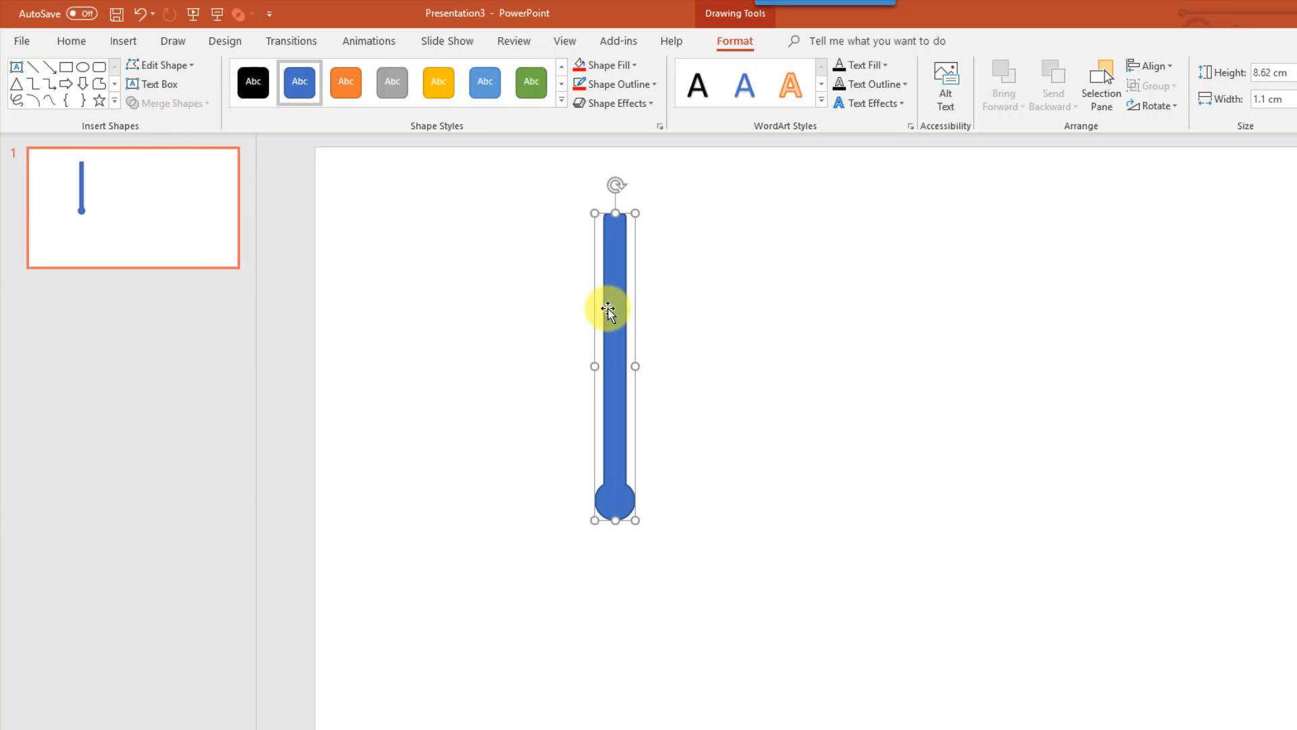
Step: Draw a tall rectangle and centre the thermometer shape over it
{"action": "left_click", "coordinate": [124, 40]}
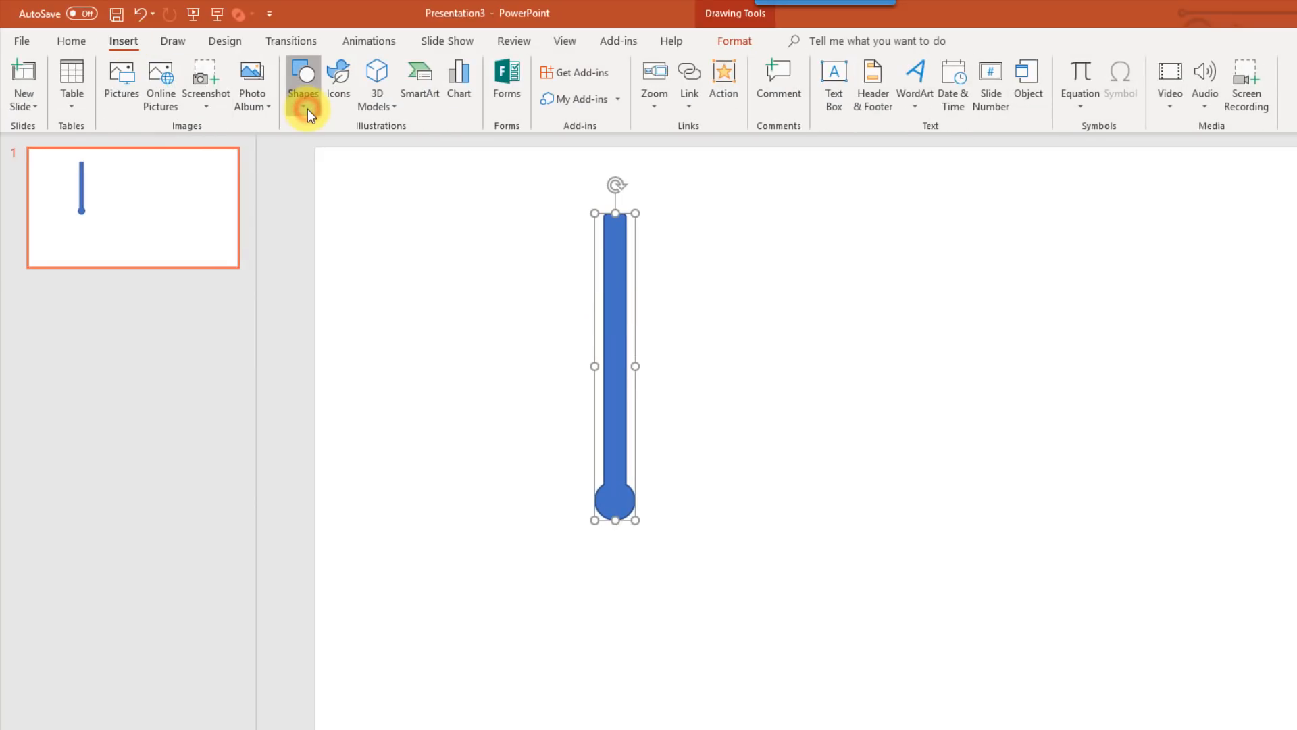
{"action": "left_click", "coordinate": [302, 75]}
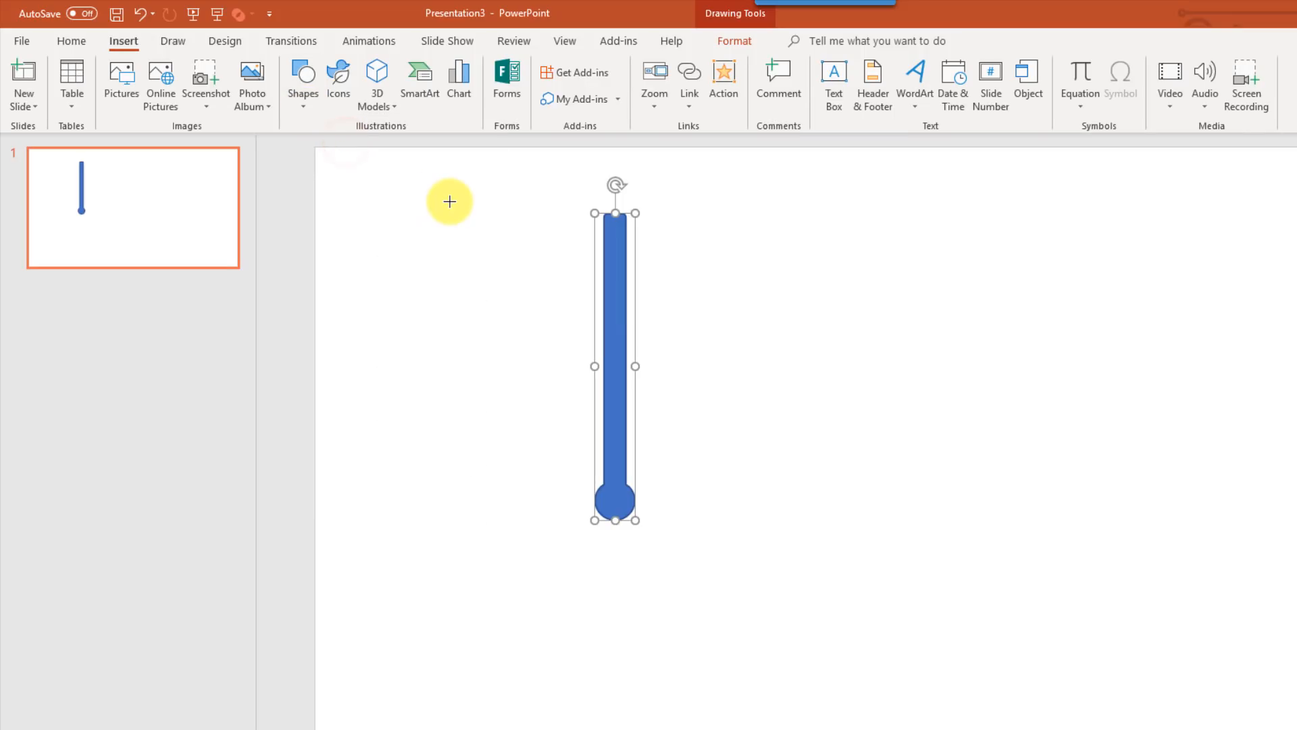
{"action": "left_click_drag", "start_coordinate": [449, 196], "coordinate": [537, 536]}
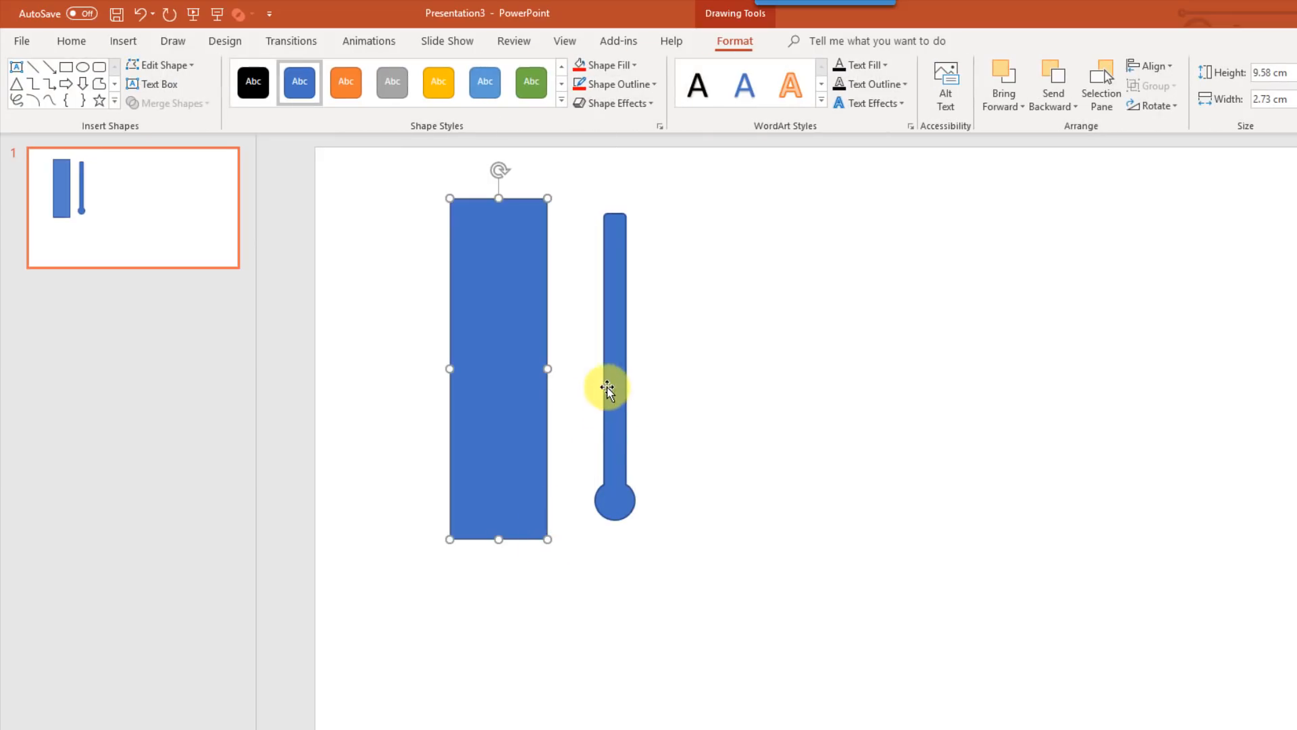
{"action": "mouse_move", "coordinate": [624, 379]}
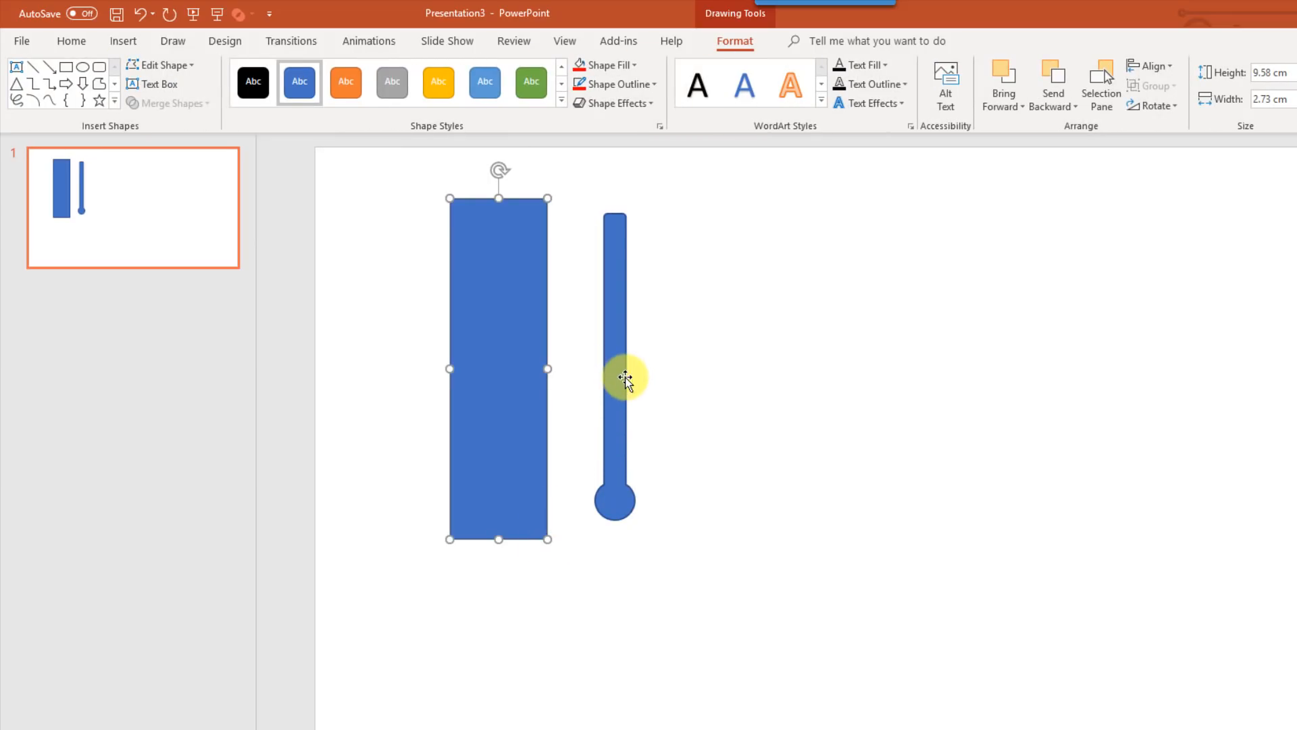
{"action": "left_click_drag", "start_coordinate": [619, 378], "coordinate": [536, 381]}
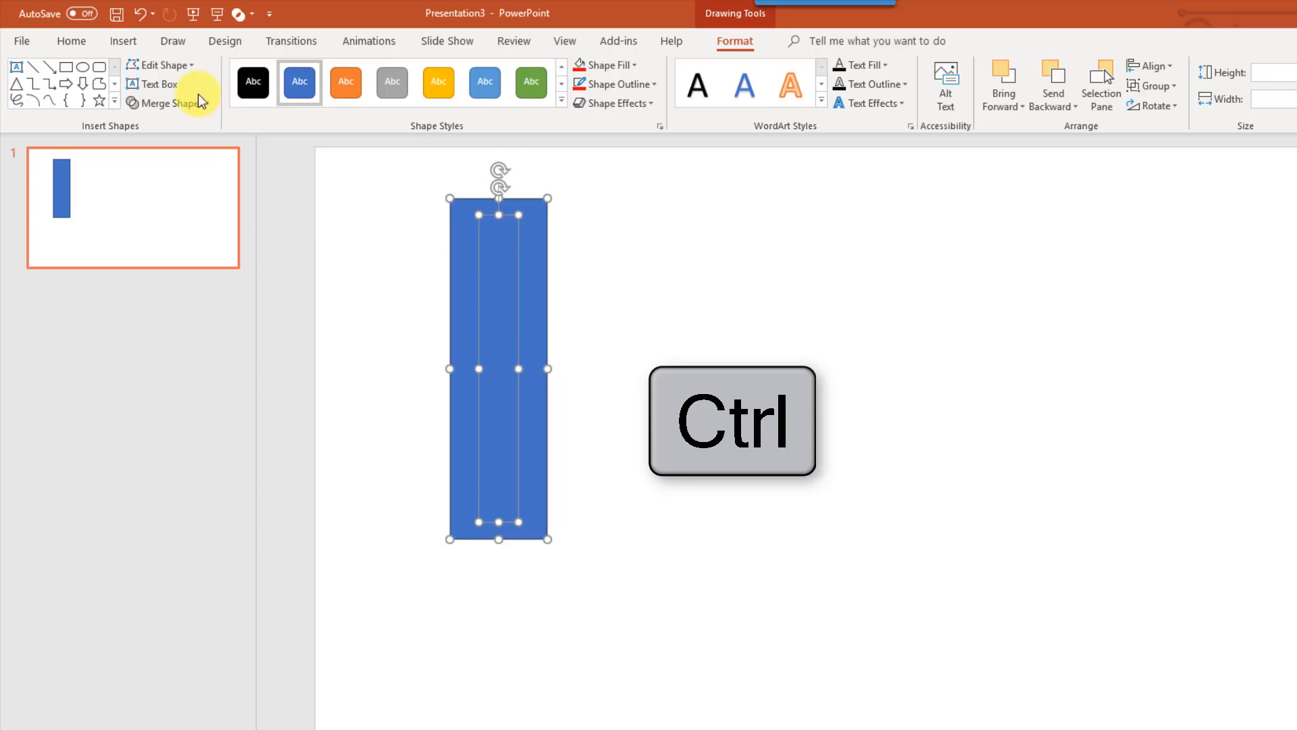
Step: Combine the shapes to cut the thermometer out of the rectangle and move it toward centre
{"action": "left_click", "coordinate": [167, 103]}
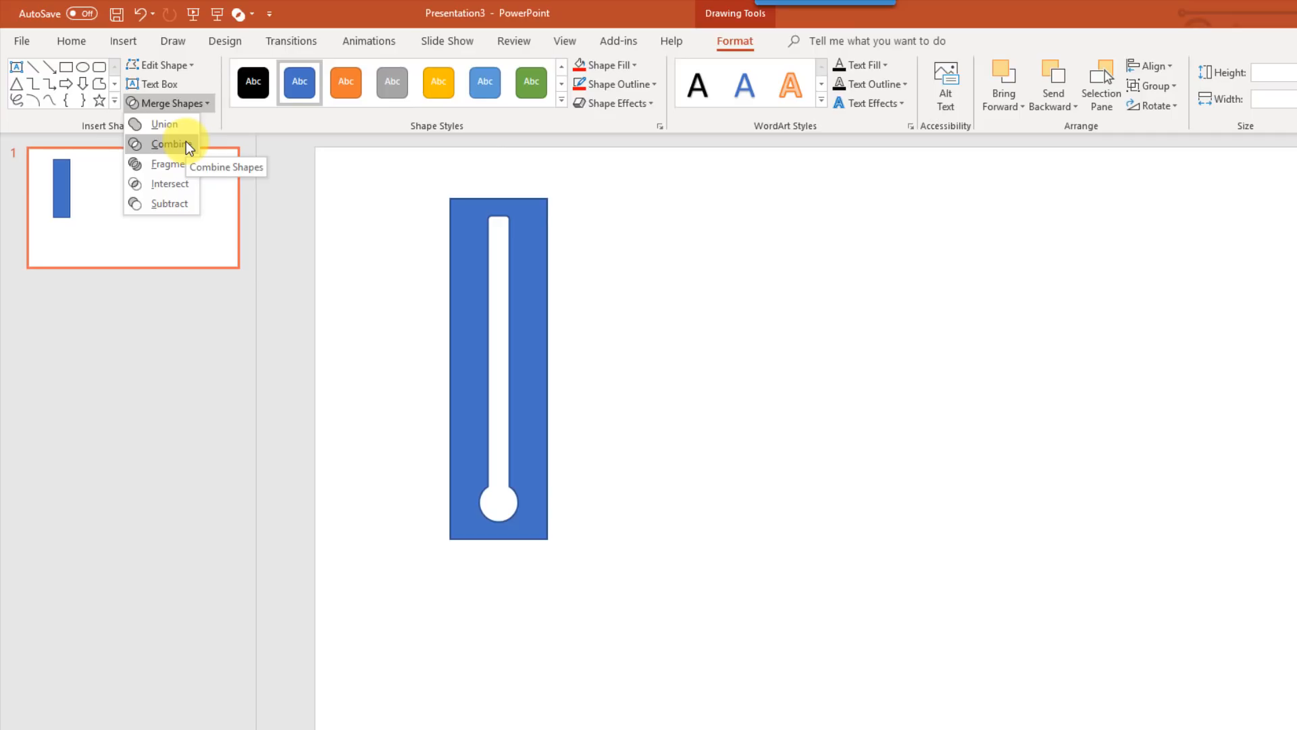
{"action": "left_click", "coordinate": [172, 144]}
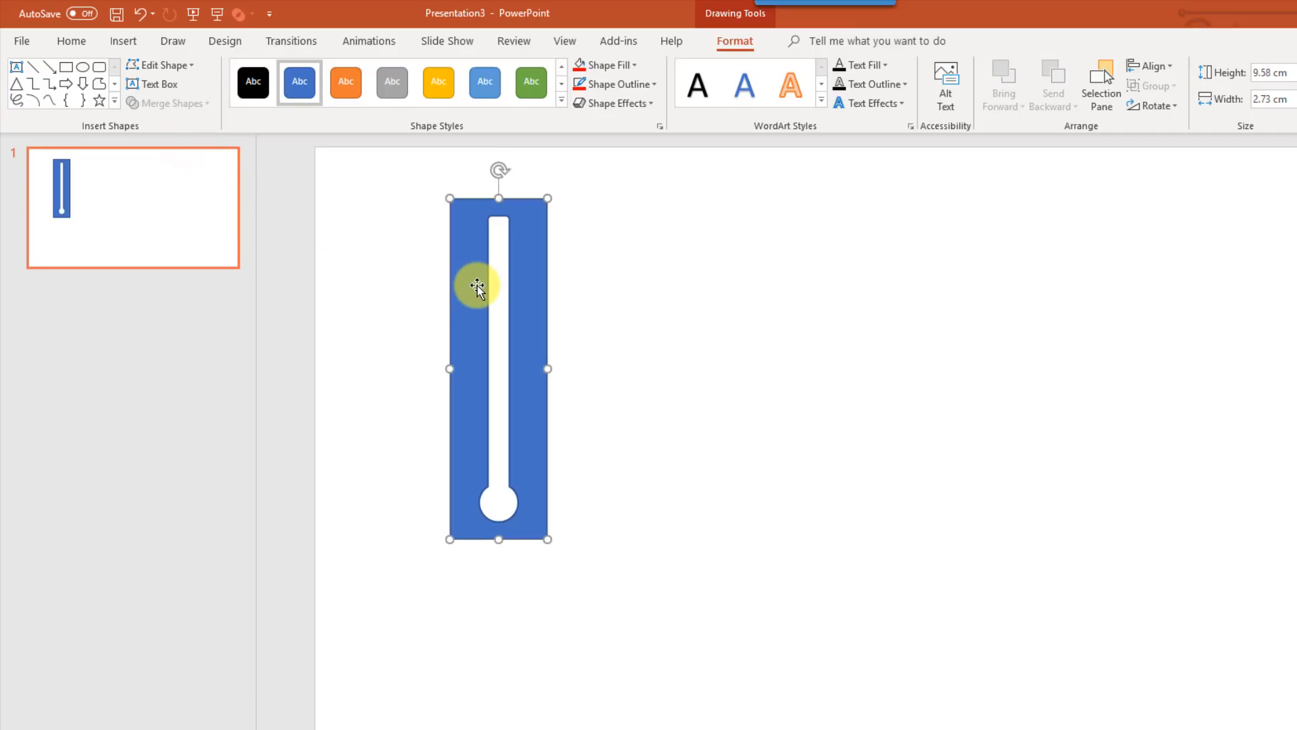
{"action": "left_click_drag", "start_coordinate": [476, 286], "coordinate": [635, 306]}
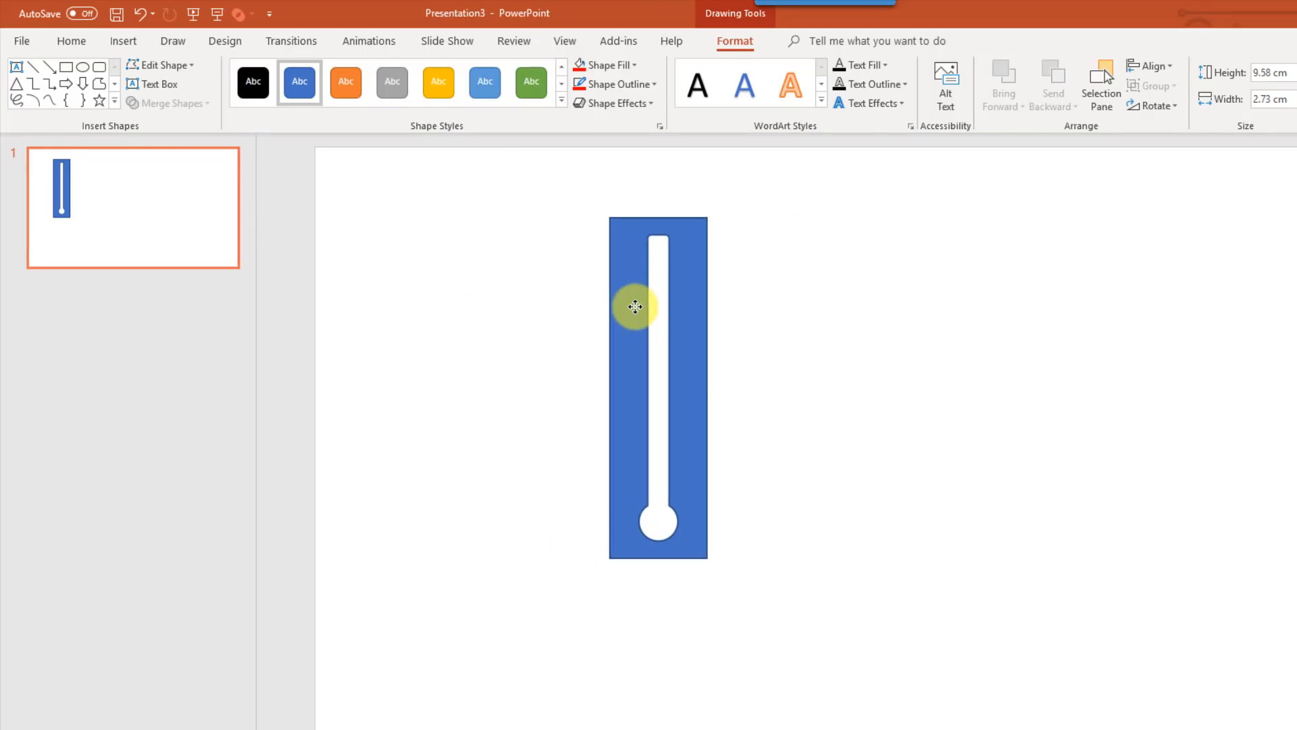
{"action": "left_click", "coordinate": [634, 306]}
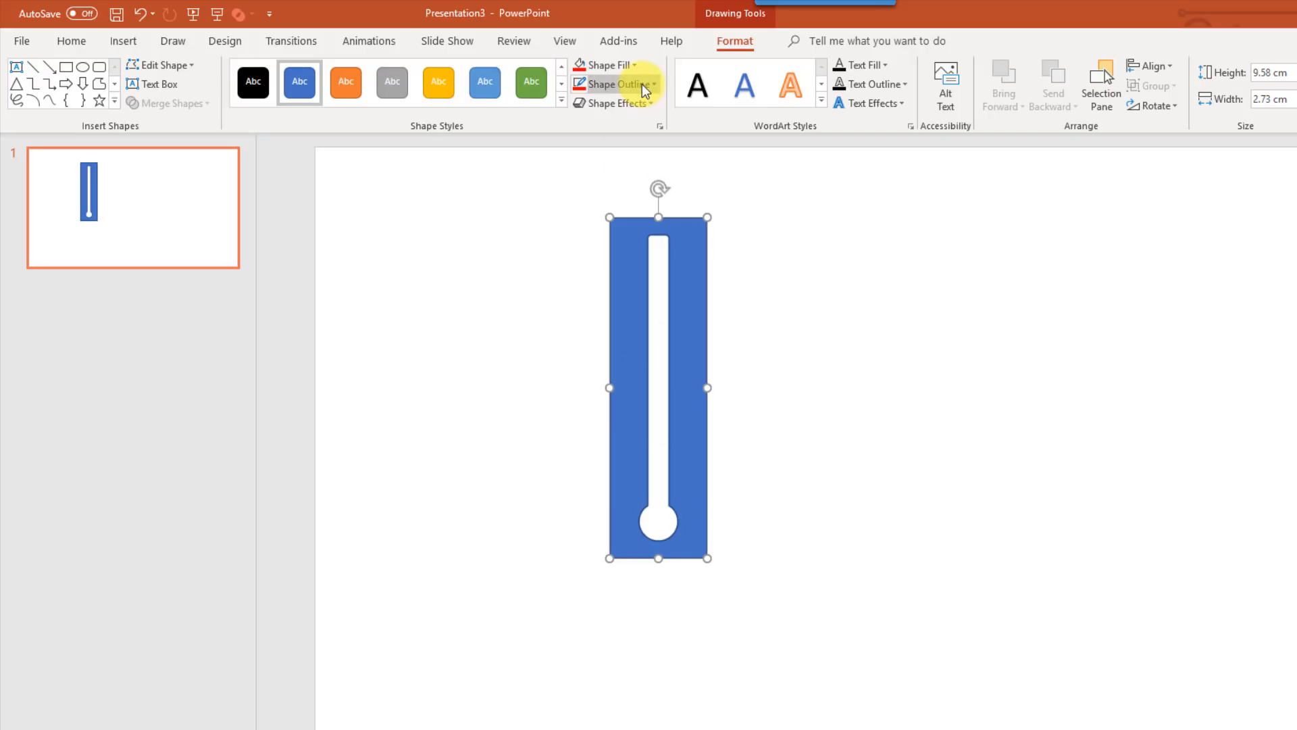
Step: Give the cut-out template a black Shape Outline and white Shape Fill
{"action": "left_click", "coordinate": [622, 84]}
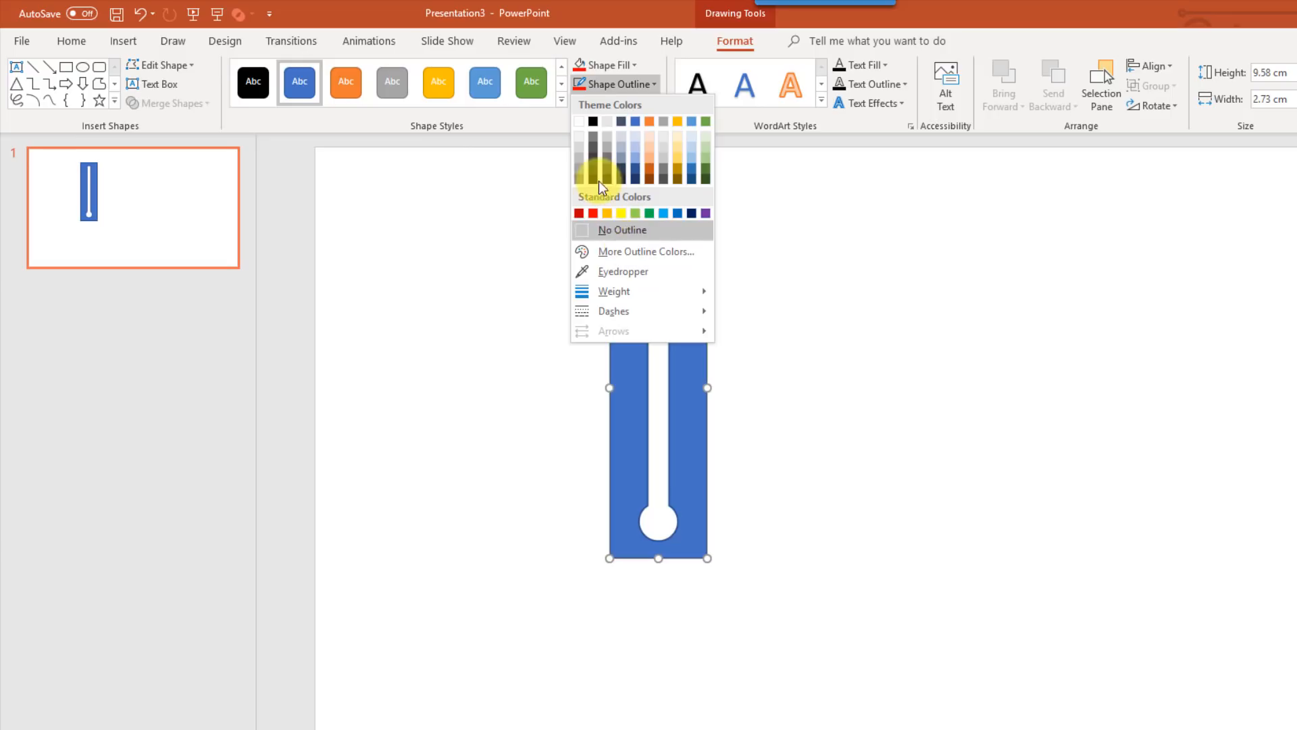
{"action": "left_click", "coordinate": [623, 229]}
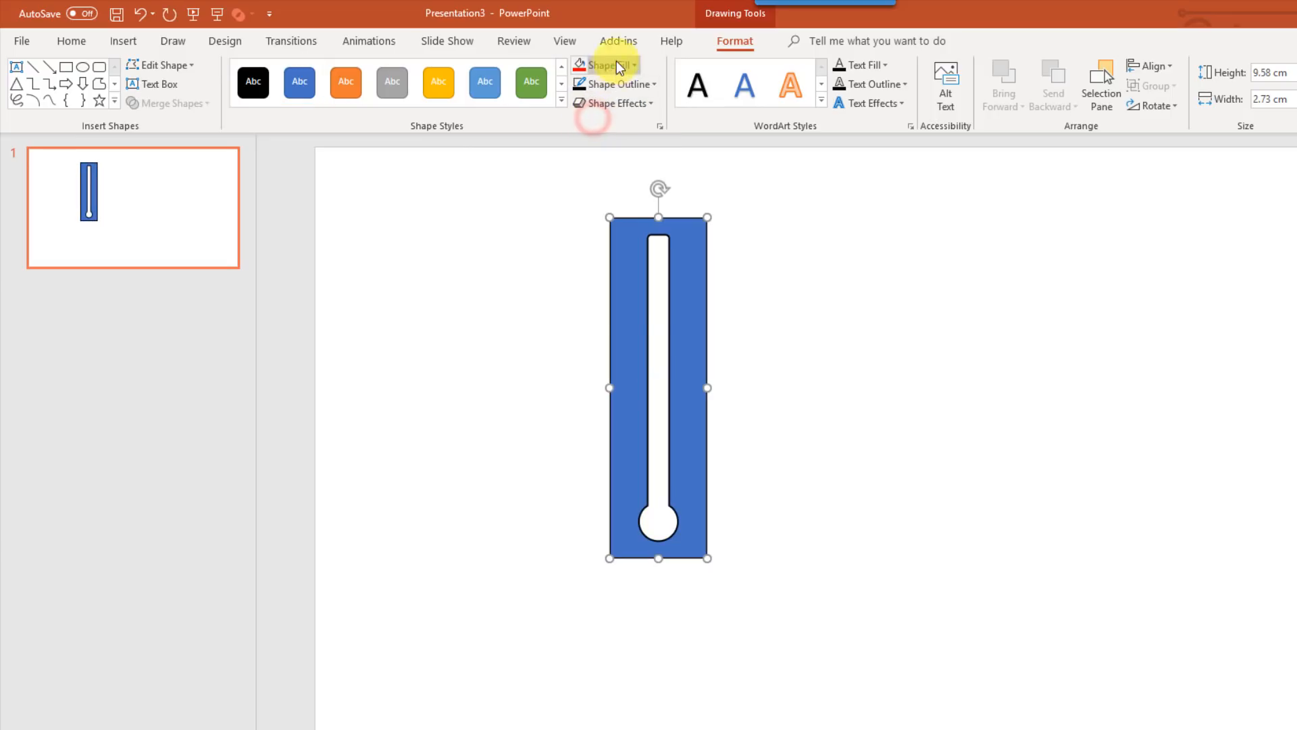
{"action": "left_click", "coordinate": [607, 65]}
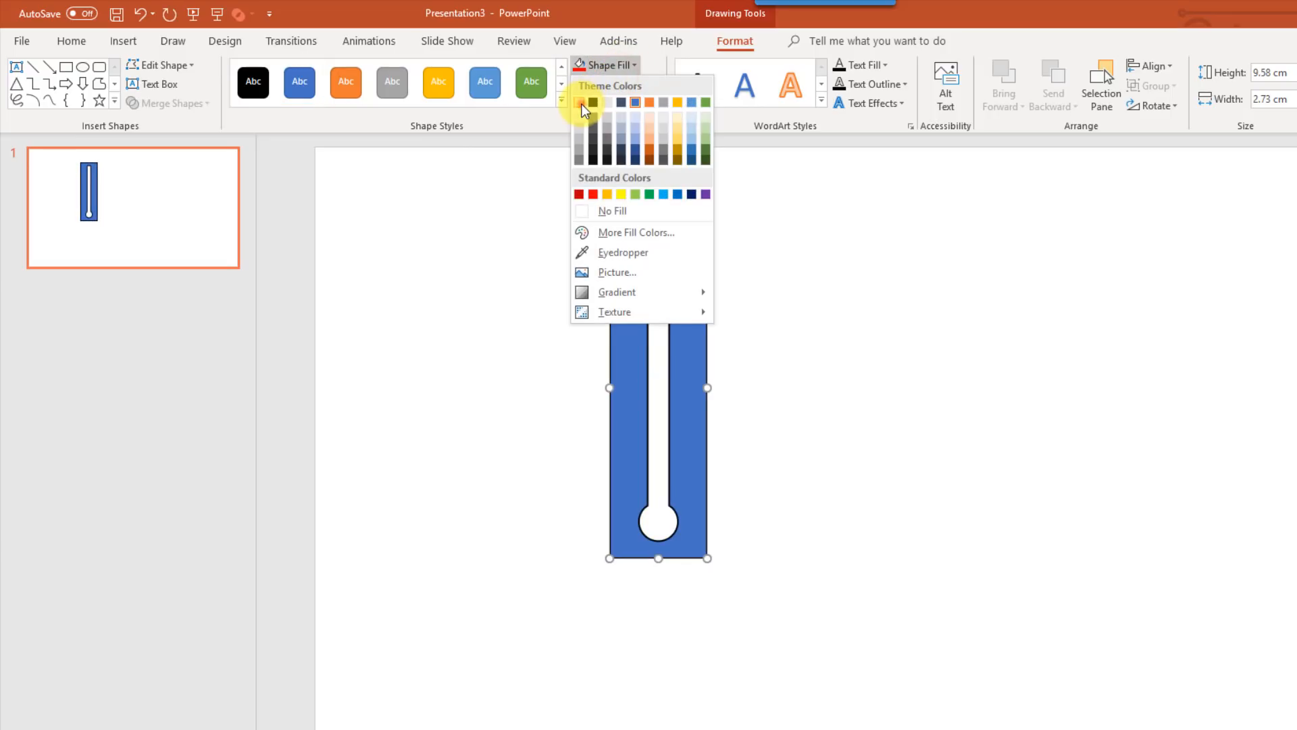
{"action": "left_click", "coordinate": [609, 211]}
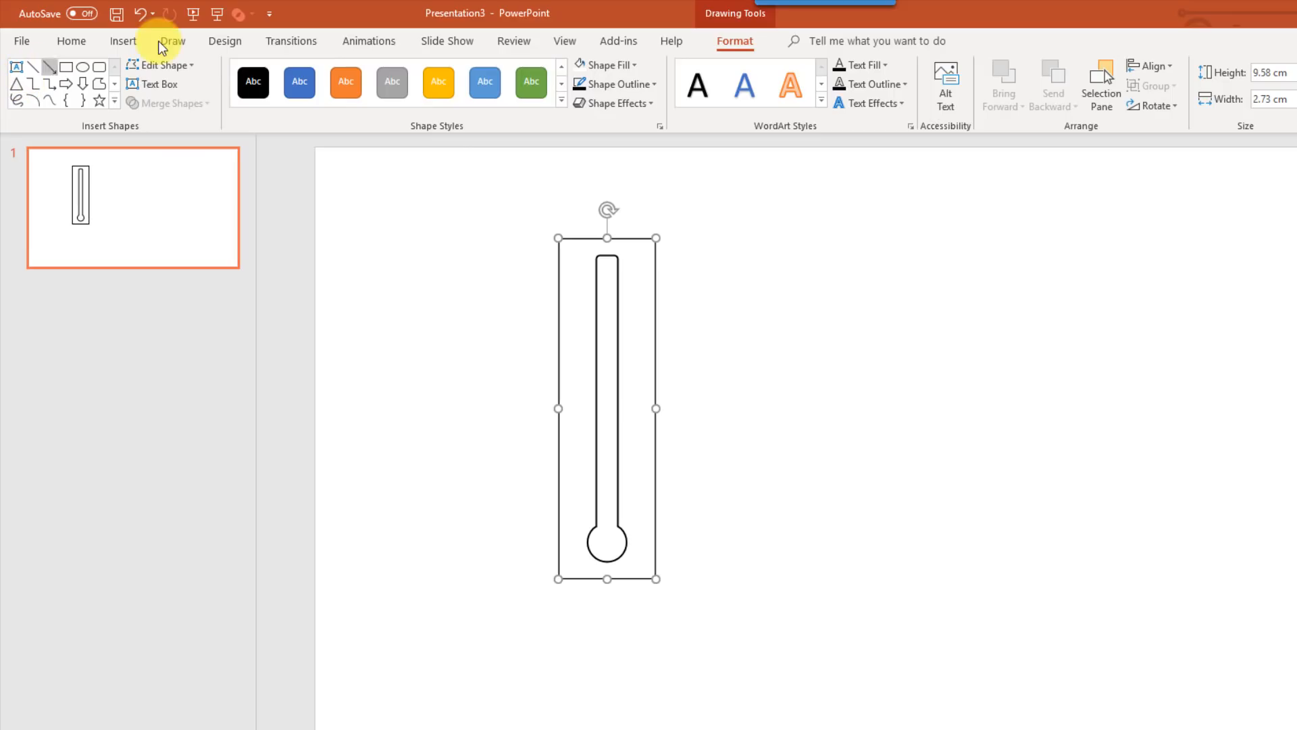
{"action": "left_click", "coordinate": [124, 41]}
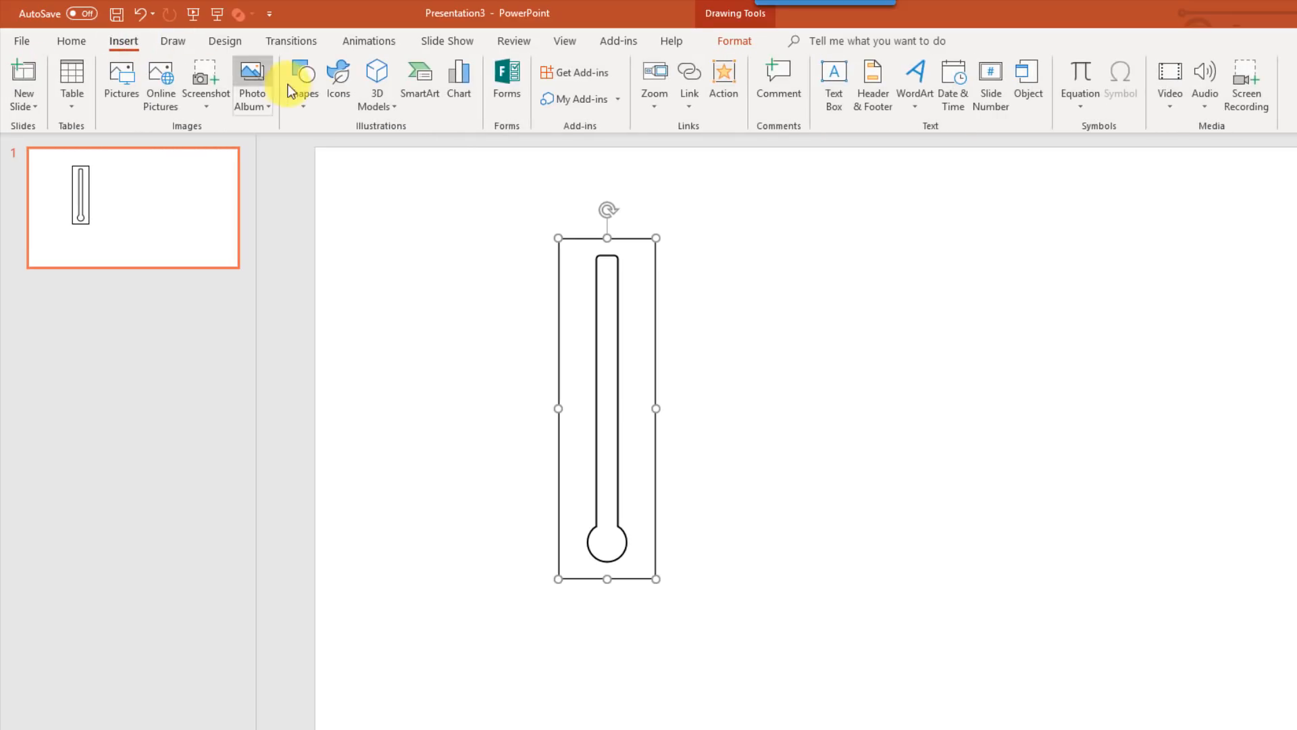
Step: Draw a short straight line as a tick mark and thicken its outline weight
{"action": "left_click", "coordinate": [302, 79]}
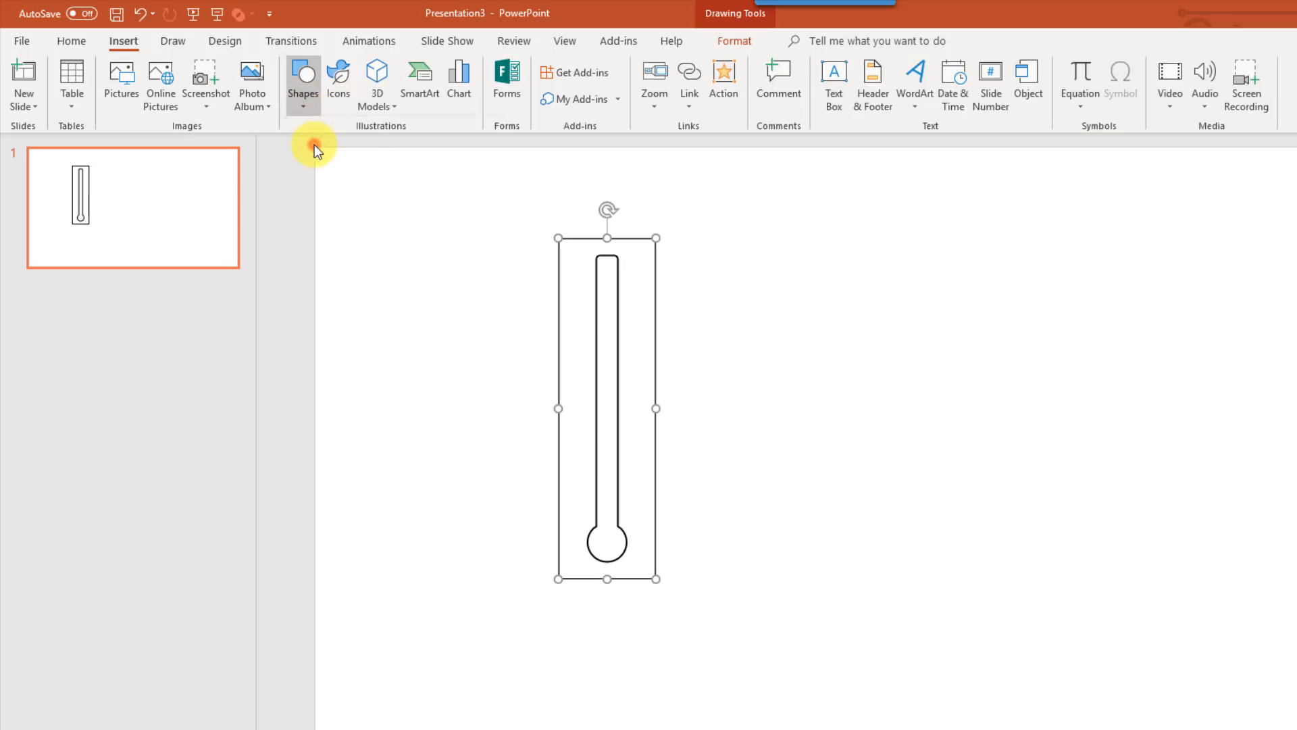
{"action": "left_click", "coordinate": [302, 74]}
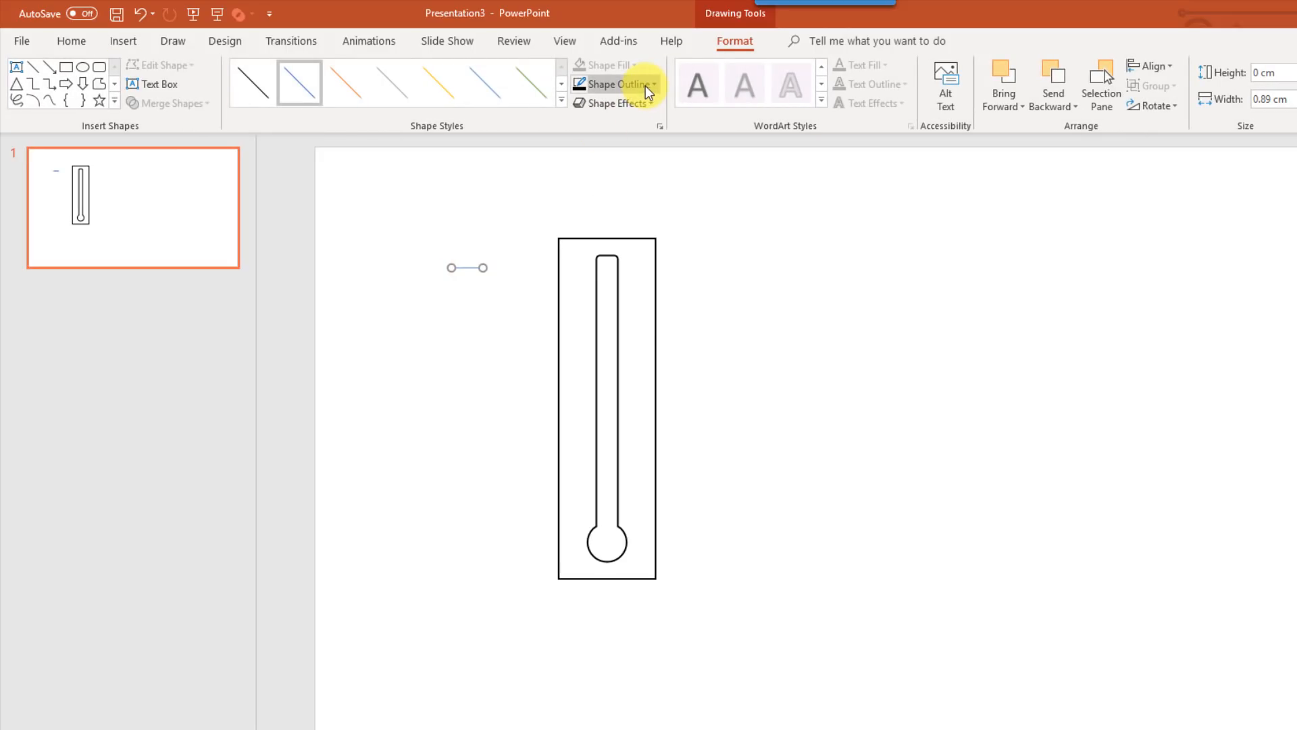
{"action": "left_click", "coordinate": [623, 84]}
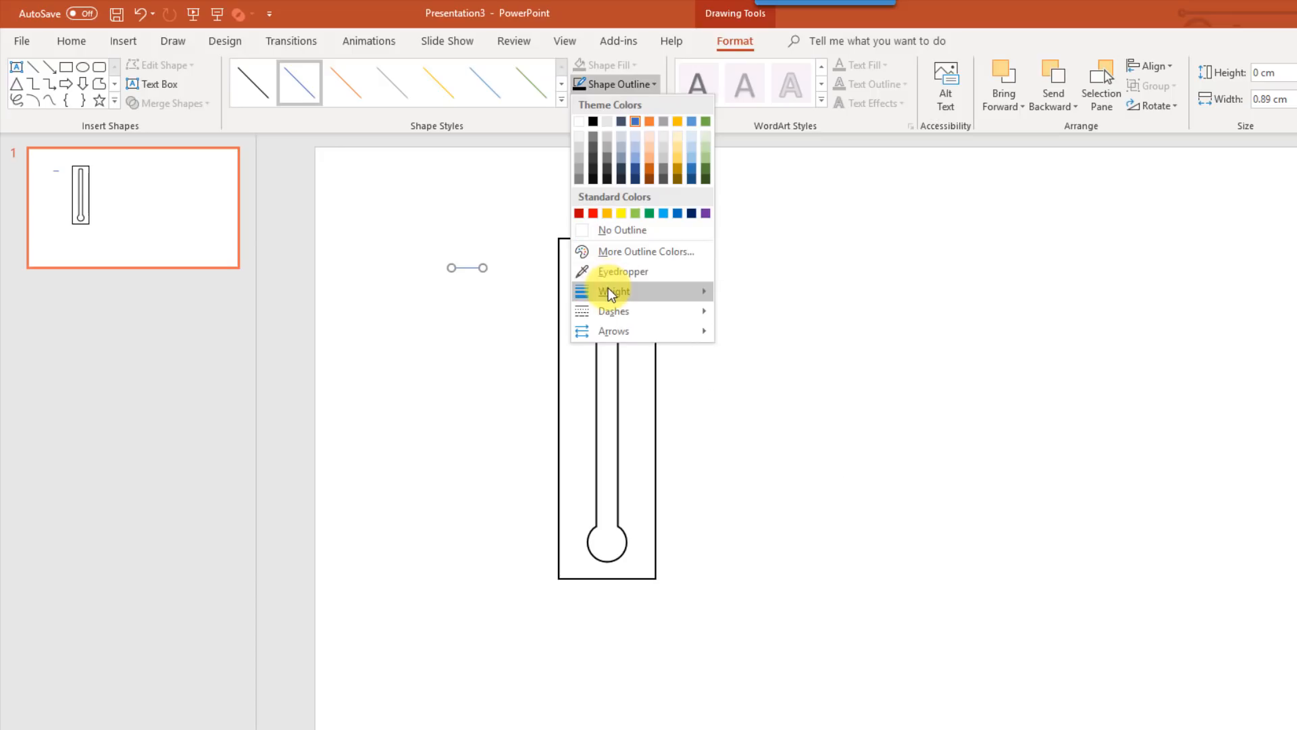
{"action": "left_click", "coordinate": [613, 291]}
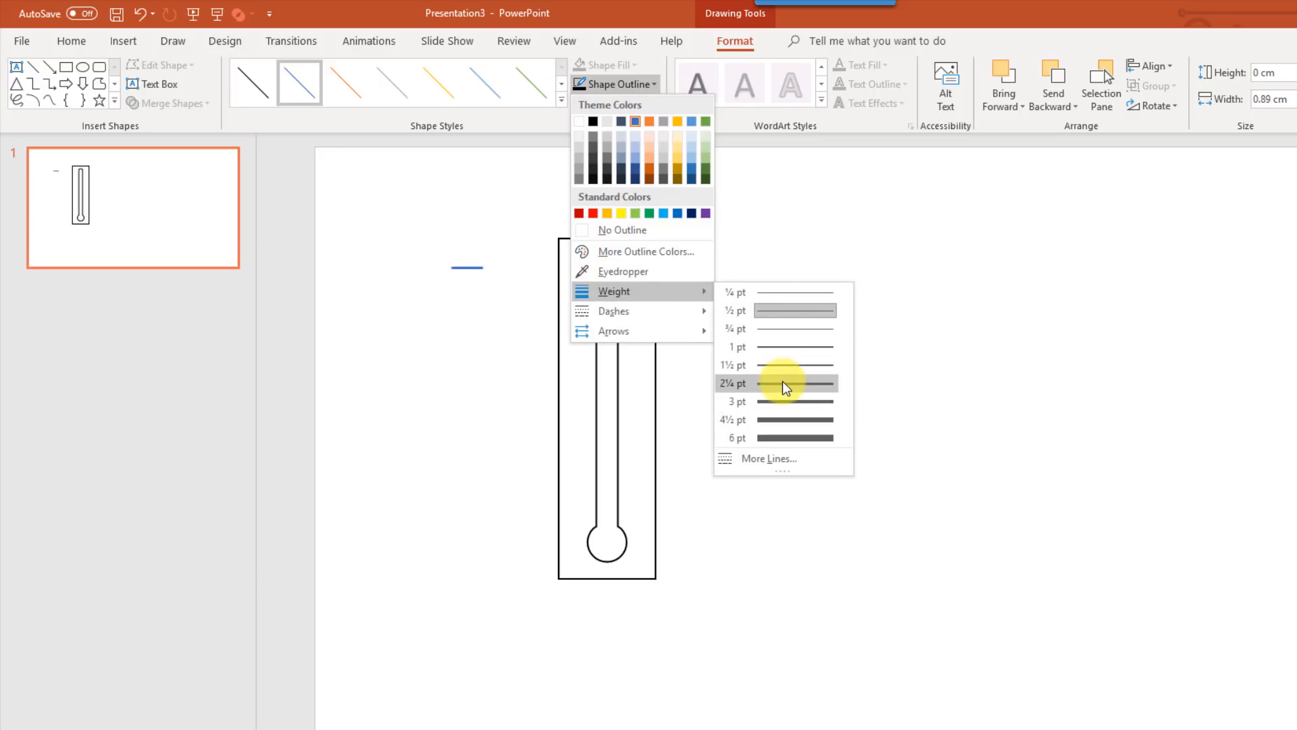
{"action": "left_click", "coordinate": [778, 384]}
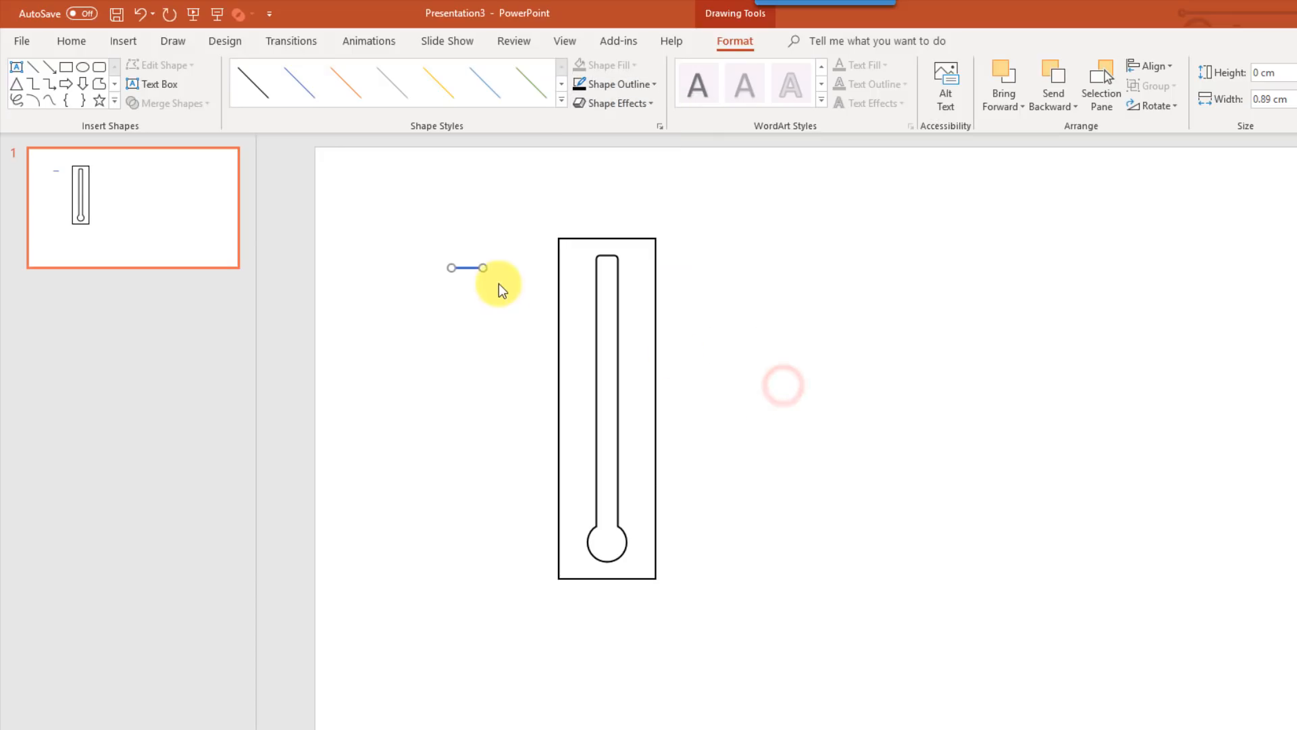
Step: Adjust the tick line to a slightly thinner 1½ pt weight
{"action": "left_click", "coordinate": [614, 84]}
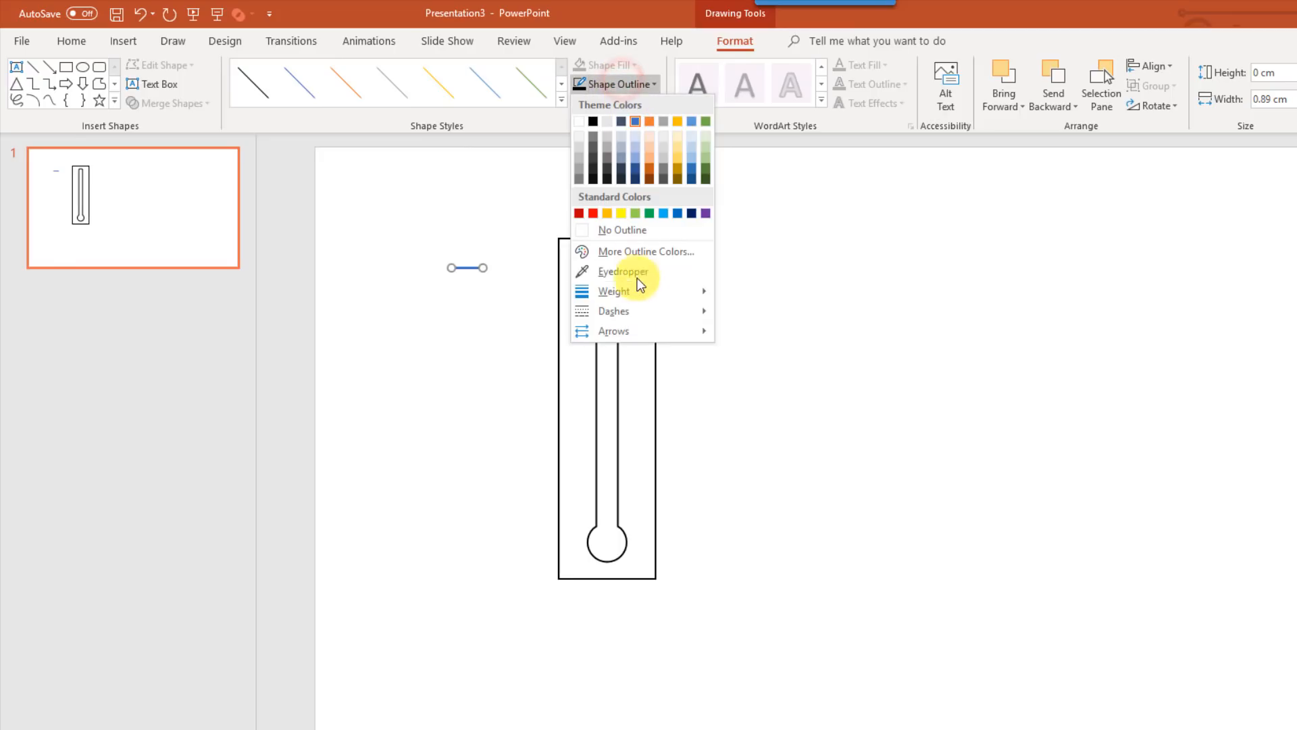
{"action": "left_click", "coordinate": [614, 292]}
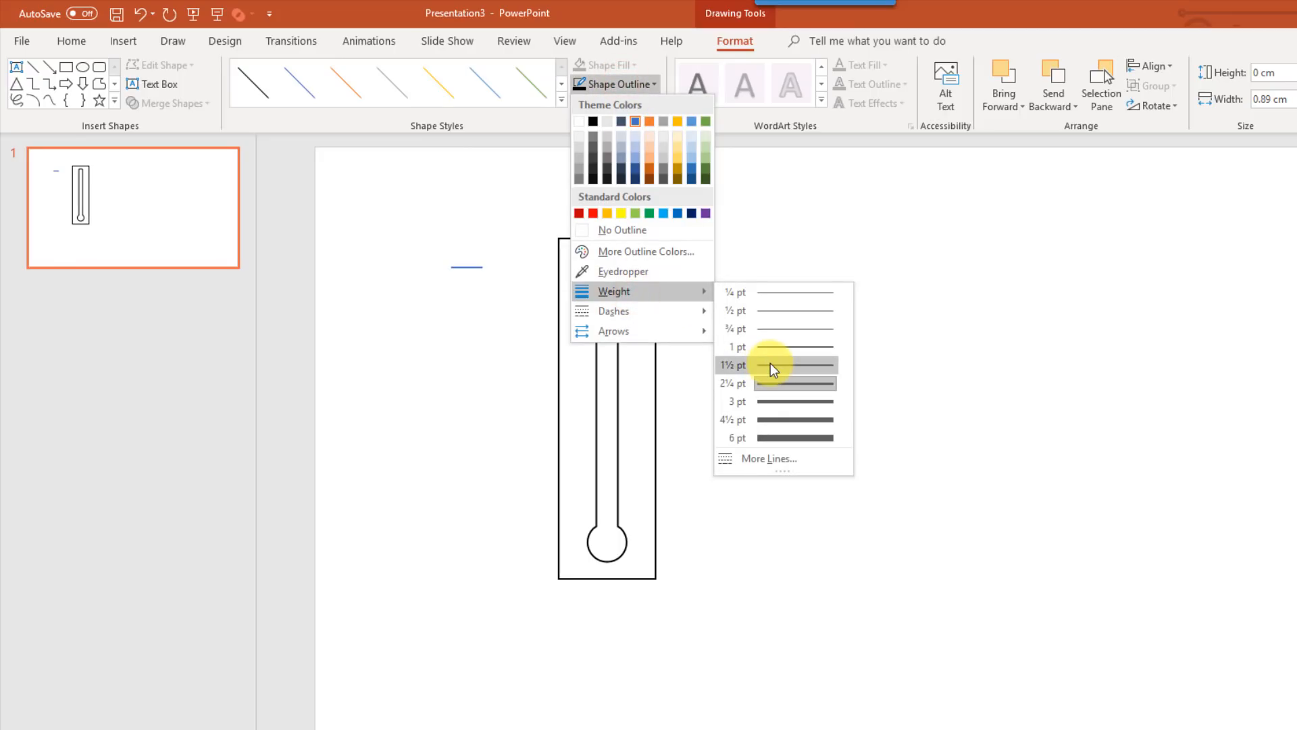
{"action": "left_click", "coordinate": [731, 365]}
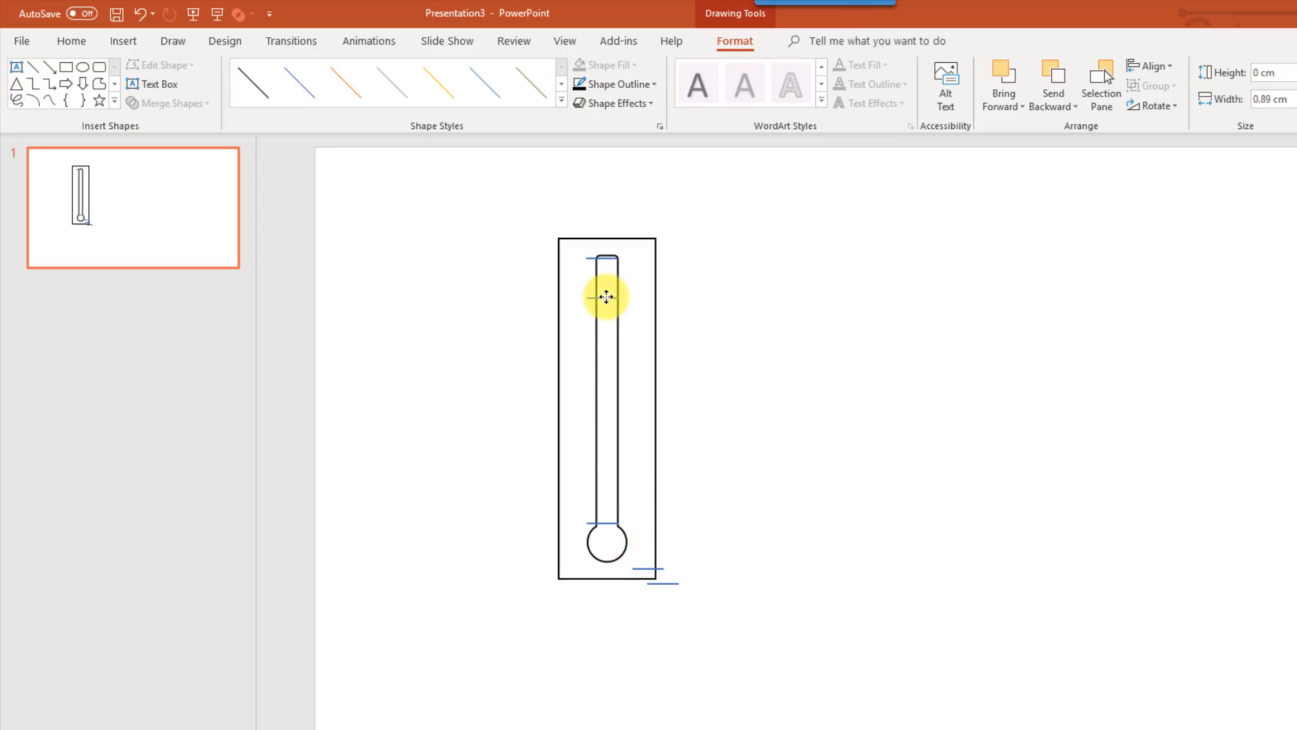
{"action": "mouse_move", "coordinate": [654, 582]}
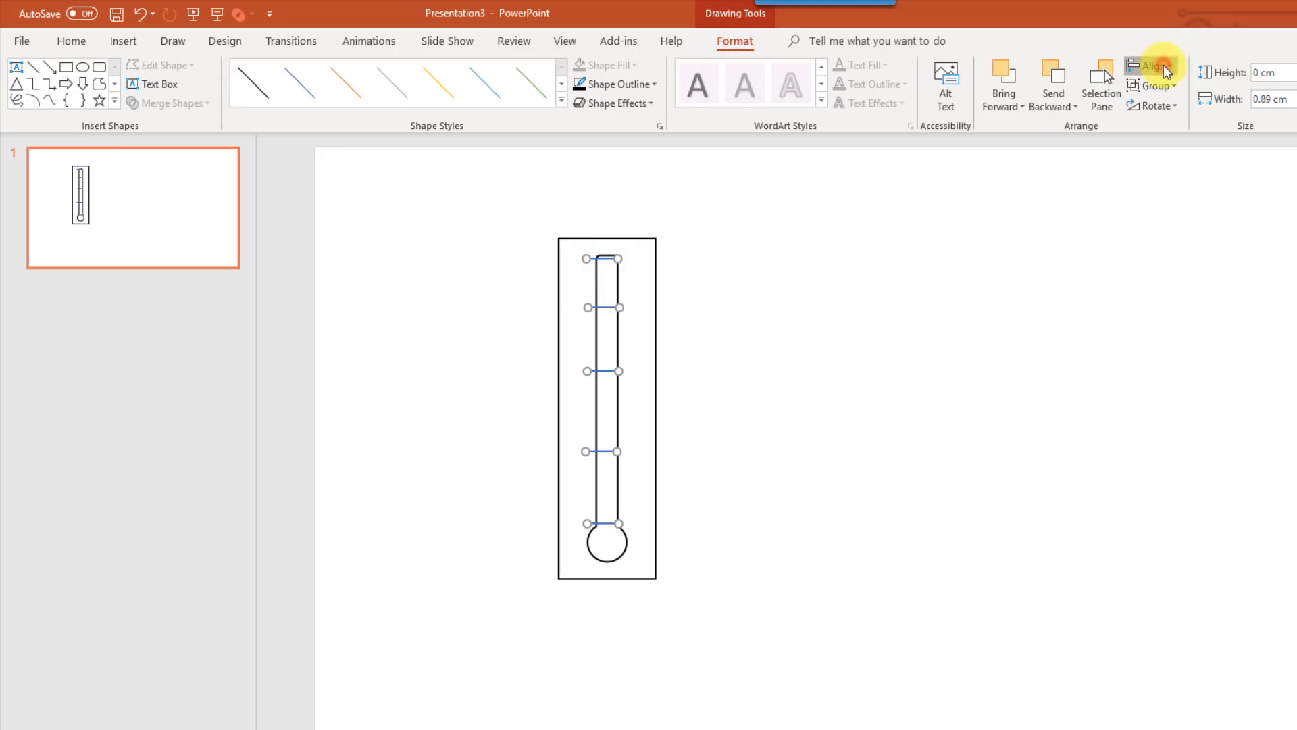
Step: Distribute the five selected tick lines vertically so they are evenly spaced
{"action": "left_click", "coordinate": [1154, 65]}
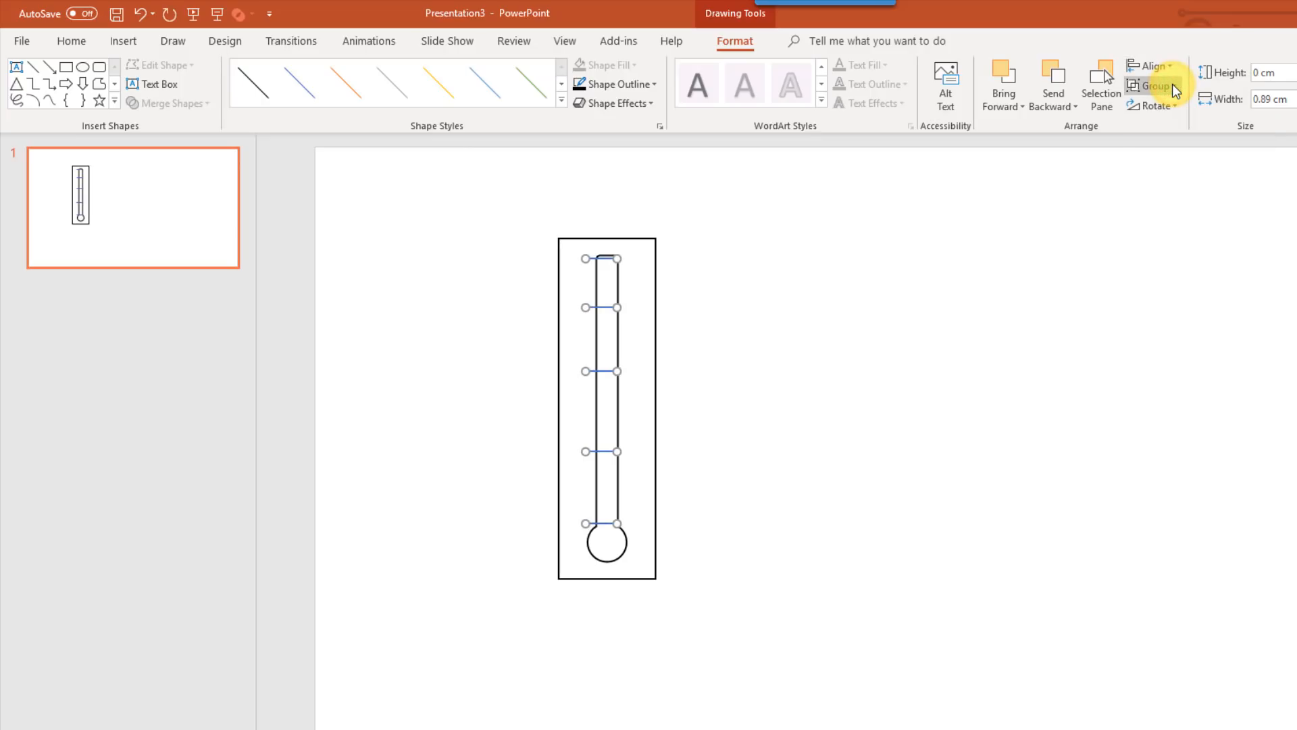
{"action": "mouse_move", "coordinate": [1156, 87]}
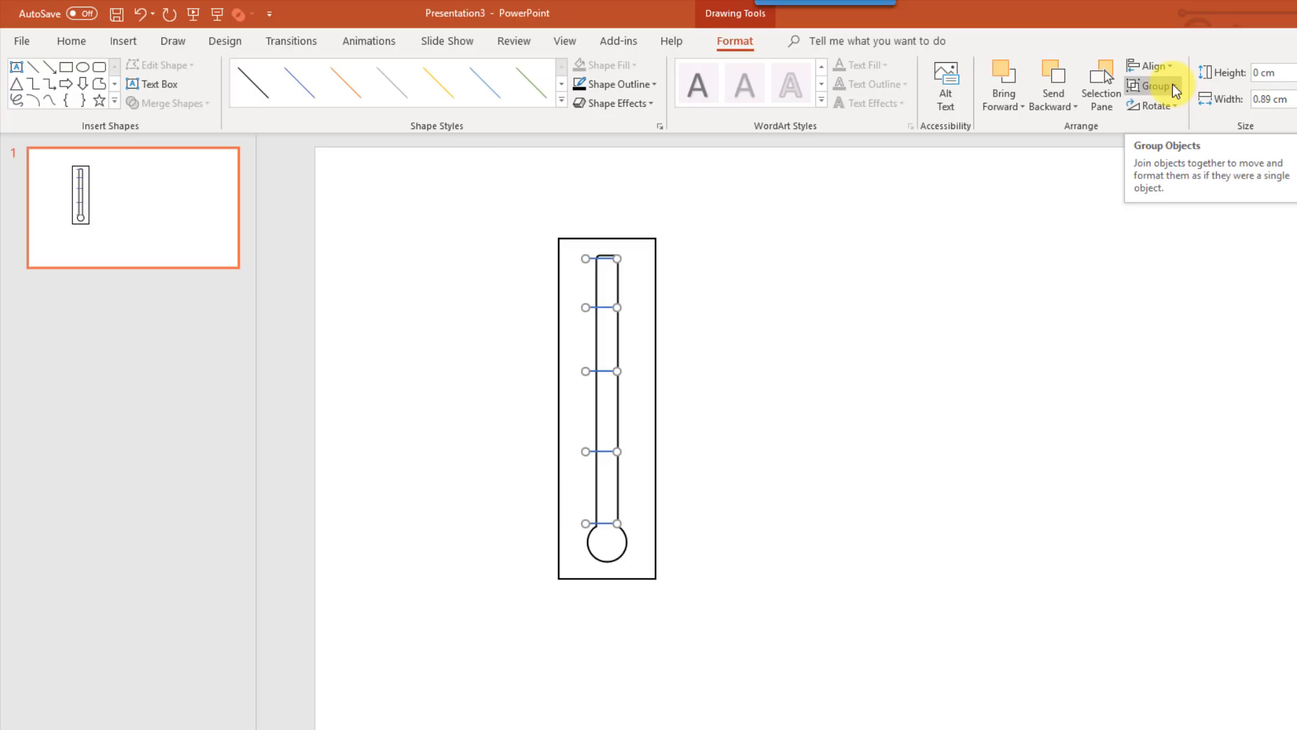
{"action": "left_click", "coordinate": [1150, 65]}
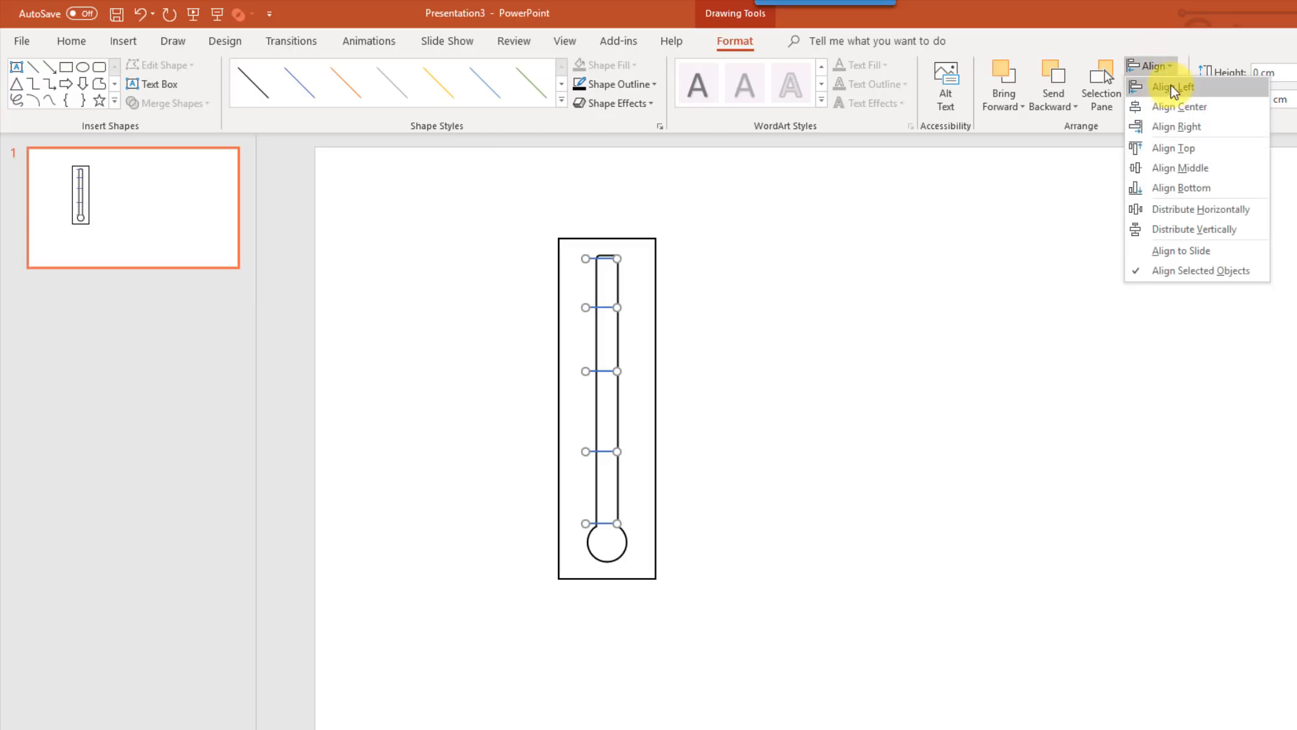
{"action": "mouse_move", "coordinate": [1170, 229]}
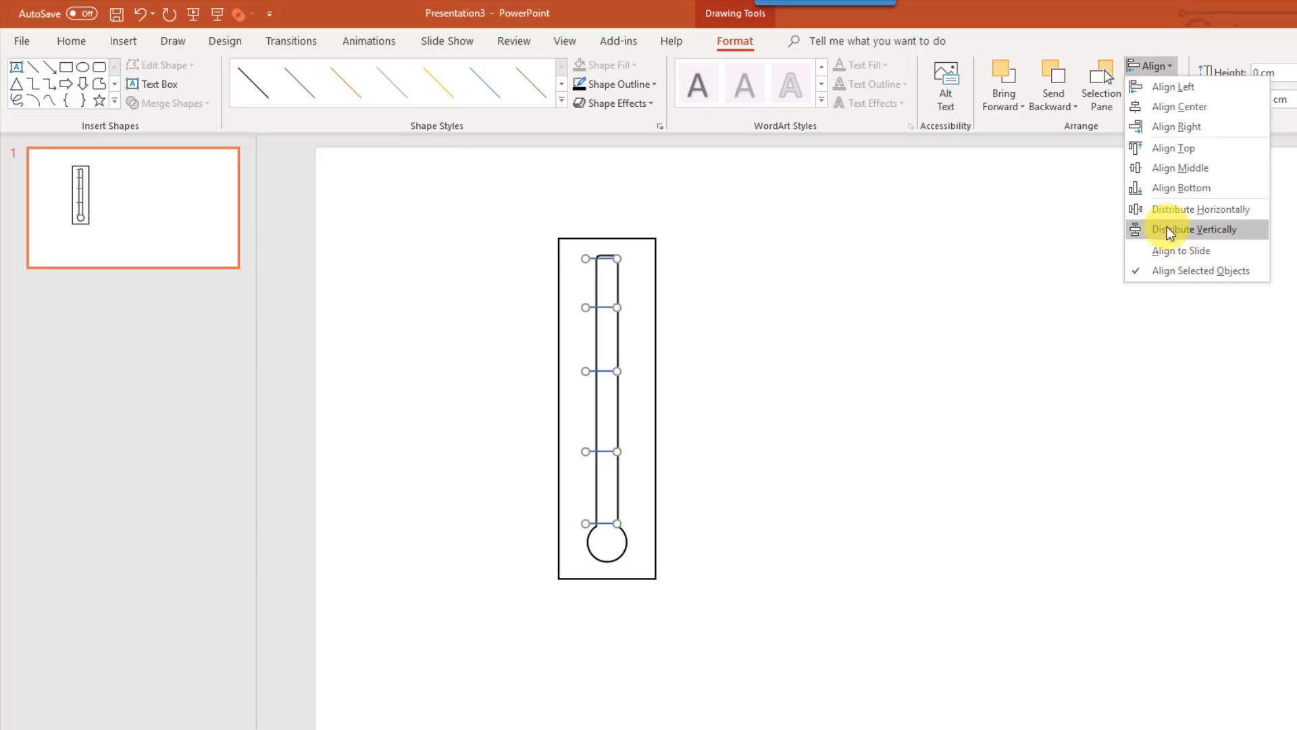
{"action": "left_click", "coordinate": [1198, 228]}
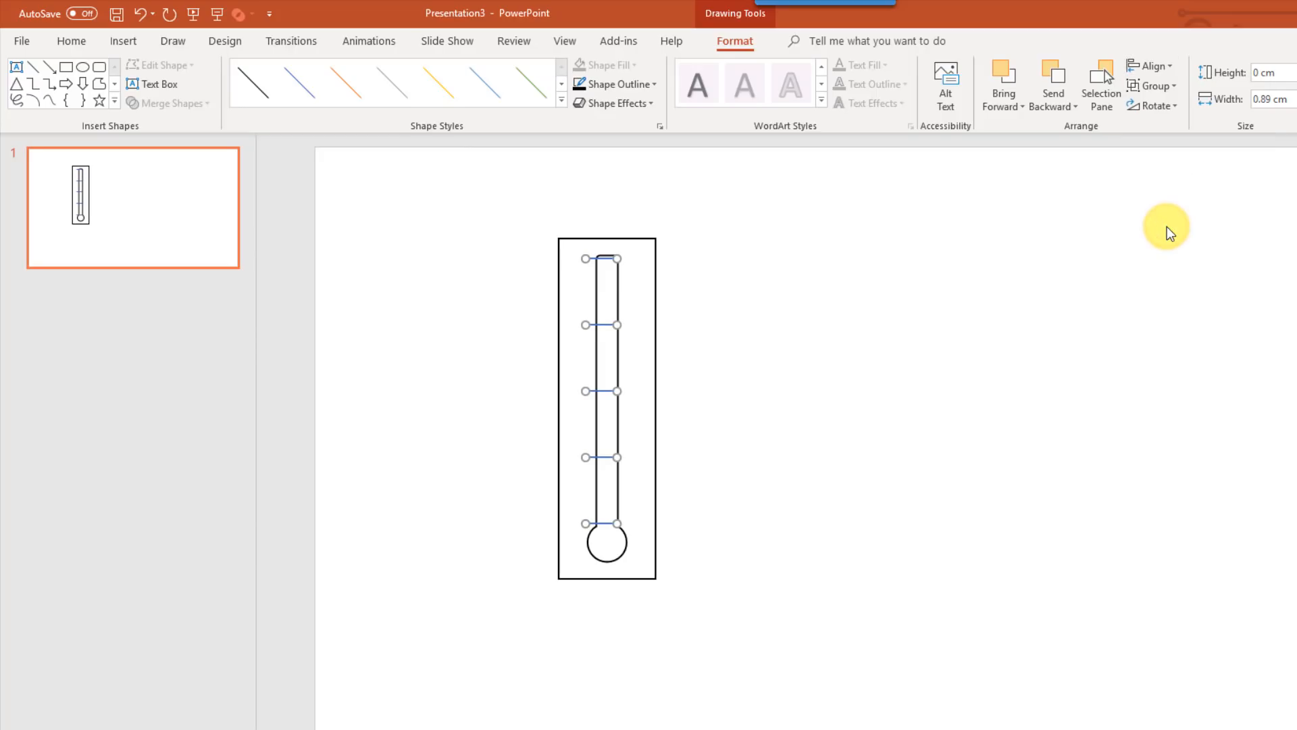
{"action": "mouse_move", "coordinate": [614, 265]}
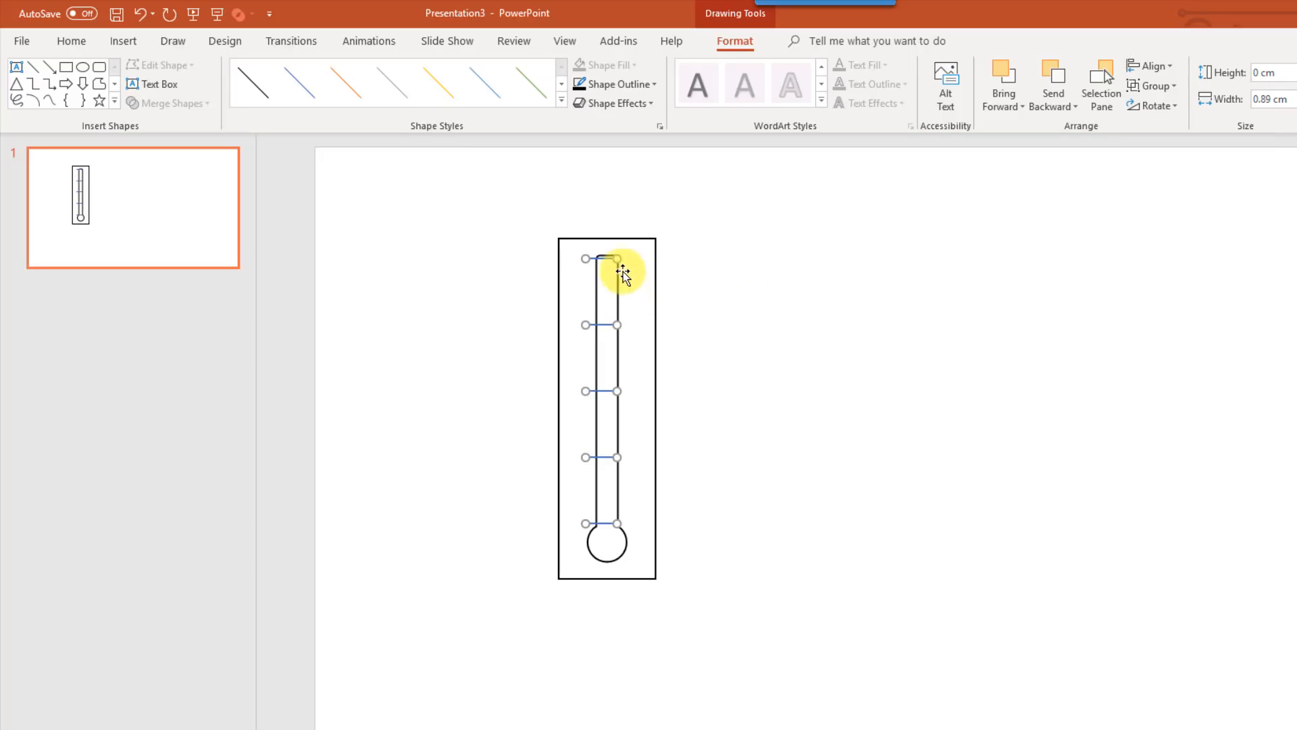
{"action": "mouse_move", "coordinate": [633, 280]}
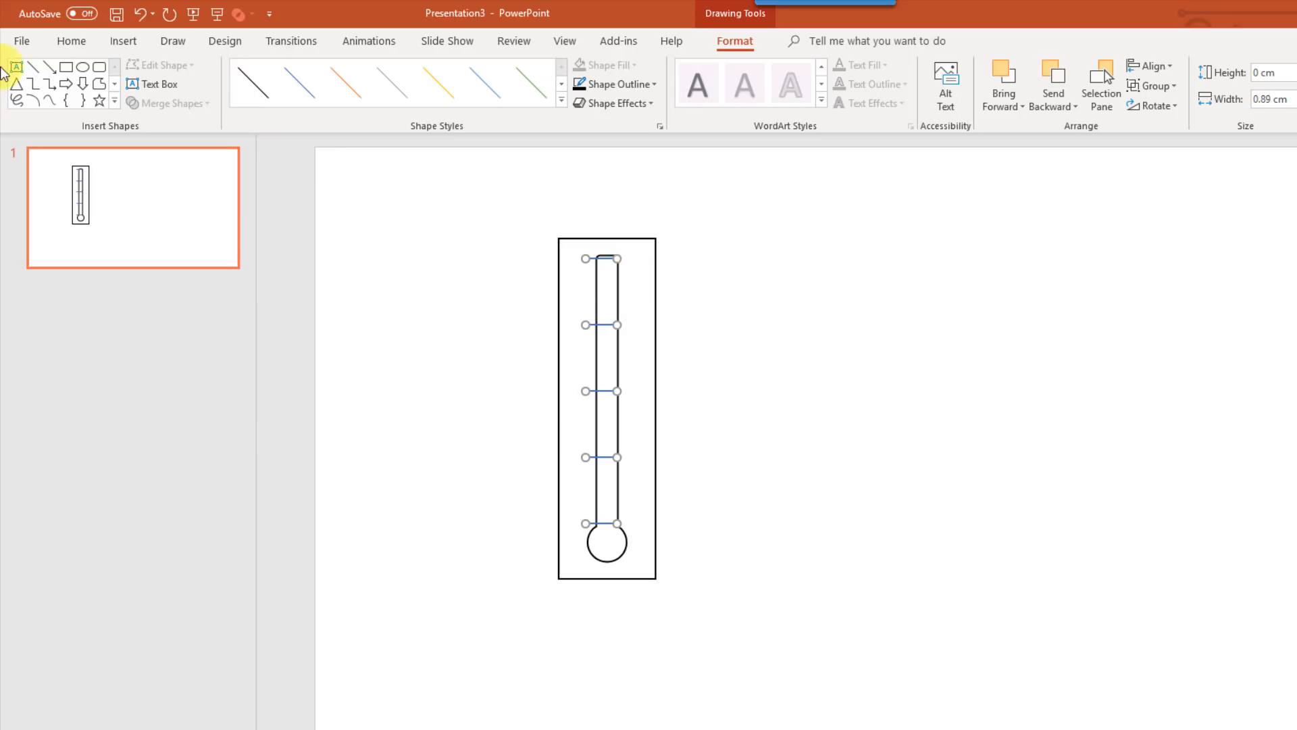
Step: Add a 100% text box at font size 8 and move it beside the top tick
{"action": "left_click", "coordinate": [154, 84]}
{"action": "type", "text": "100"}
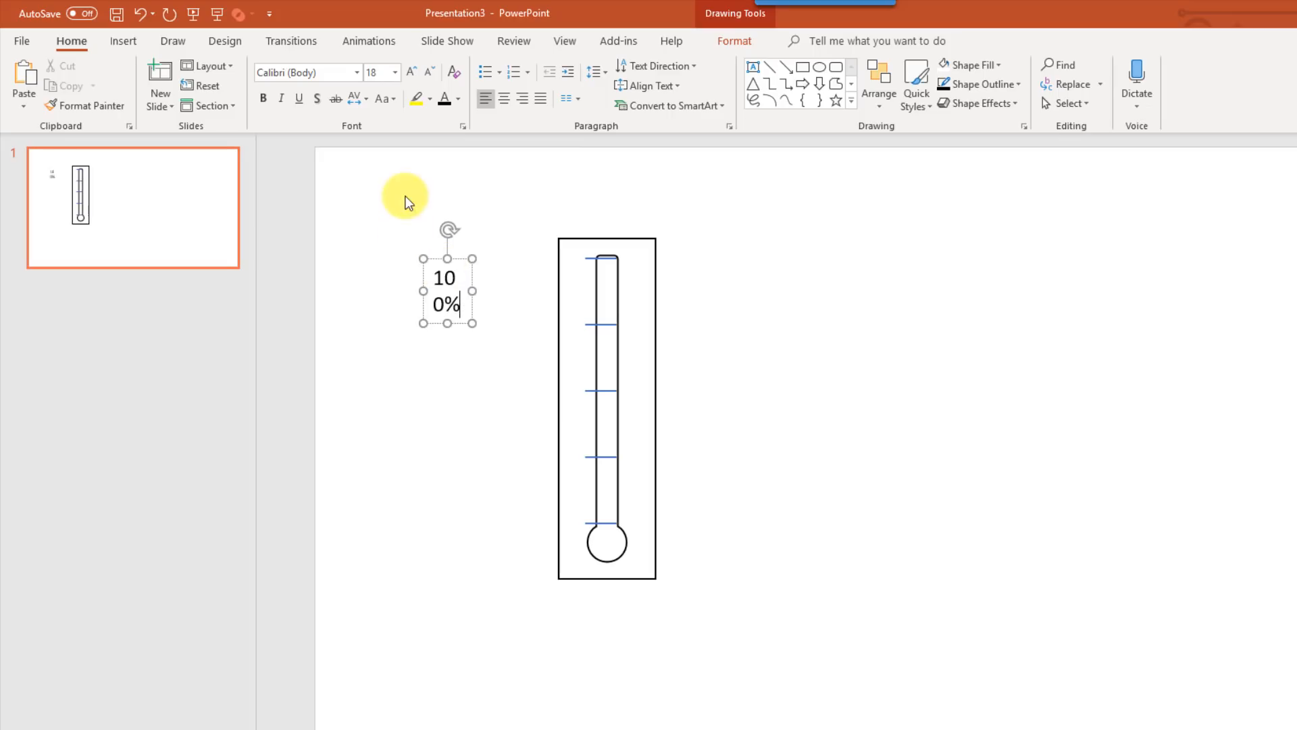
{"action": "left_click", "coordinate": [392, 71]}
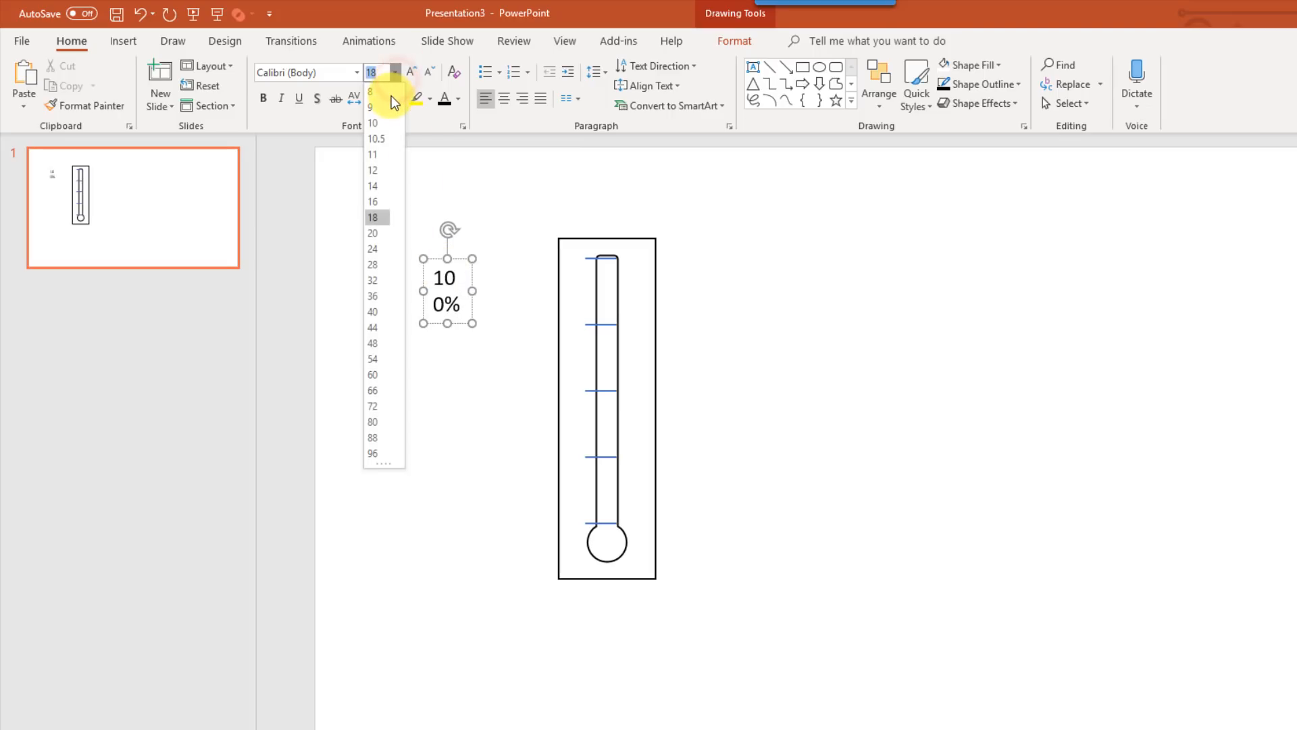
{"action": "mouse_move", "coordinate": [384, 97]}
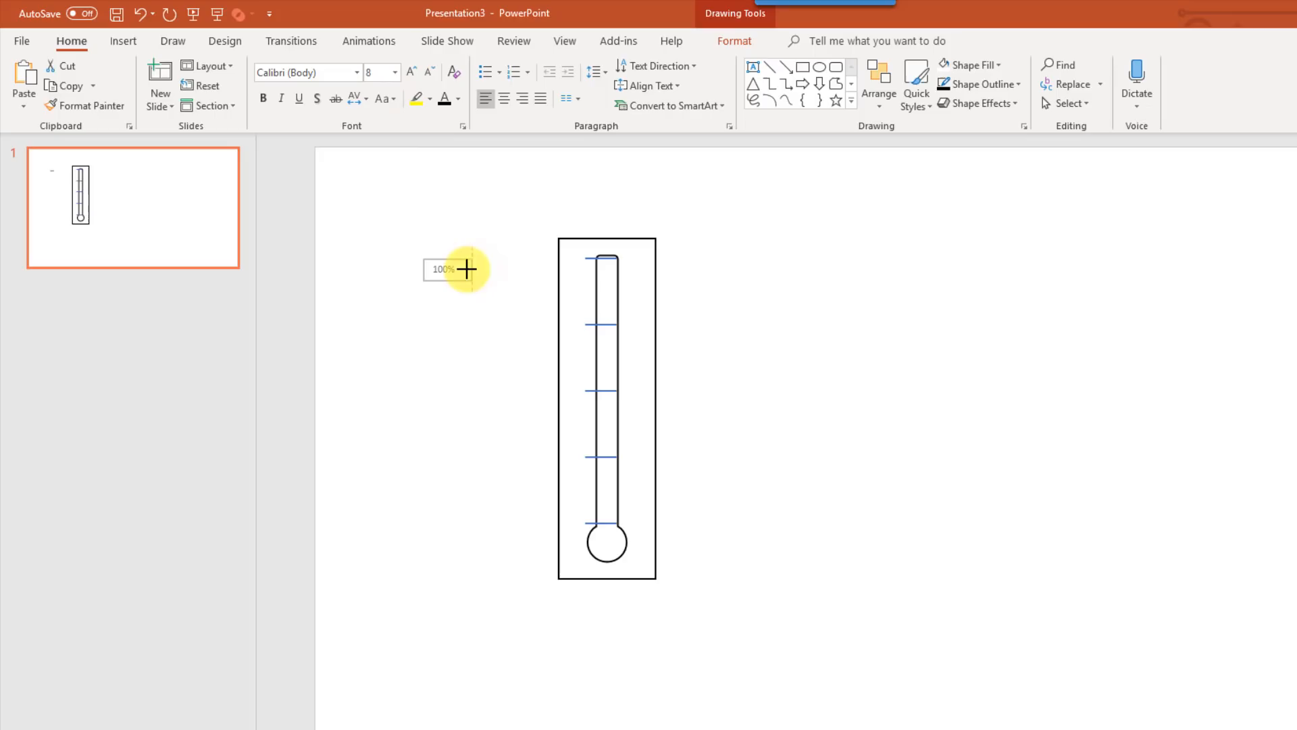
{"action": "left_click", "coordinate": [444, 269]}
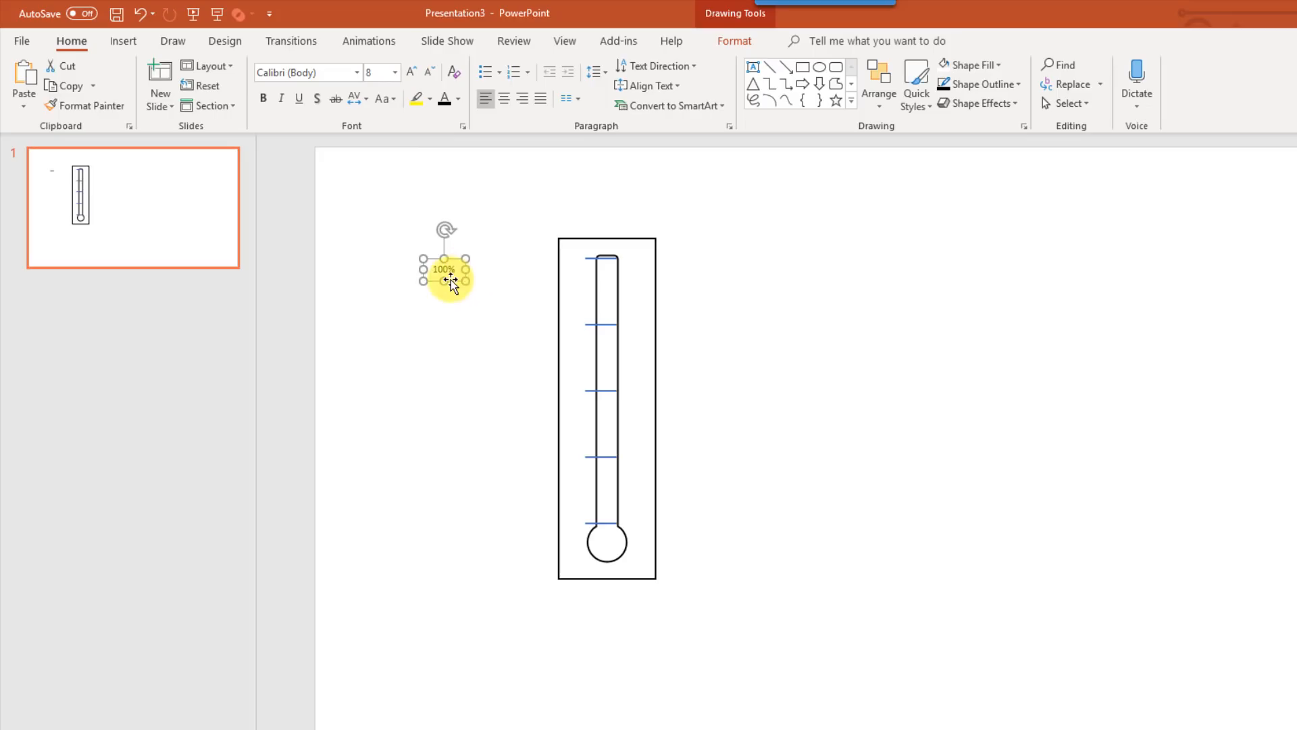
{"action": "left_click_drag", "start_coordinate": [448, 269], "coordinate": [579, 265]}
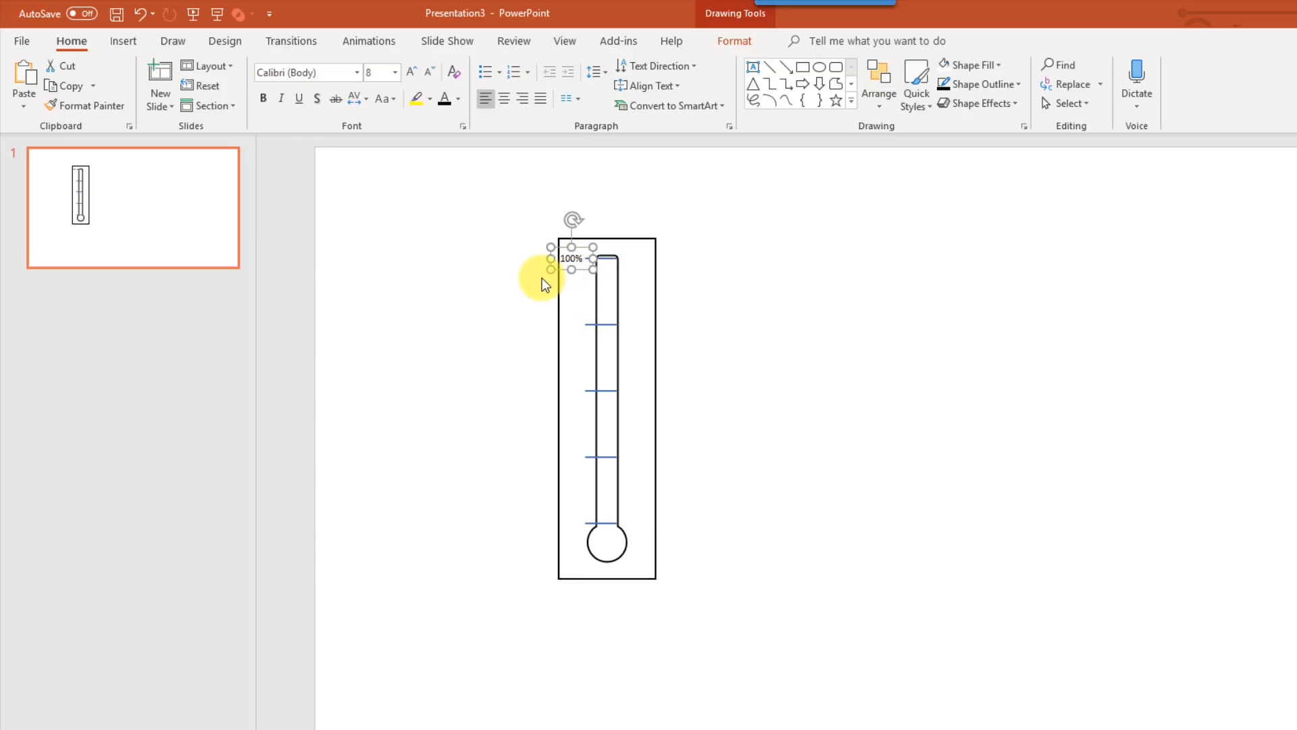
Step: Place a 75% label beside the second tick and adjust its text alignment
{"action": "left_click_drag", "start_coordinate": [566, 258], "coordinate": [584, 272]}
{"action": "type", "text": "75"}
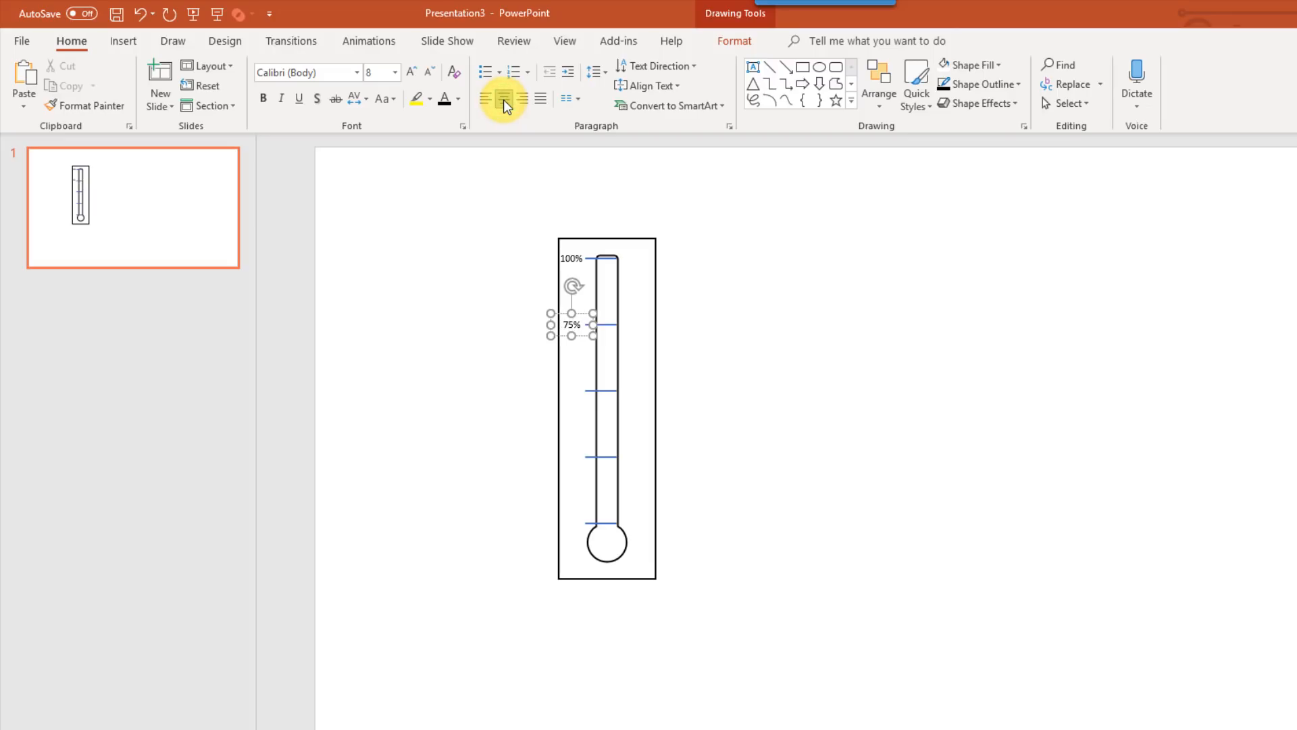
{"action": "left_click", "coordinate": [649, 86]}
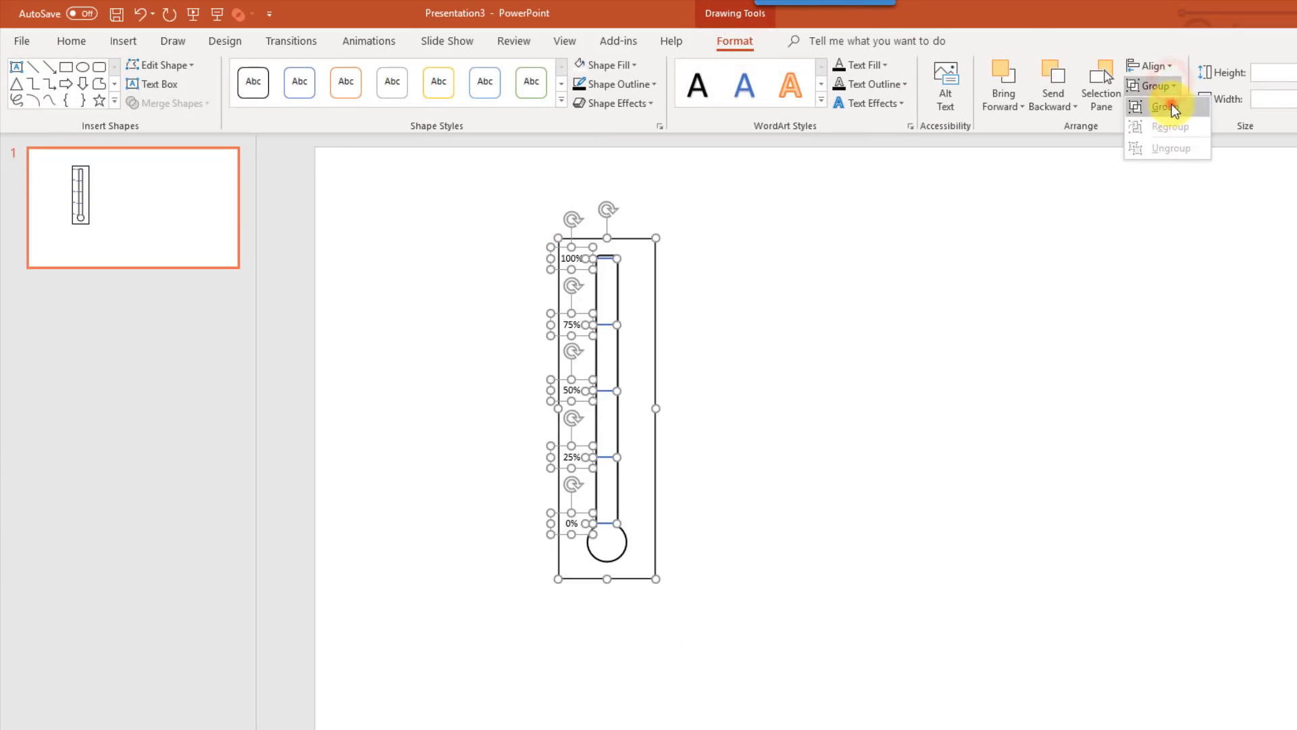
Step: Group the thermometer template, tick marks and labels into one object
{"action": "left_click", "coordinate": [1158, 107]}
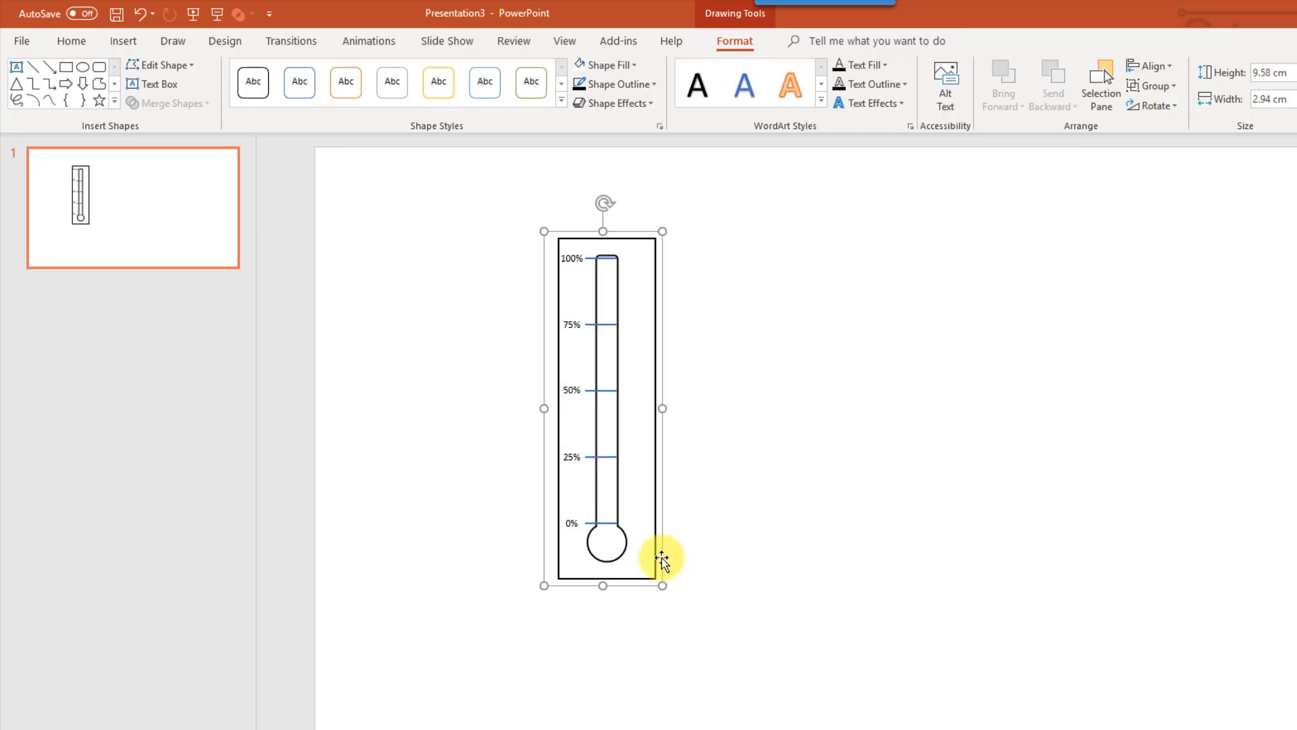
{"action": "mouse_move", "coordinate": [624, 568]}
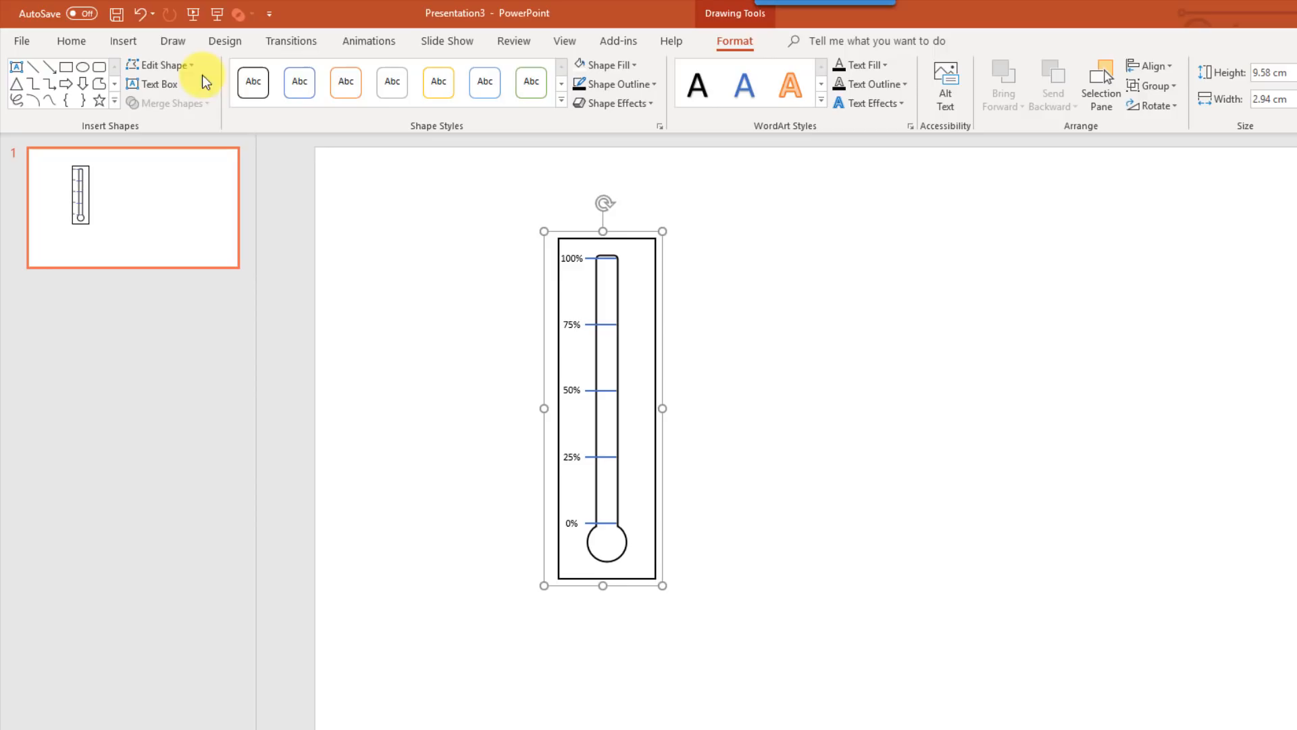
Step: Draw a square beside the thermometer and fill it red
{"action": "left_click", "coordinate": [125, 40]}
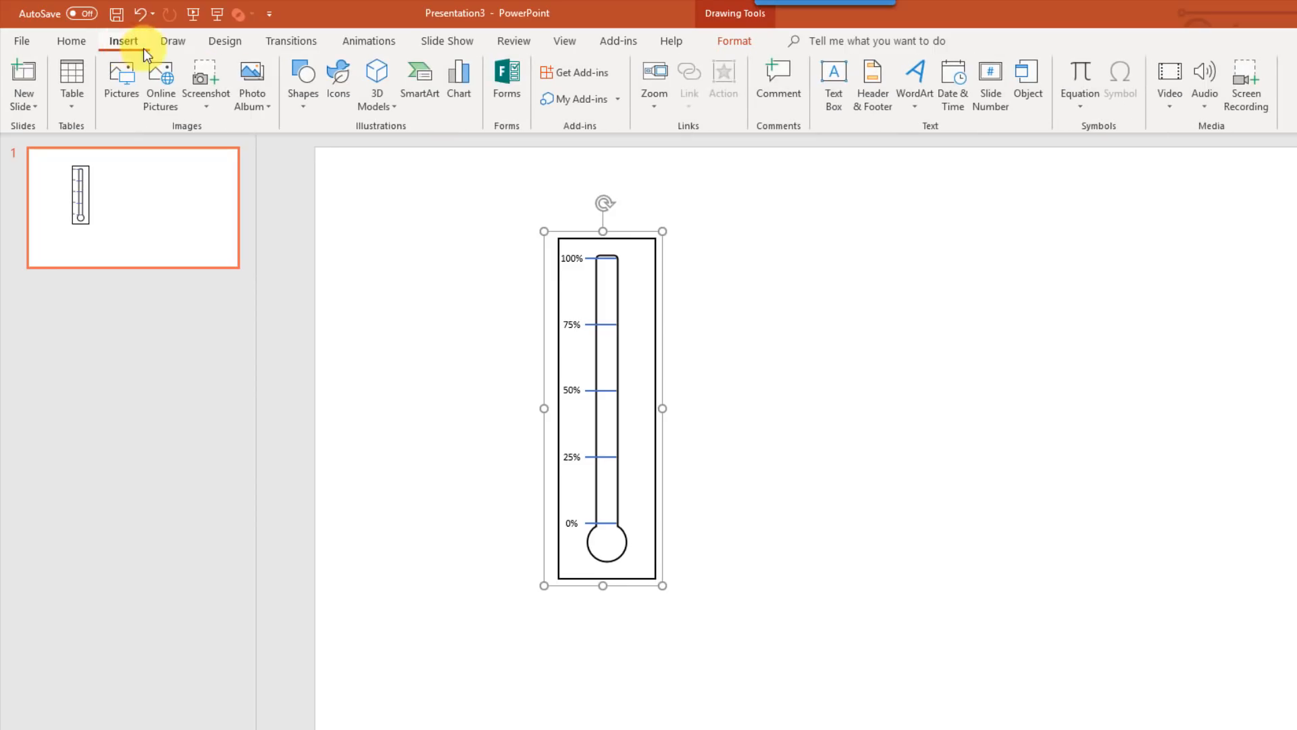
{"action": "left_click", "coordinate": [303, 81]}
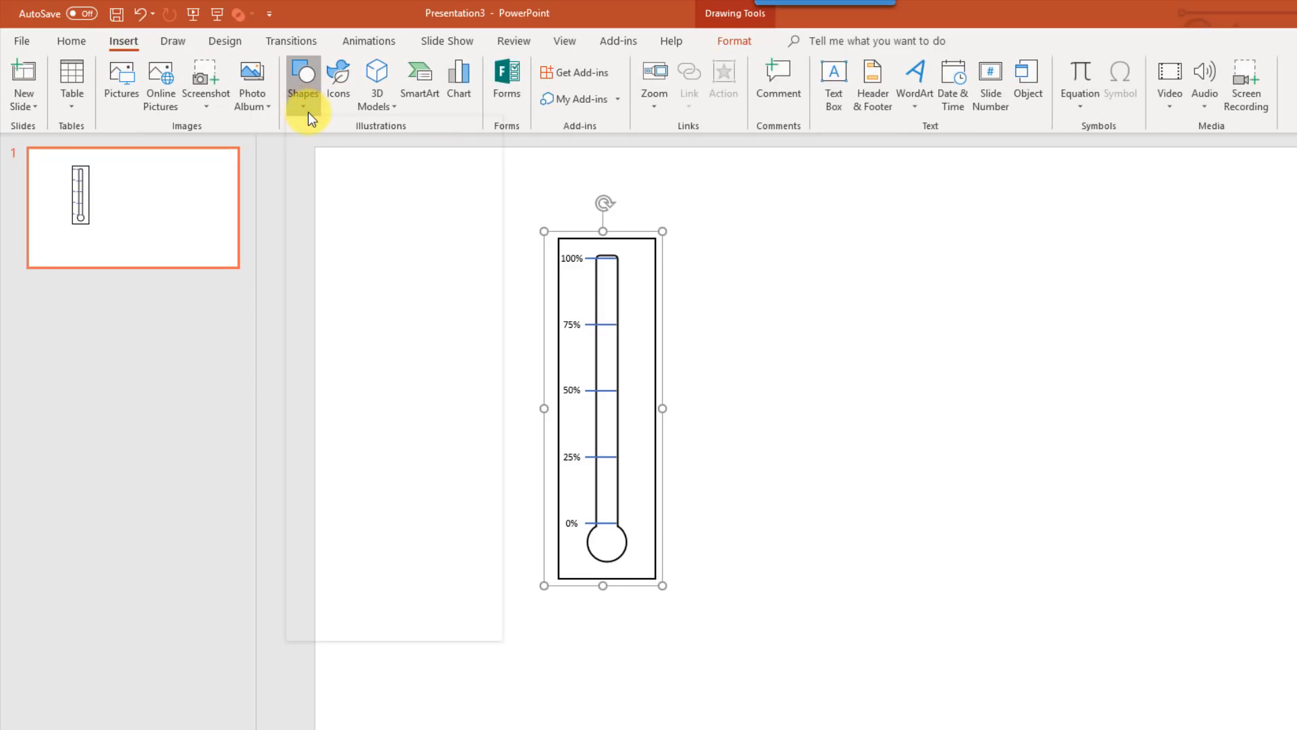
{"action": "left_click", "coordinate": [303, 79]}
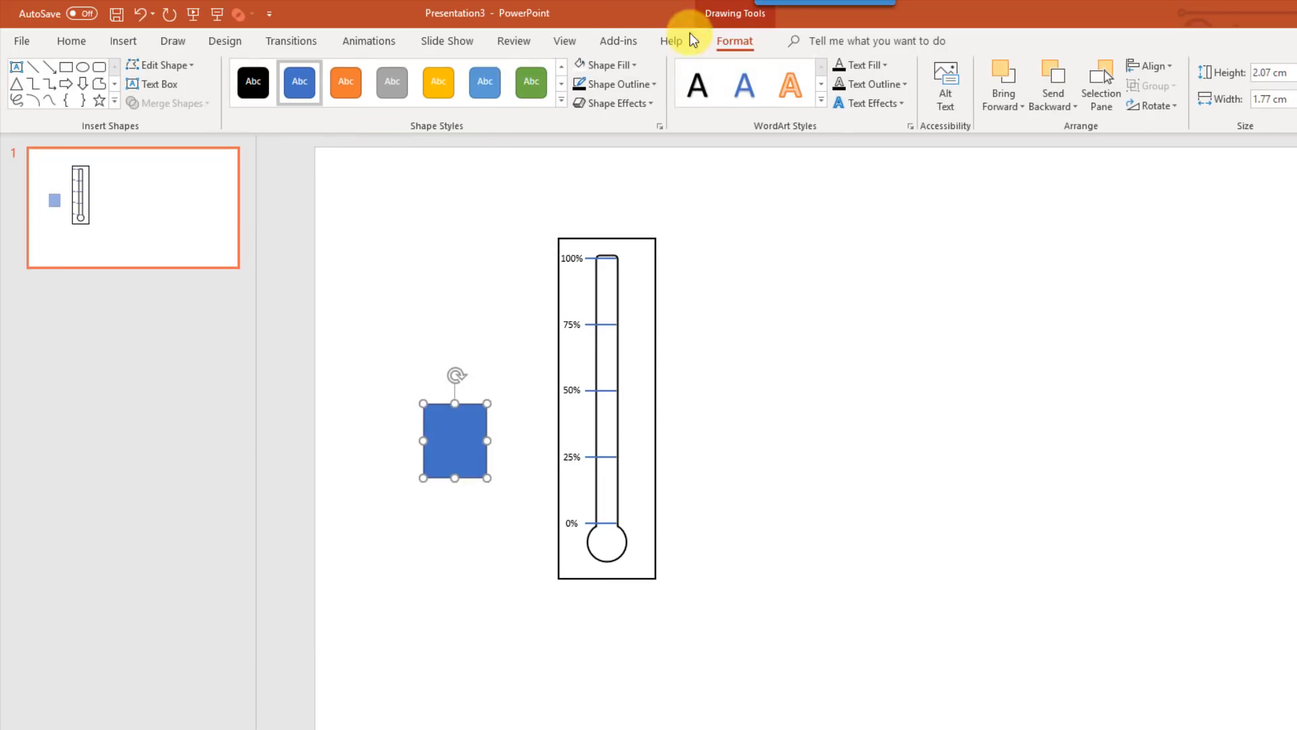
{"action": "left_click", "coordinate": [610, 64]}
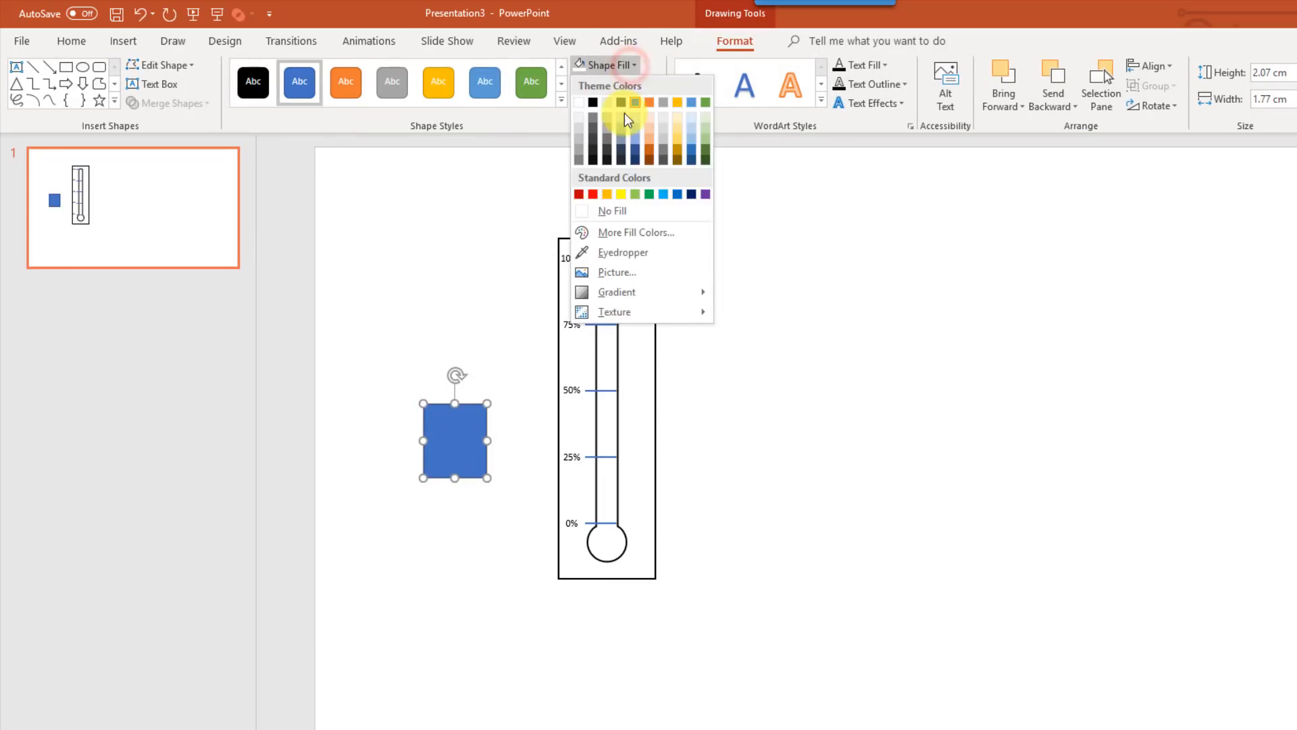
{"action": "left_click", "coordinate": [590, 194]}
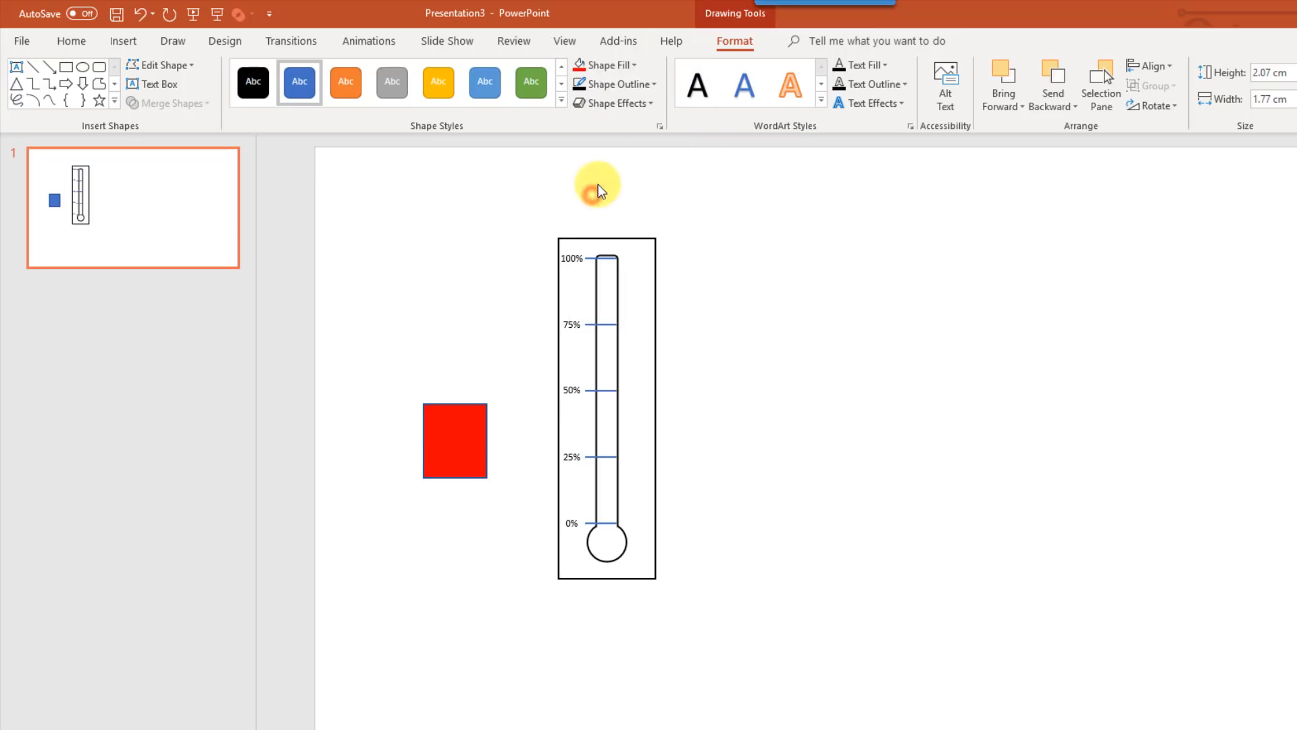
Step: Fit the red square over the bulb and send it to the back behind the template
{"action": "left_click", "coordinate": [617, 83]}
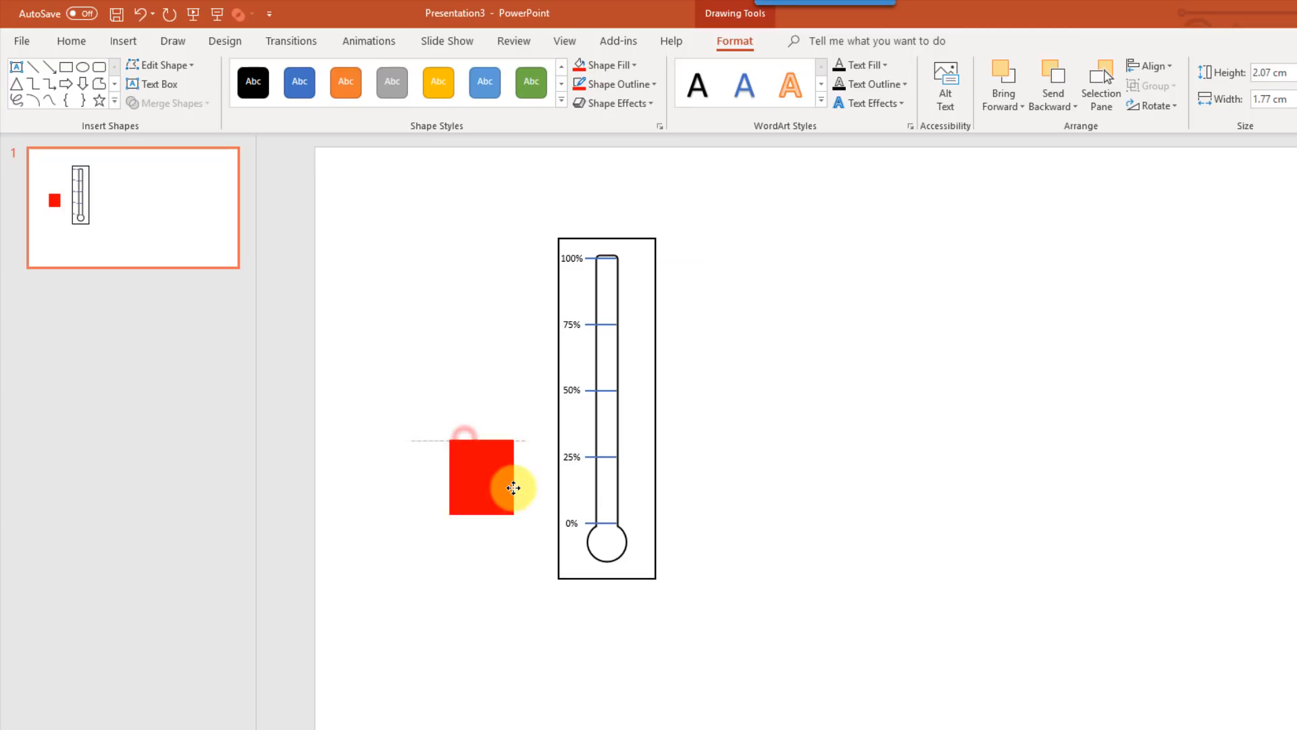
{"action": "left_click_drag", "start_coordinate": [513, 487], "coordinate": [615, 534]}
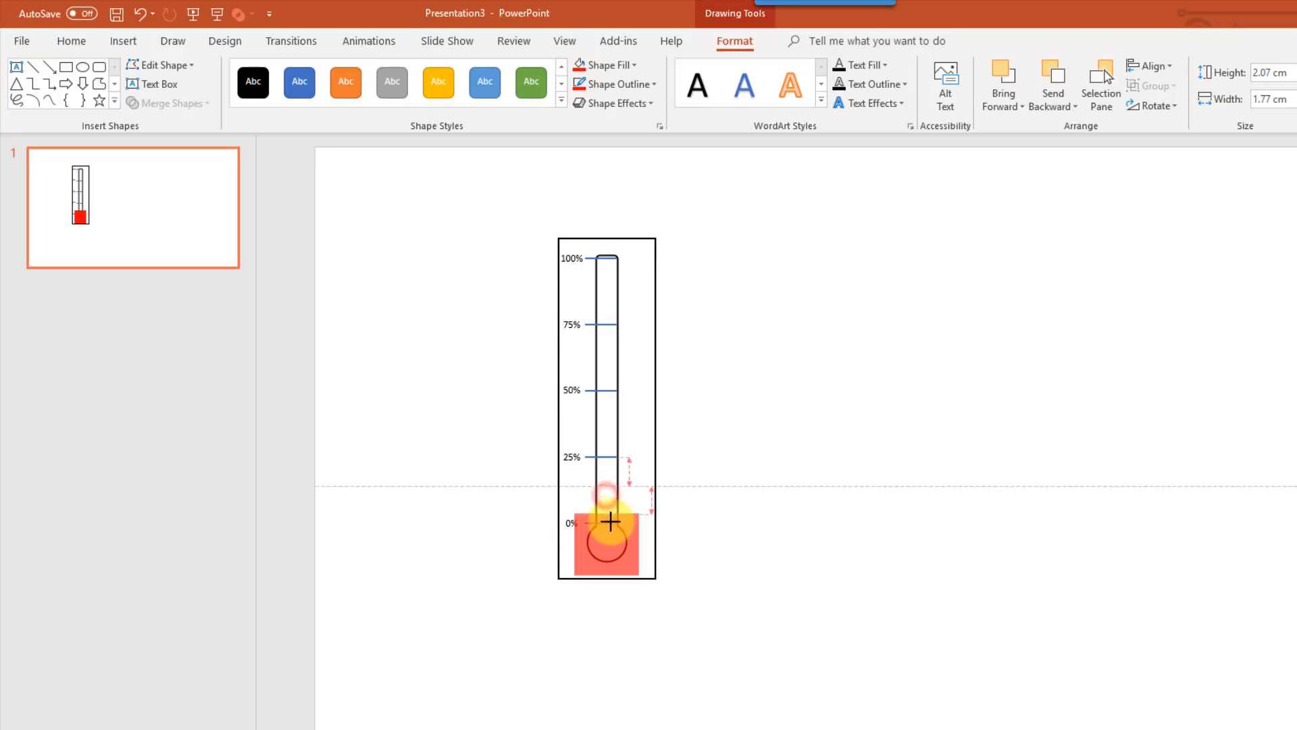
{"action": "left_click_drag", "start_coordinate": [607, 500], "coordinate": [607, 533]}
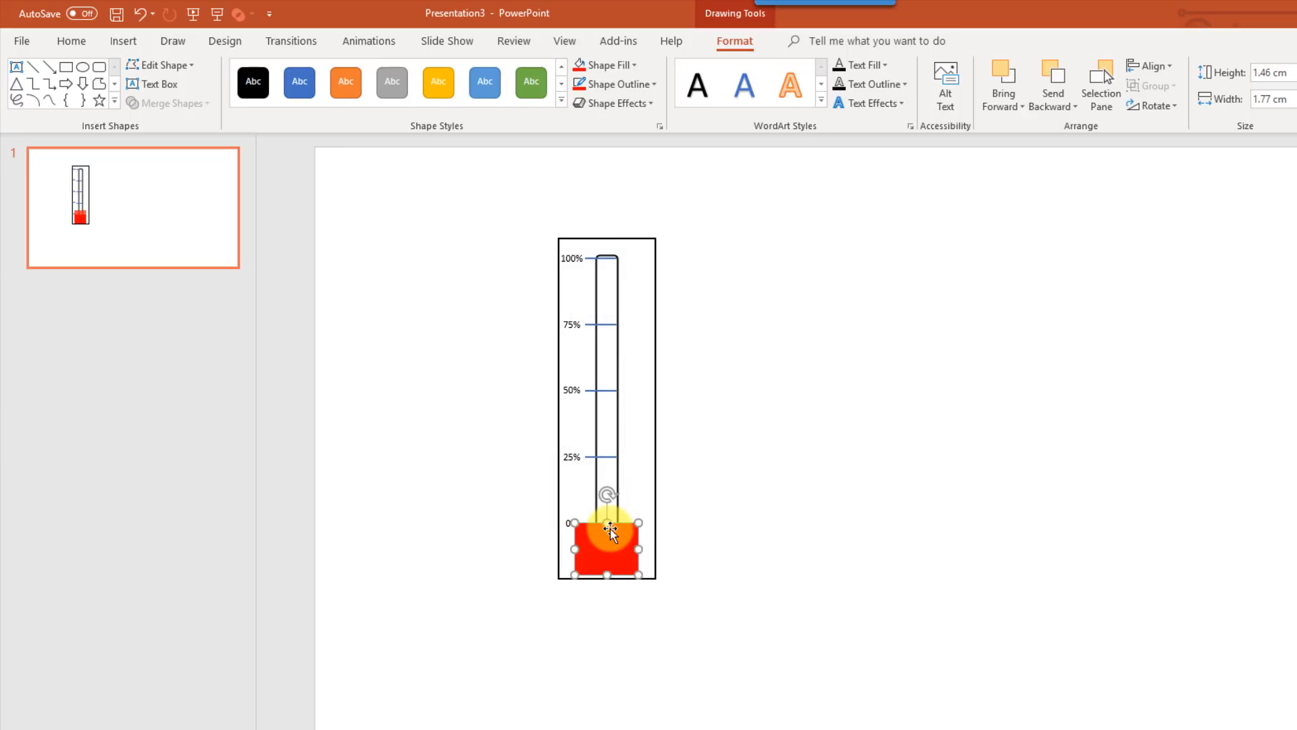
{"action": "left_click", "coordinate": [1002, 87]}
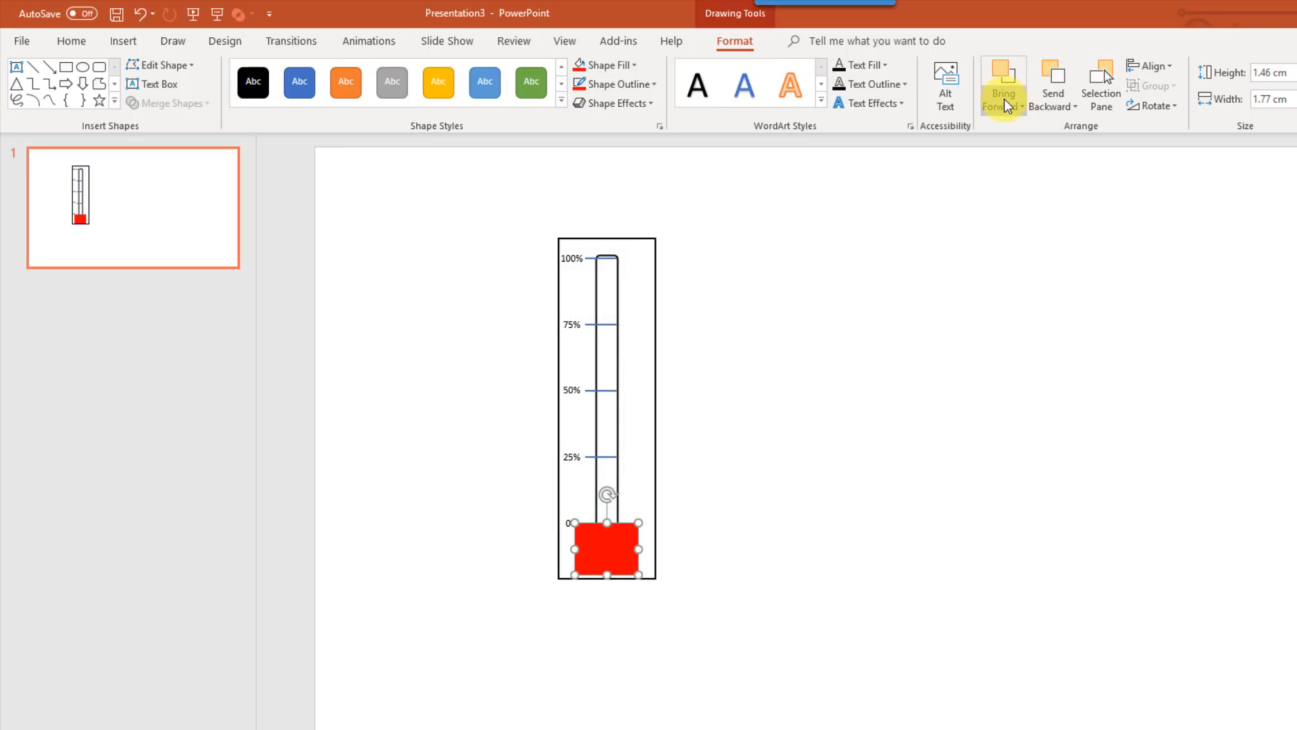
{"action": "mouse_move", "coordinate": [1017, 108]}
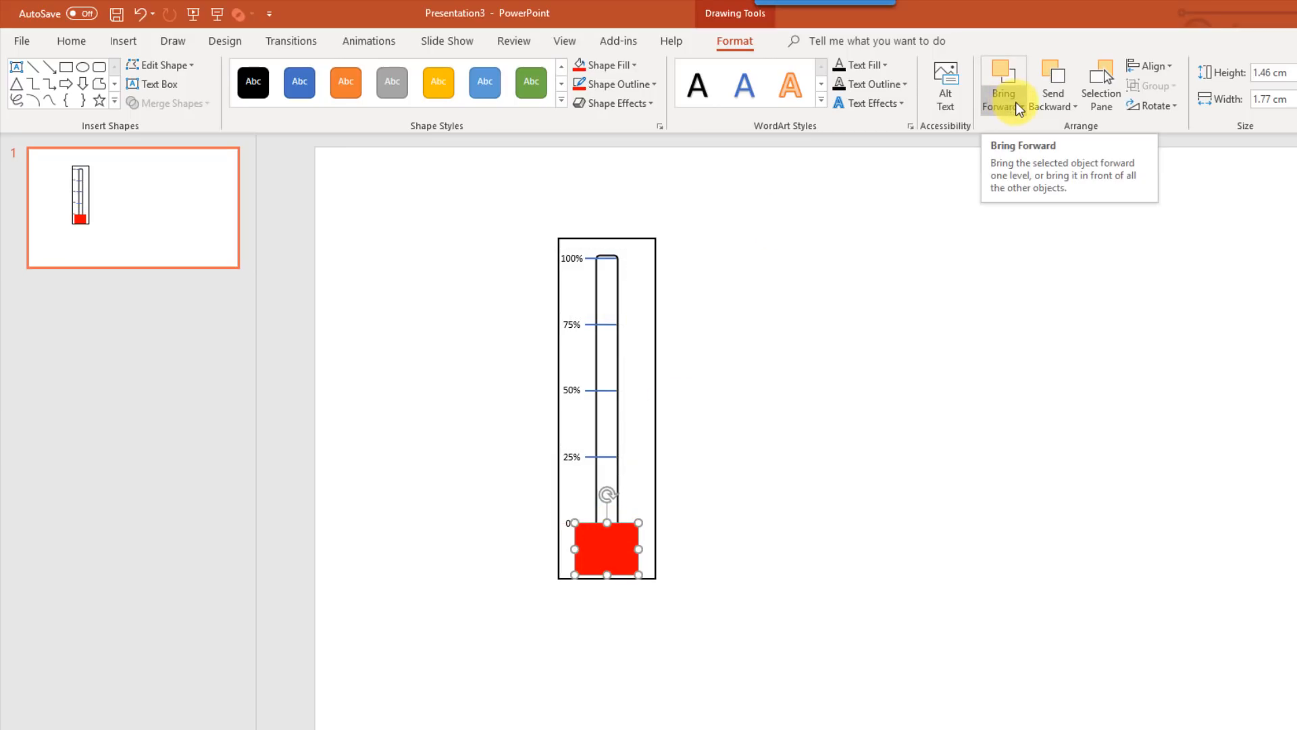
{"action": "left_click", "coordinate": [1054, 105]}
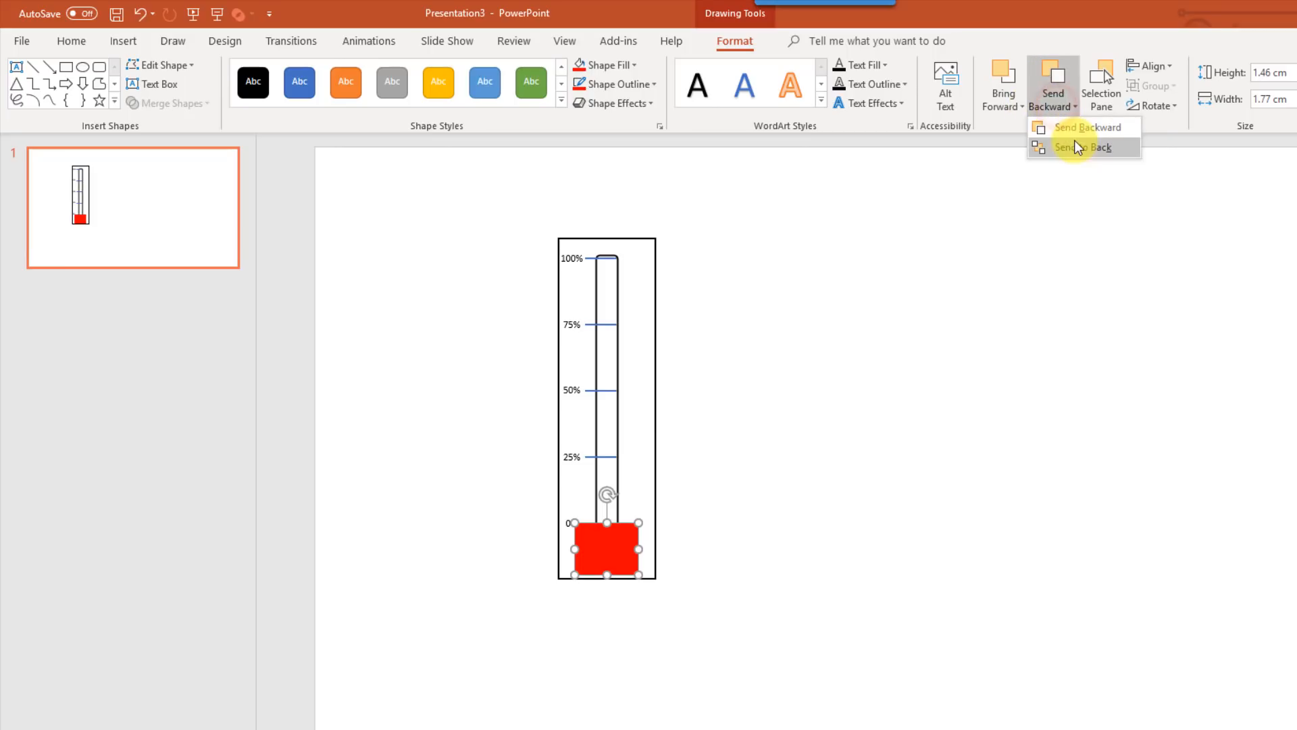
{"action": "left_click", "coordinate": [1085, 147]}
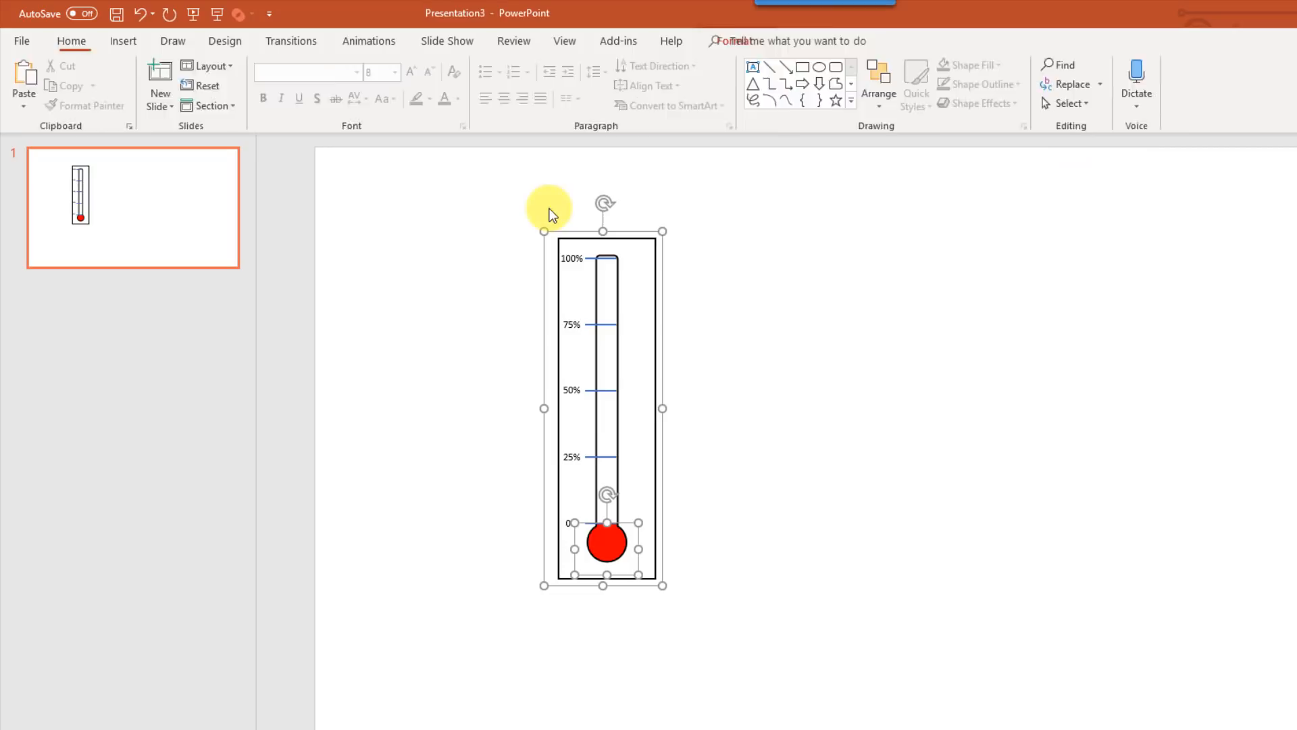
Step: Group the thermometer outline with the red bulb fill, then return to the Excel workbook
{"action": "left_click", "coordinate": [1156, 87]}
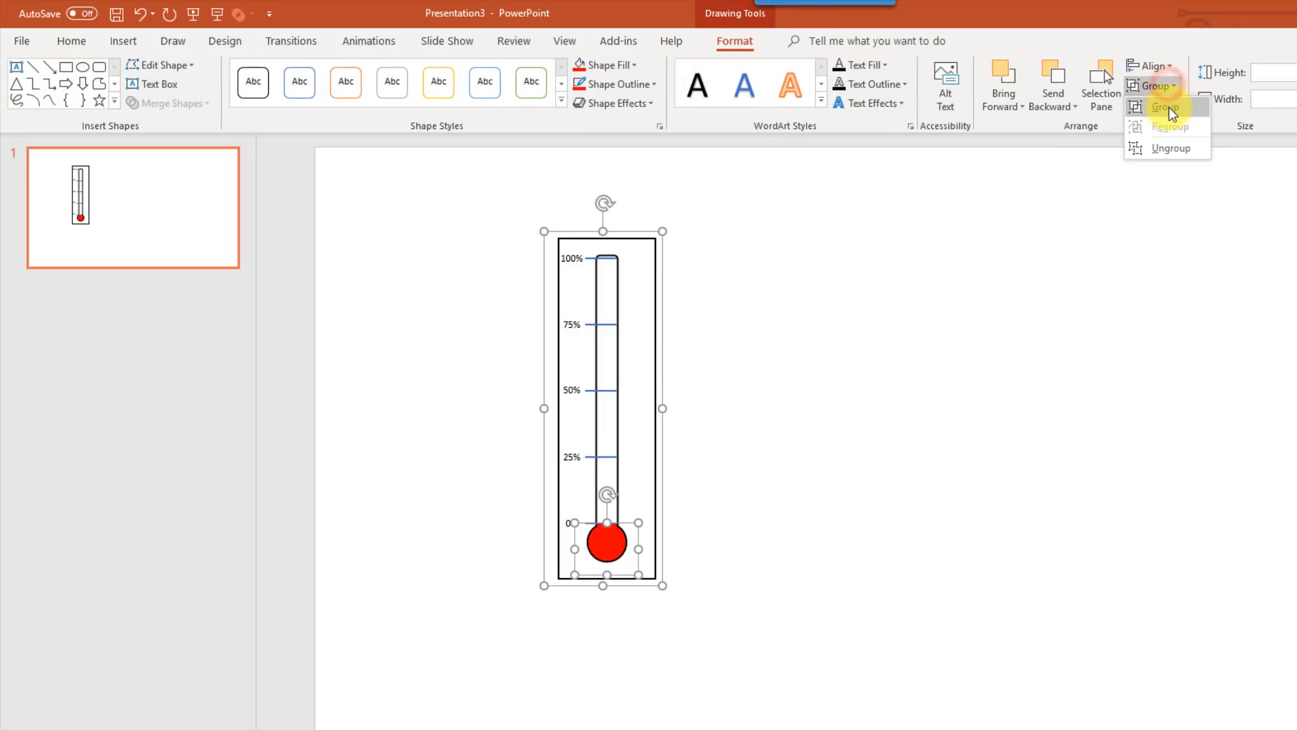
{"action": "left_click", "coordinate": [1166, 106]}
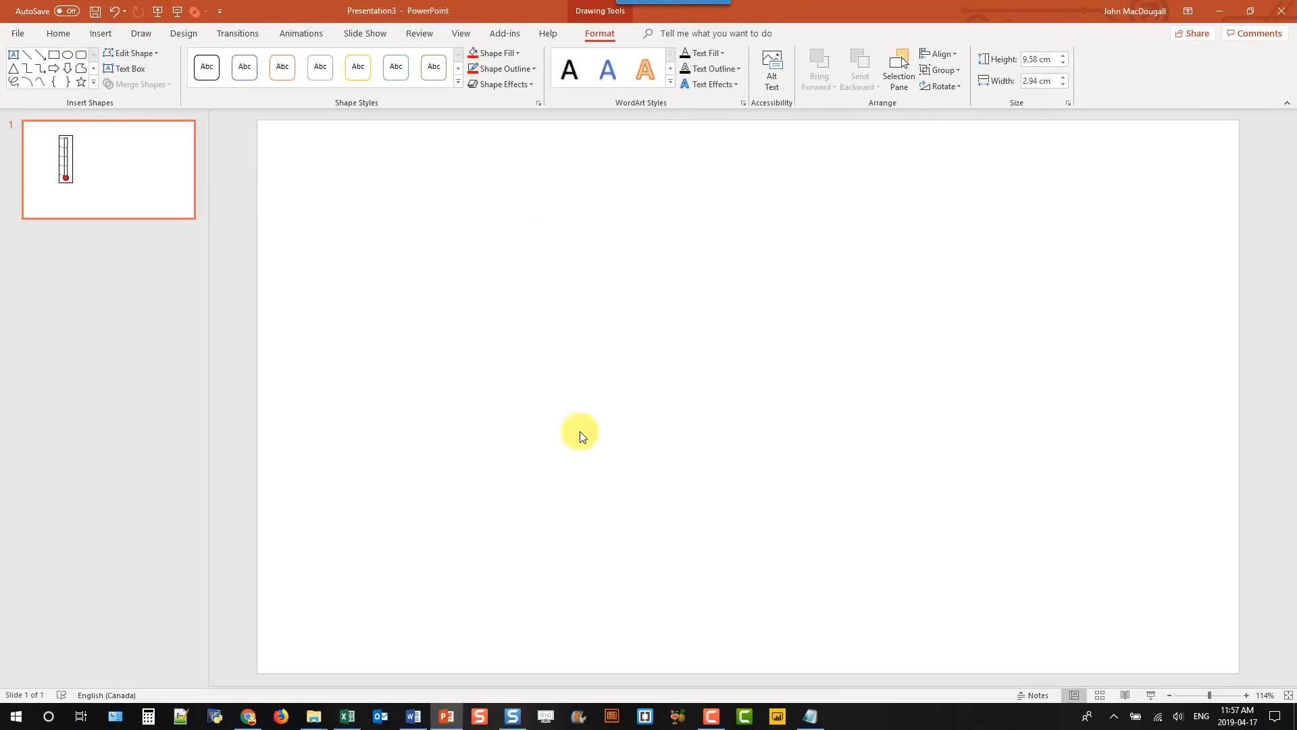
{"action": "left_click", "coordinate": [346, 716]}
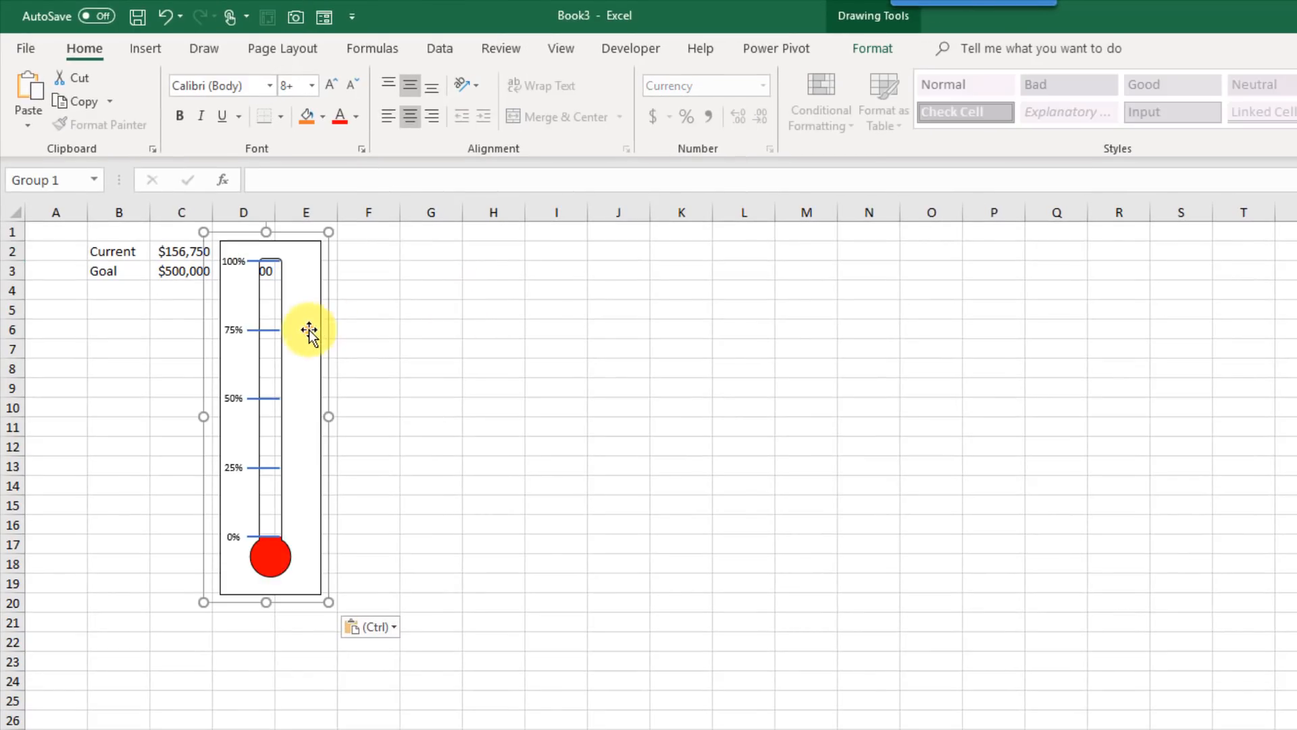
Step: Move the pasted thermometer to columns G–H and link D2/D3 to C2/C3 with =C2 and =C3
{"action": "left_click_drag", "start_coordinate": [310, 332], "coordinate": [496, 333]}
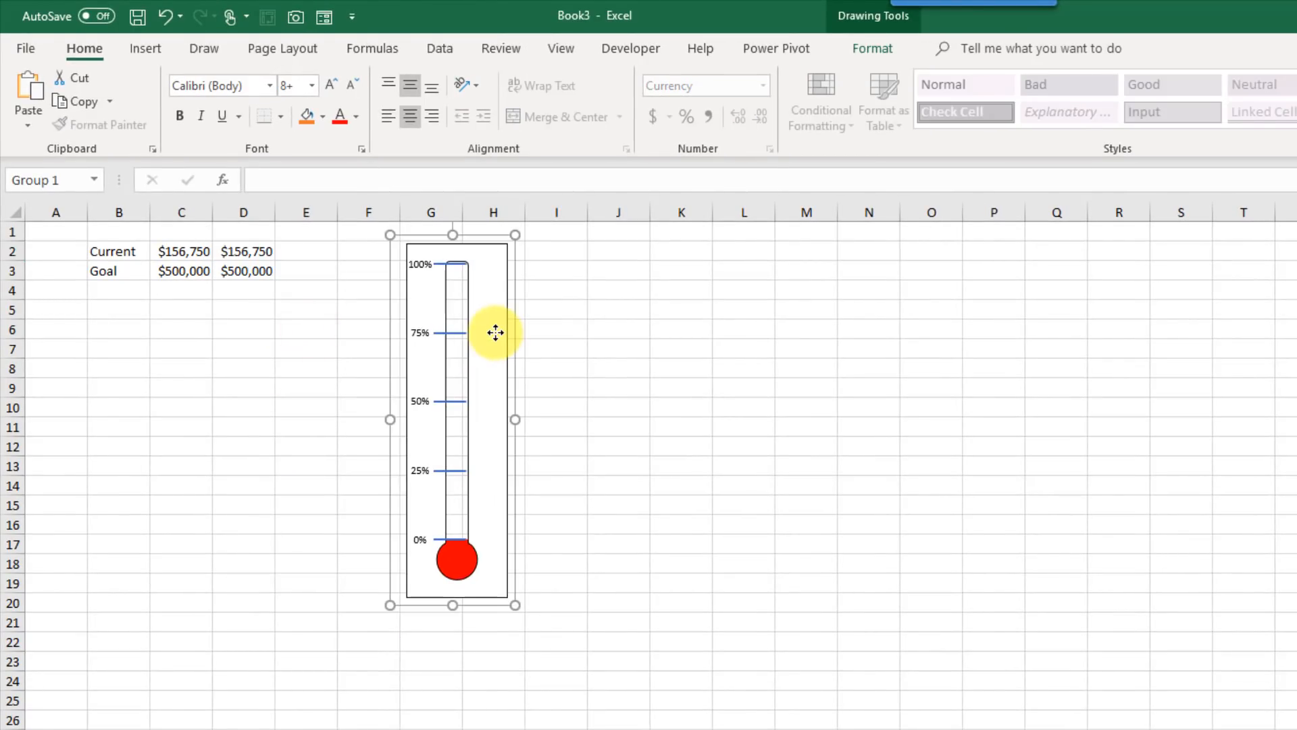
{"action": "mouse_move", "coordinate": [457, 276]}
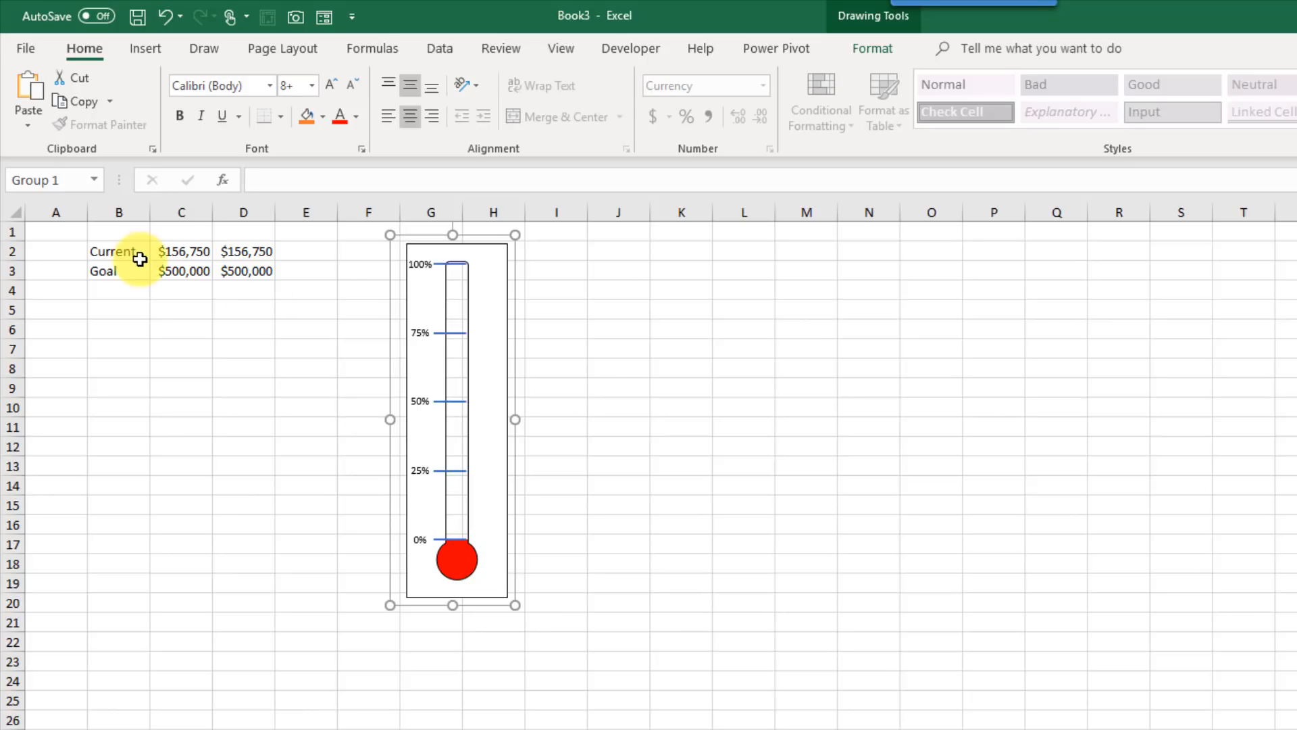
{"action": "mouse_move", "coordinate": [130, 251]}
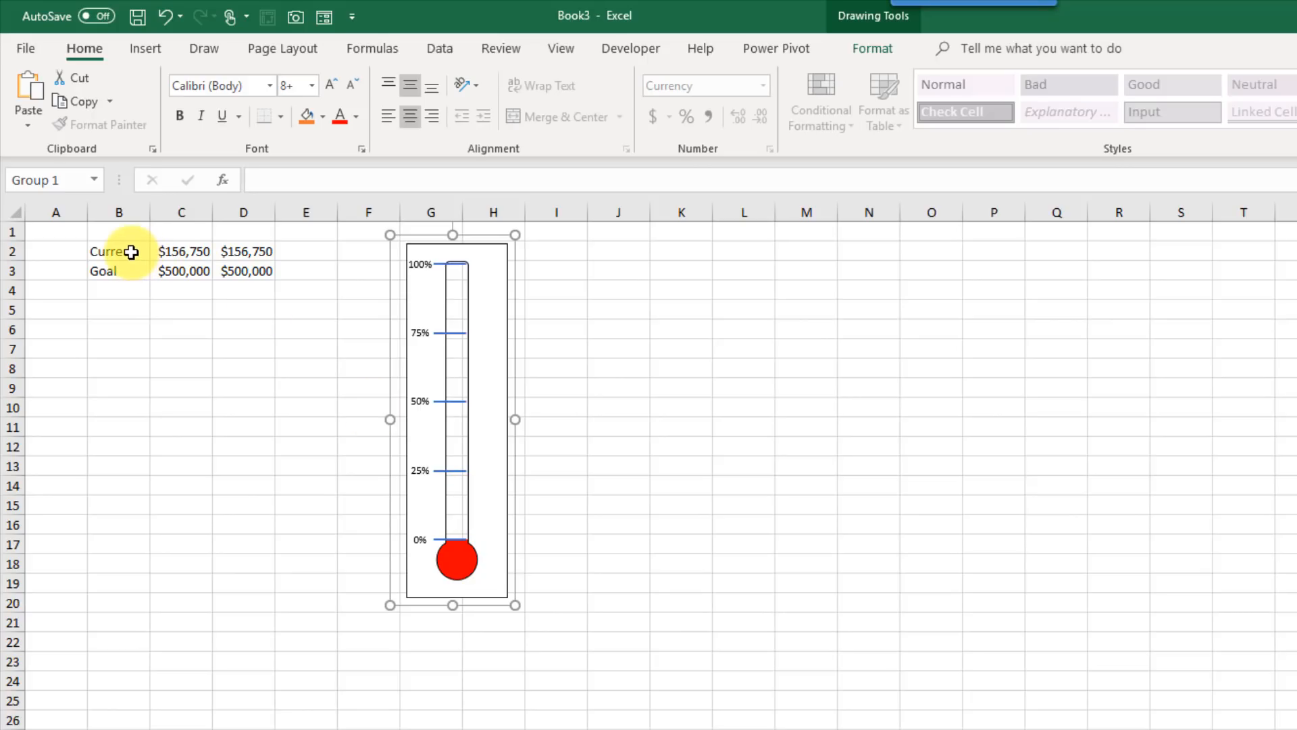
{"action": "left_click", "coordinate": [181, 252]}
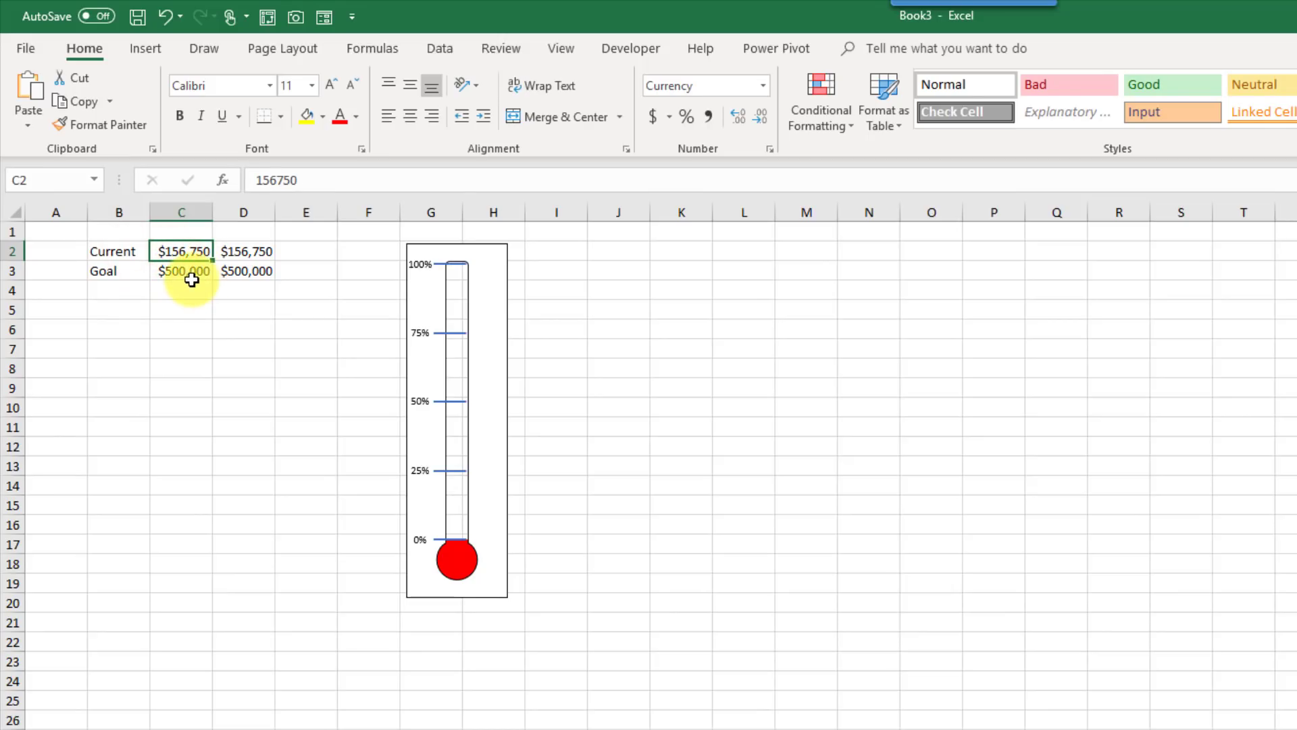
{"action": "mouse_move", "coordinate": [123, 270]}
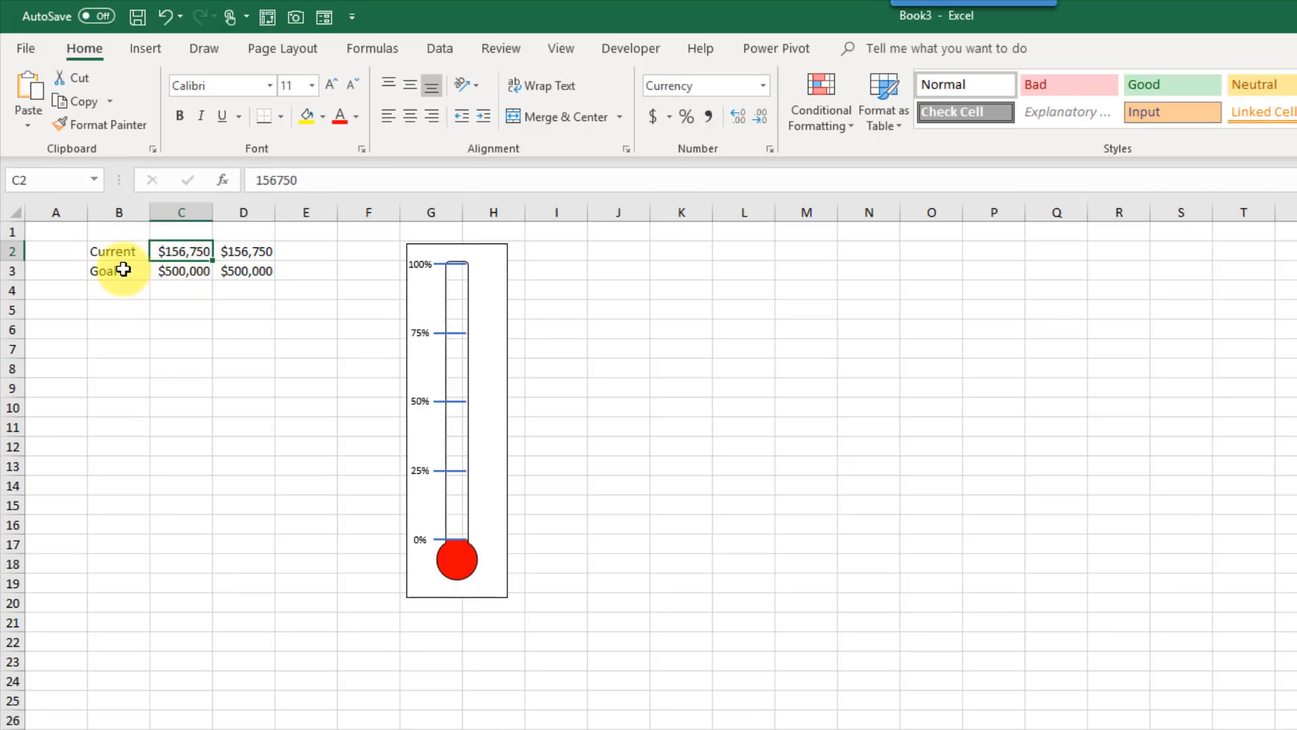
{"action": "left_click", "coordinate": [181, 270]}
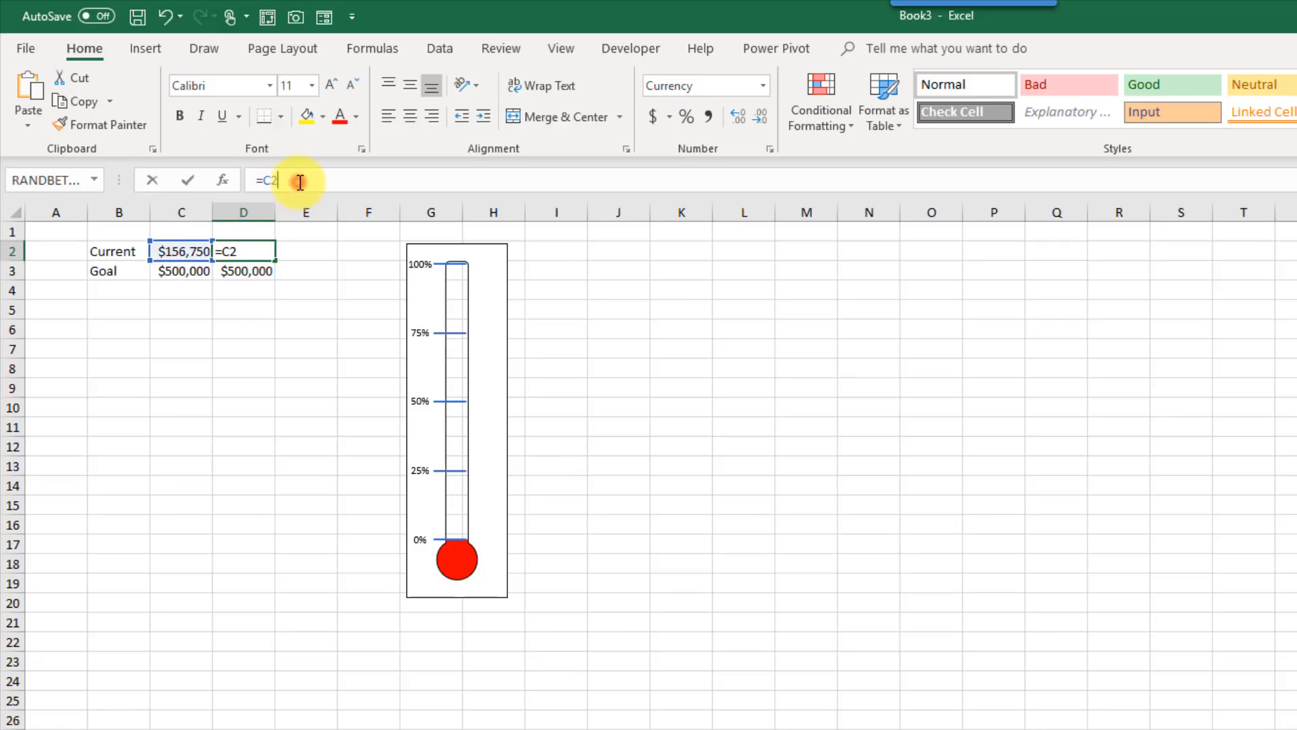
{"action": "key", "text": "Enter"}
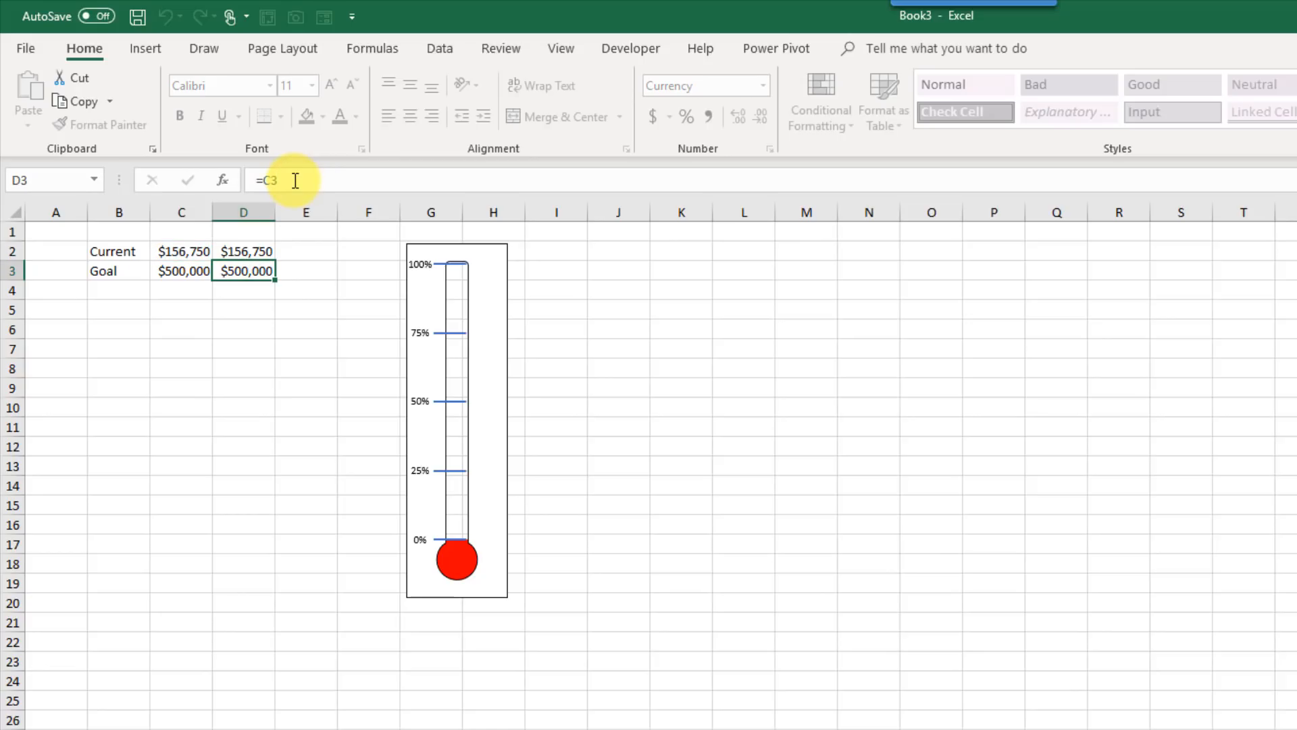
{"action": "left_click_drag", "start_coordinate": [243, 251], "coordinate": [243, 270]}
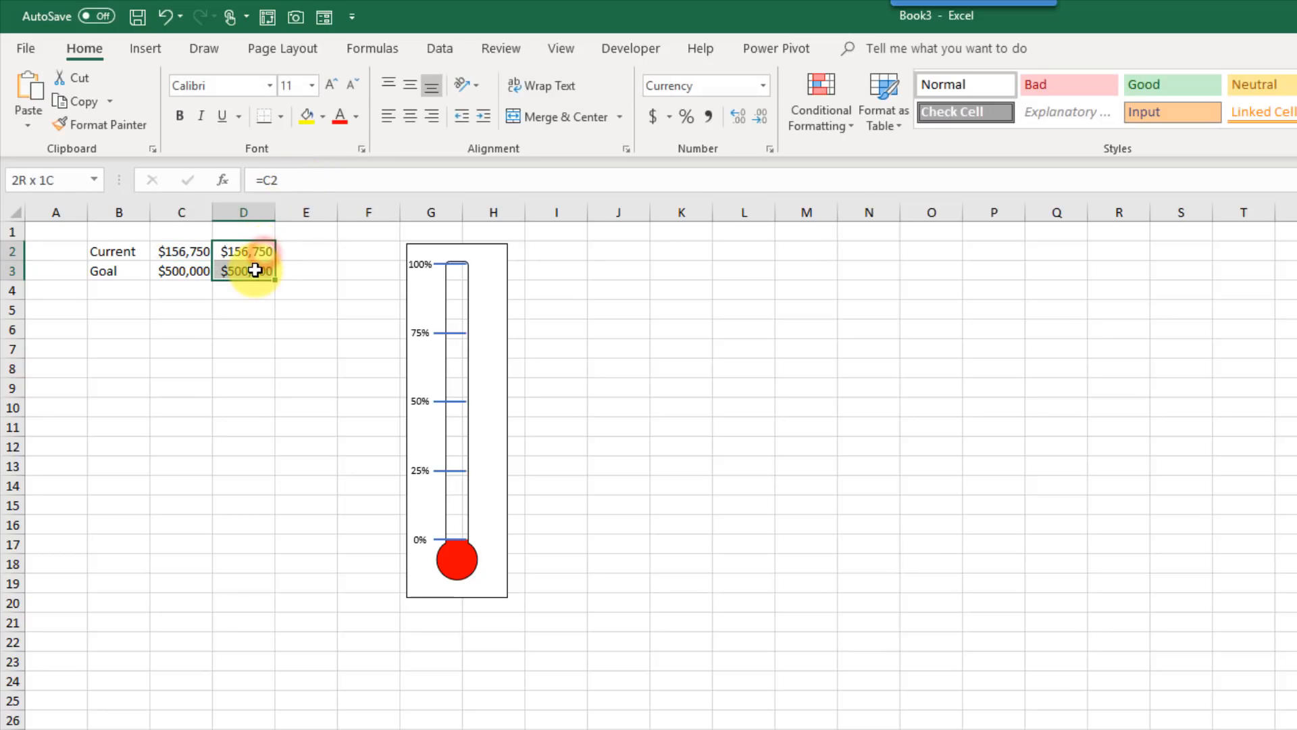
Step: Apply solid red data bars to the linked values in D2:D3 via Conditional Formatting
{"action": "left_click", "coordinate": [243, 251]}
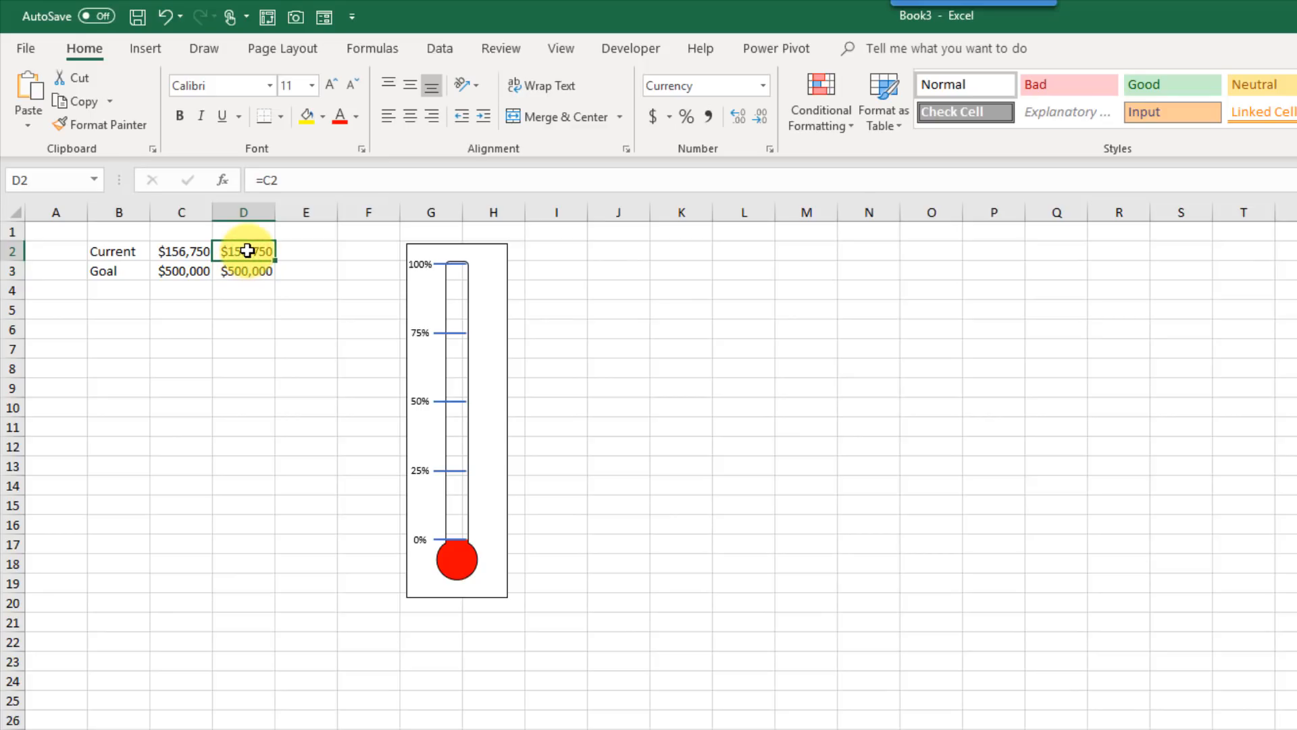
{"action": "left_click", "coordinate": [243, 270]}
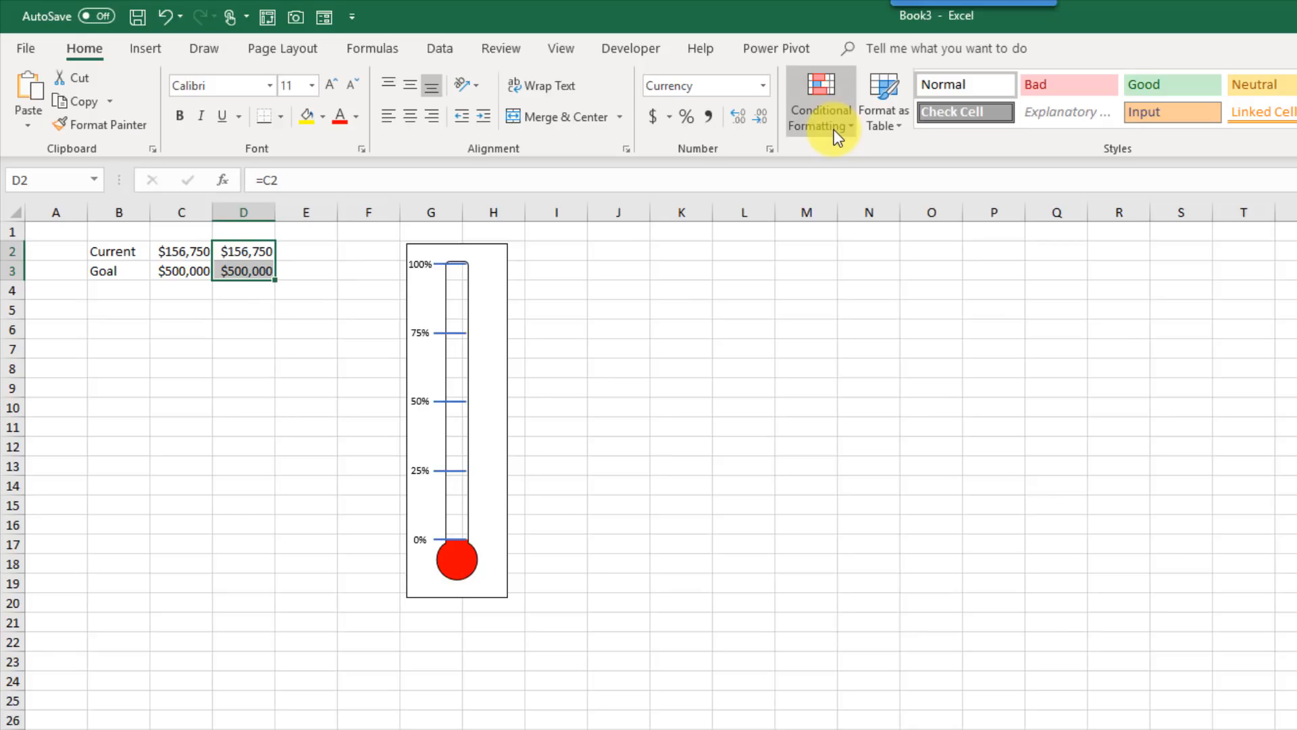
{"action": "left_click", "coordinate": [821, 103]}
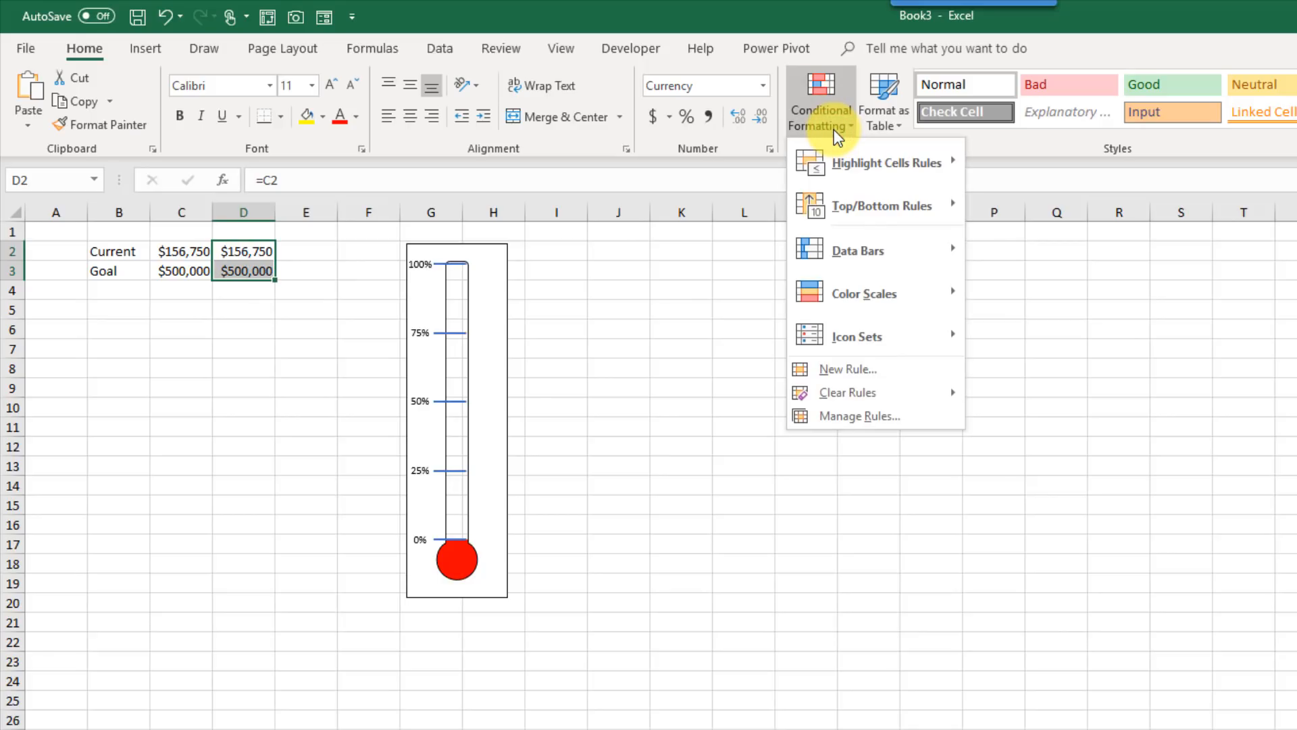
{"action": "mouse_move", "coordinate": [858, 251]}
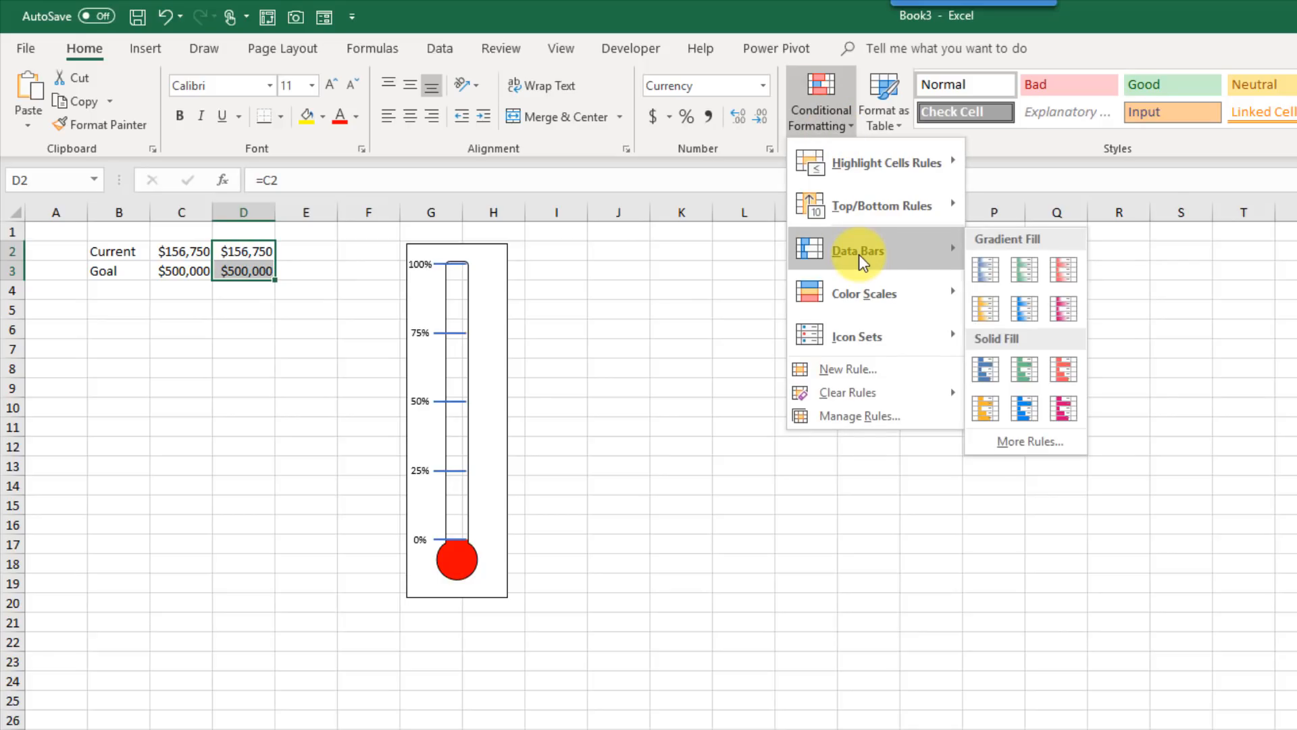
{"action": "mouse_move", "coordinate": [1061, 368]}
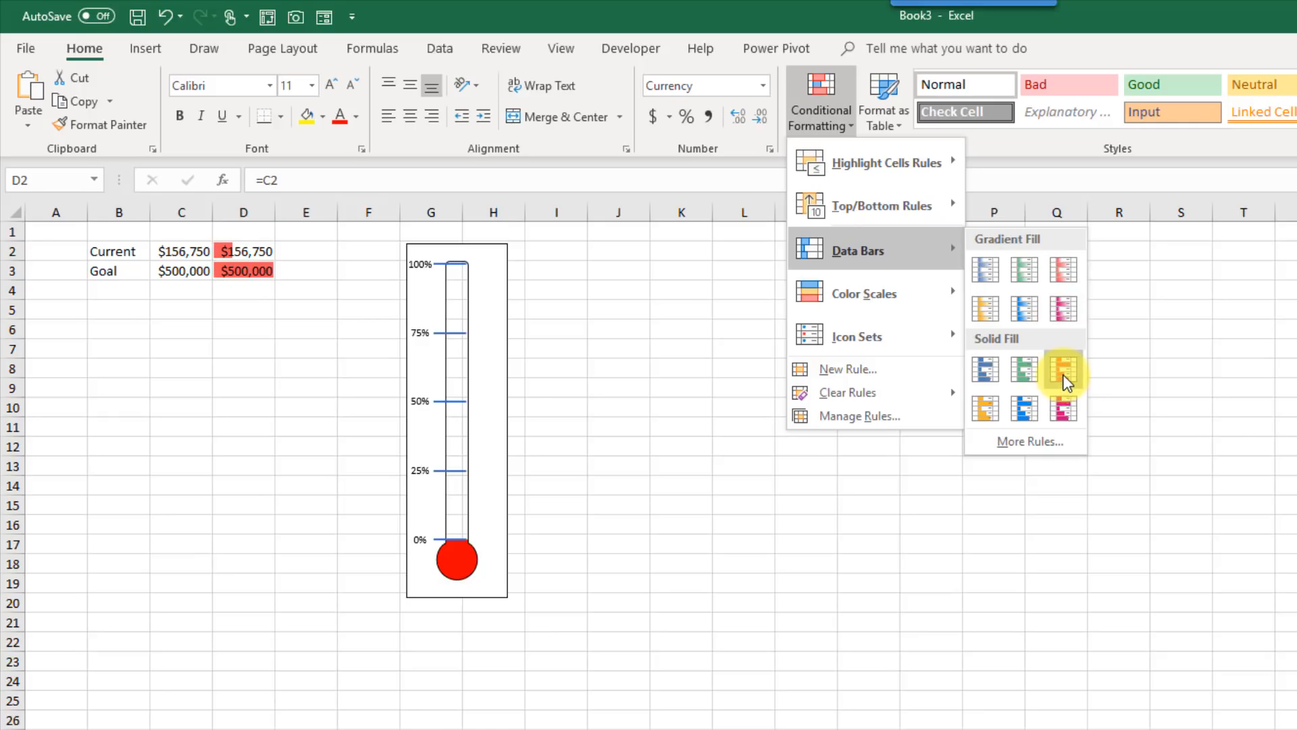
{"action": "mouse_move", "coordinate": [1064, 371]}
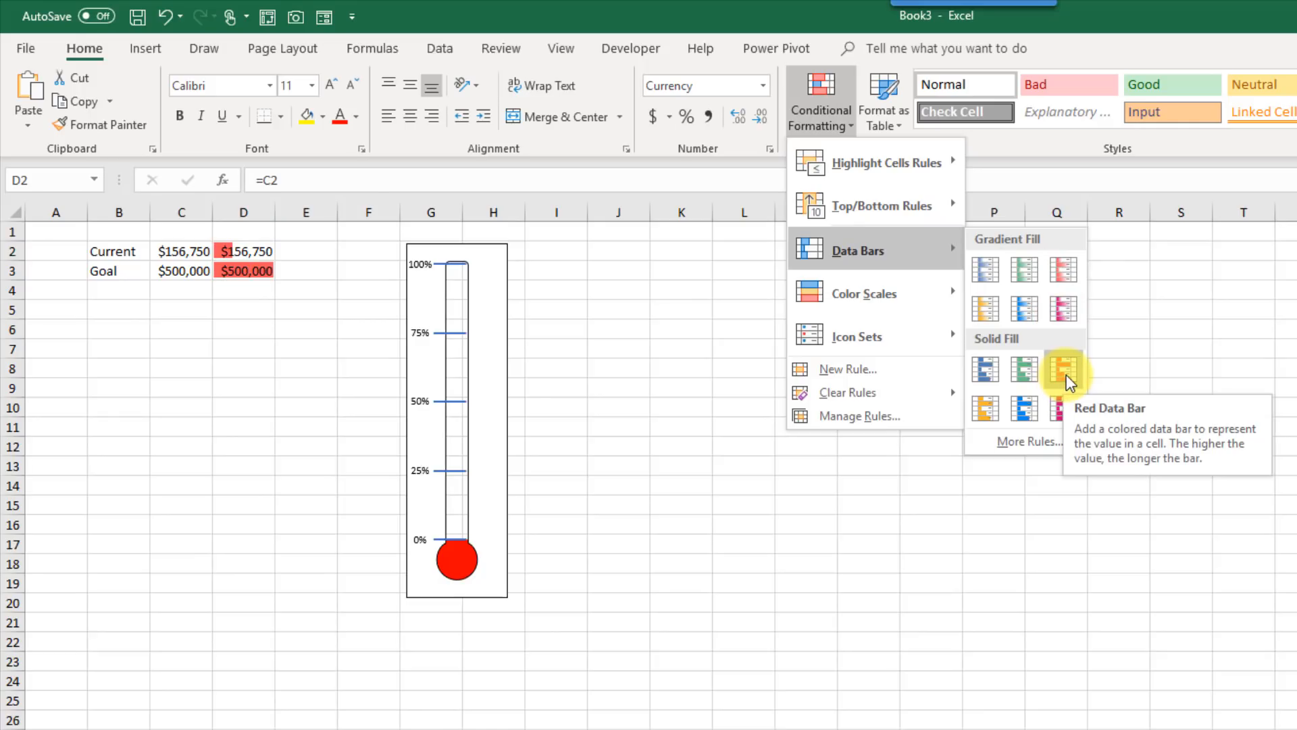
{"action": "left_click", "coordinate": [1062, 370]}
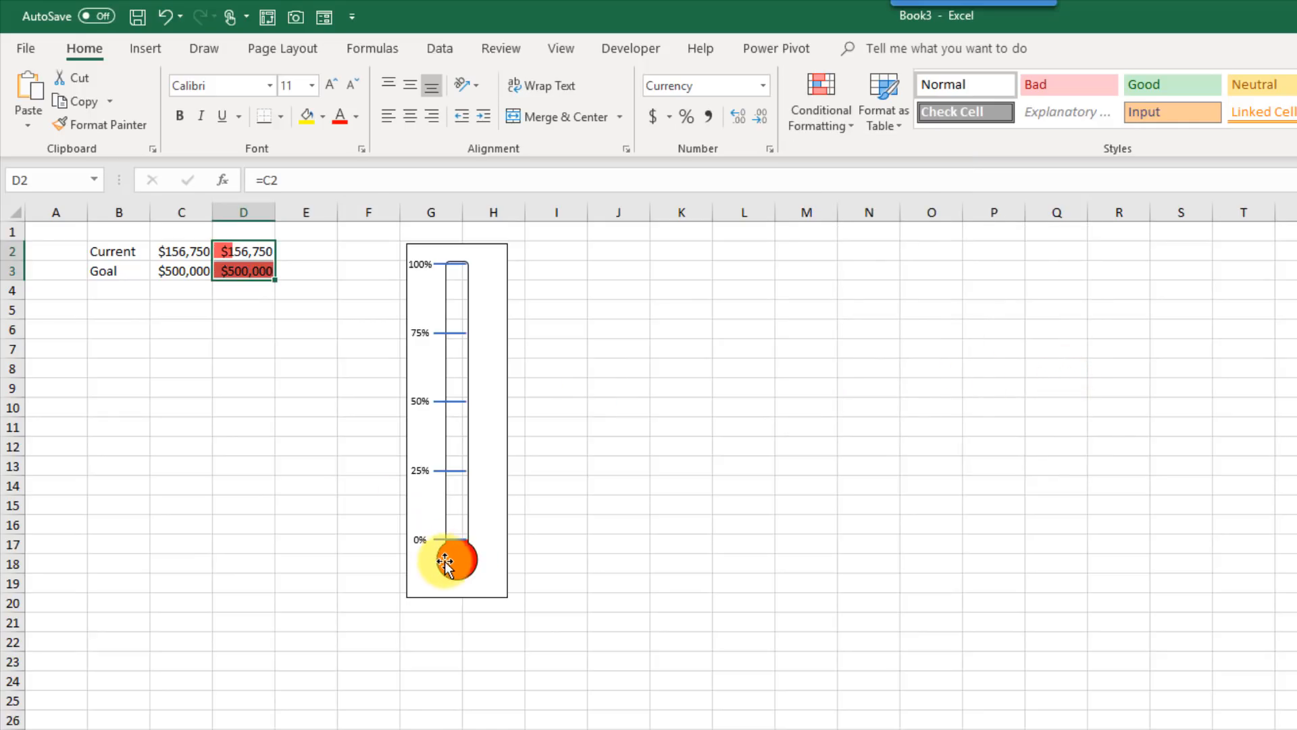
{"action": "left_click", "coordinate": [820, 101]}
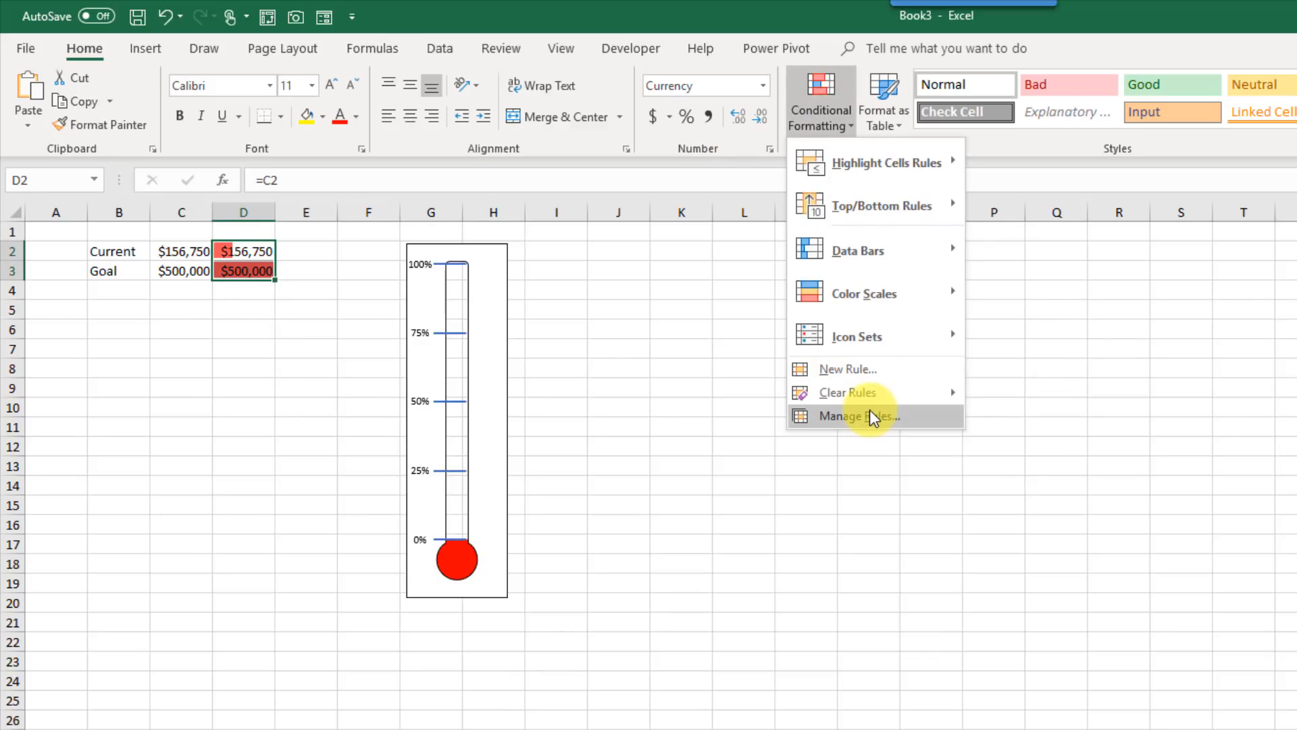
Step: Edit the data bar rule to use a bright solid red instead of the pale salmon
{"action": "left_click", "coordinate": [859, 416]}
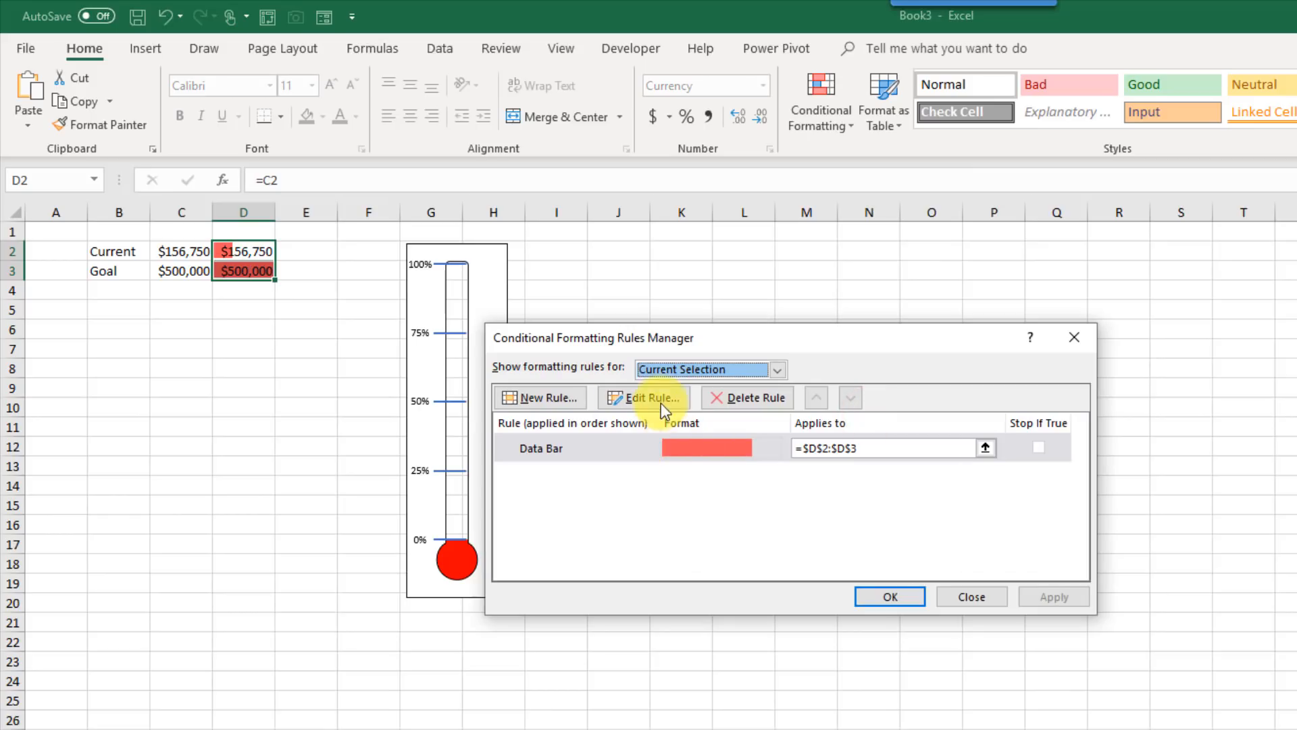
{"action": "left_click", "coordinate": [651, 397]}
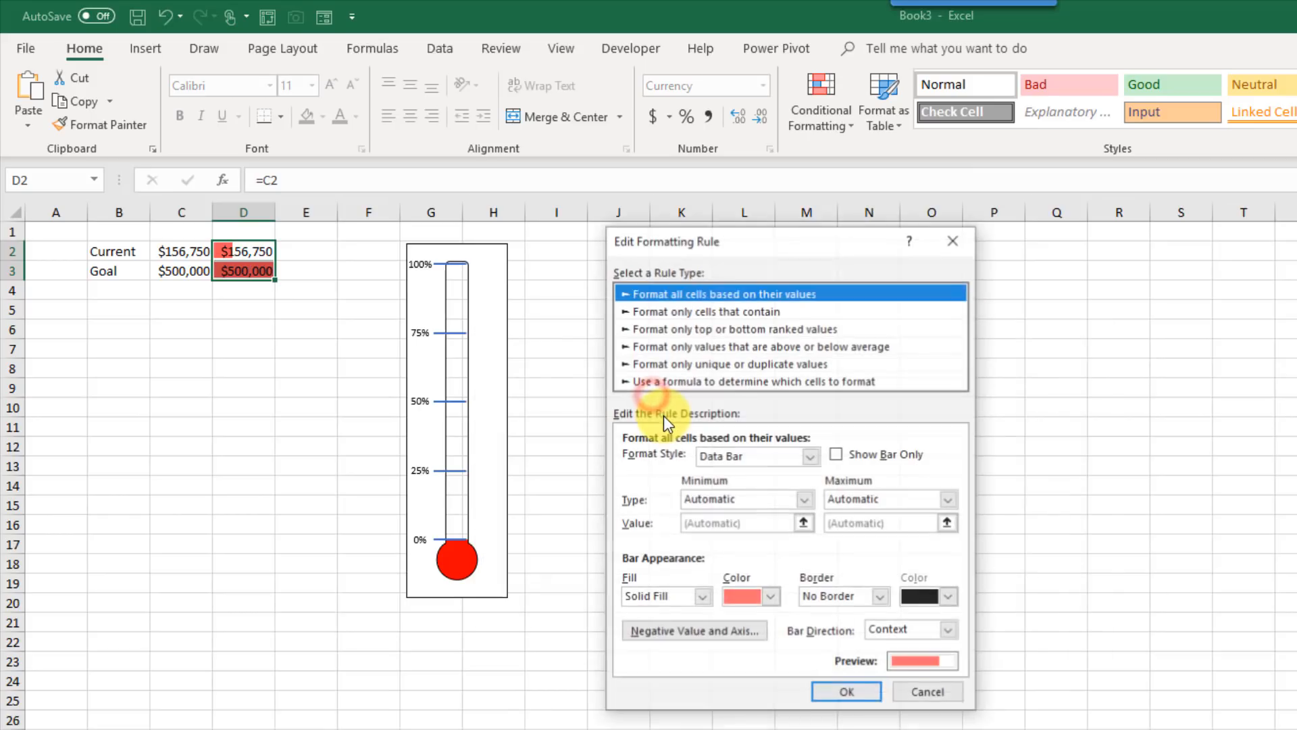
{"action": "left_click", "coordinate": [710, 550]}
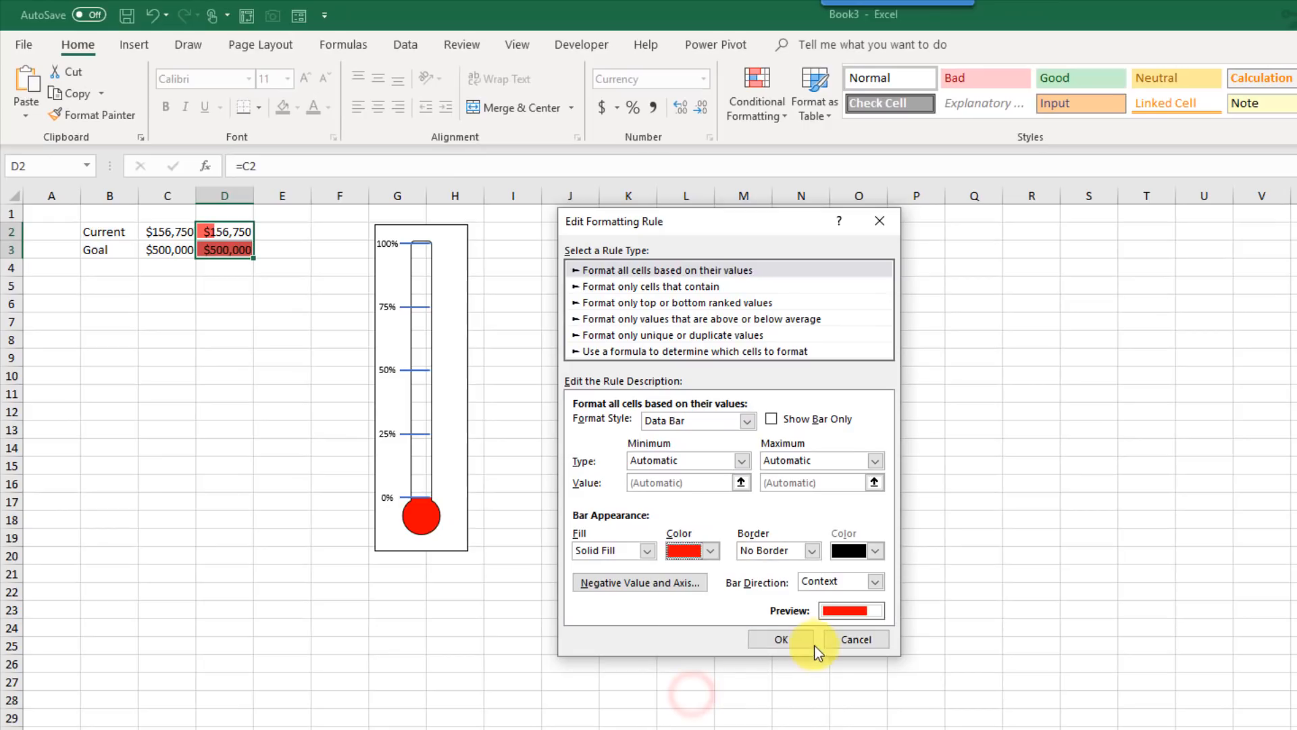
{"action": "left_click", "coordinate": [781, 639]}
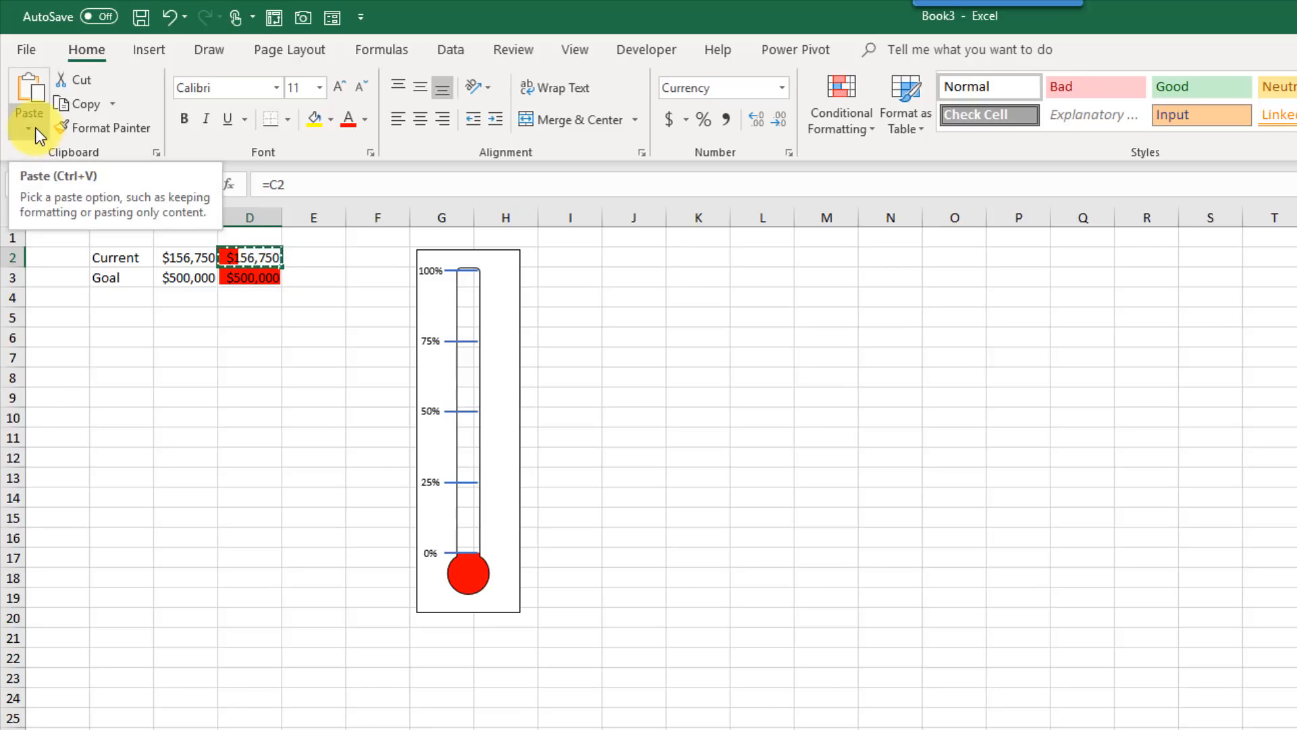
Step: Paste copied D2 as a linked picture showing its red bar and $156,750, and enlarge it
{"action": "left_click", "coordinate": [29, 127]}
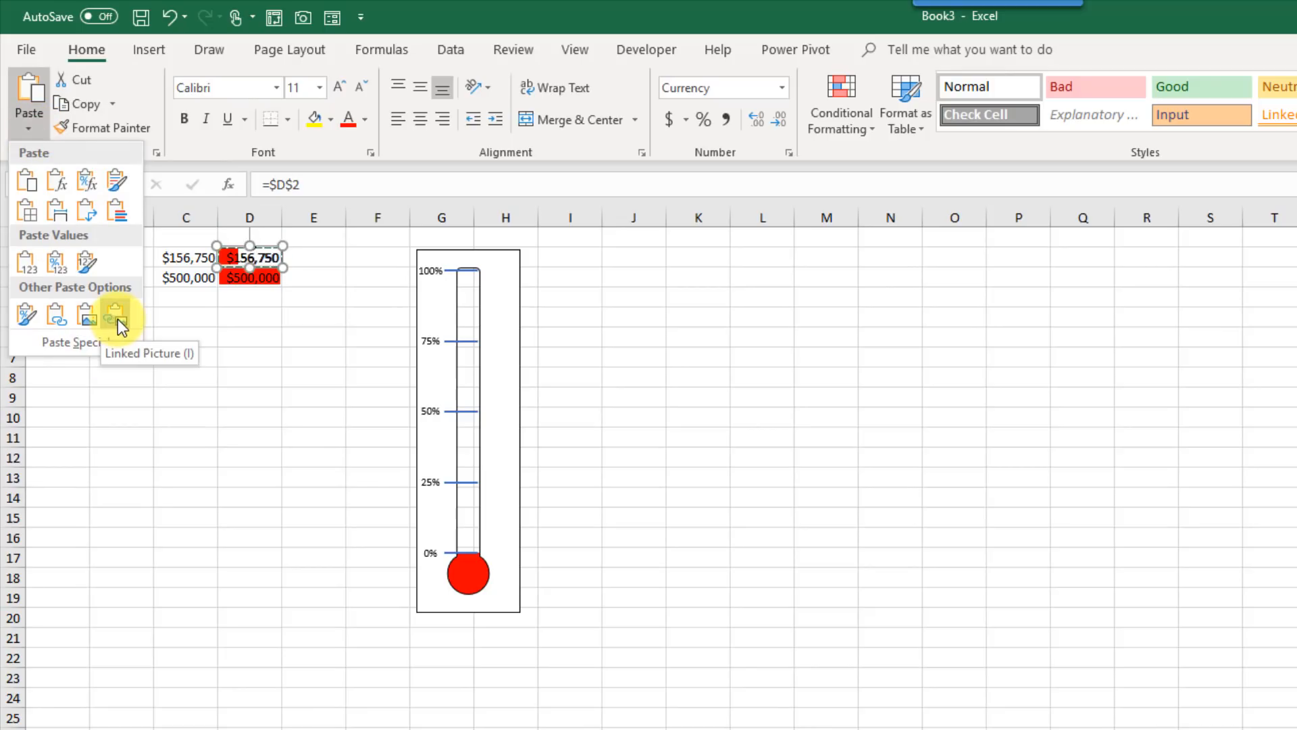
{"action": "left_click", "coordinate": [115, 313]}
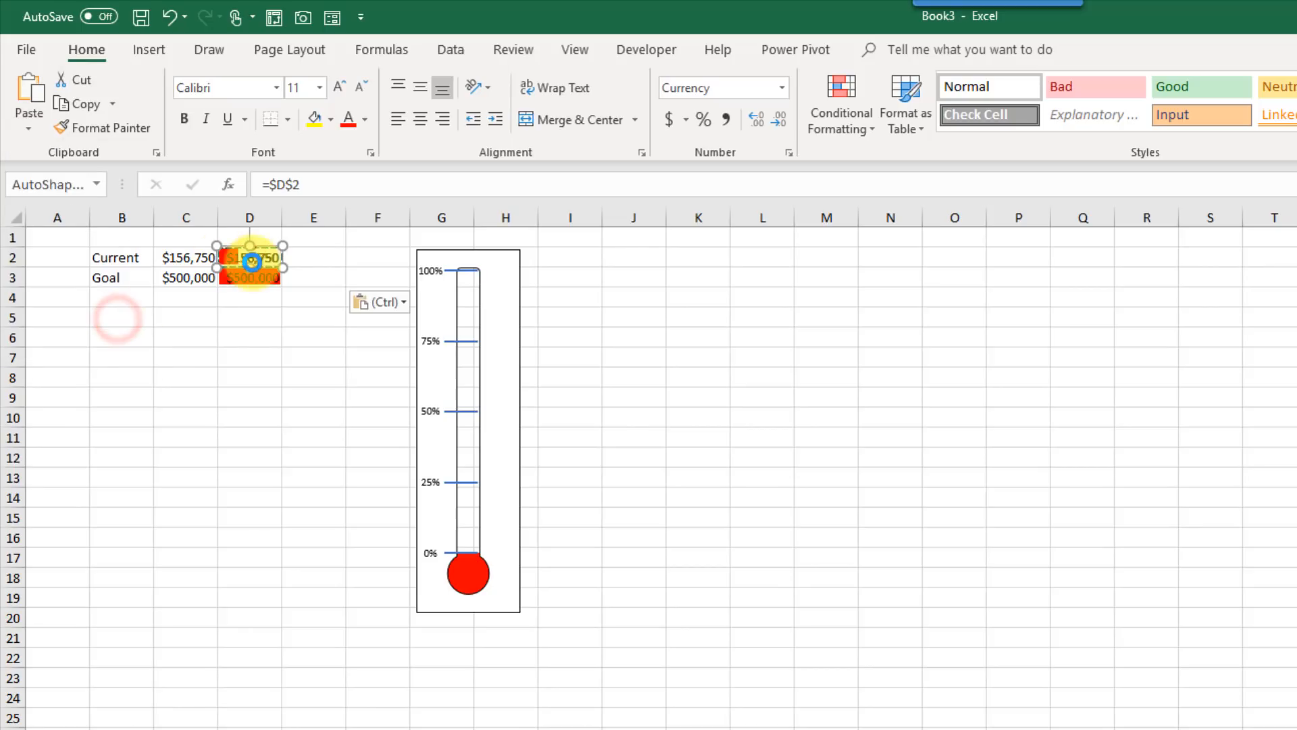
{"action": "left_click", "coordinate": [249, 258]}
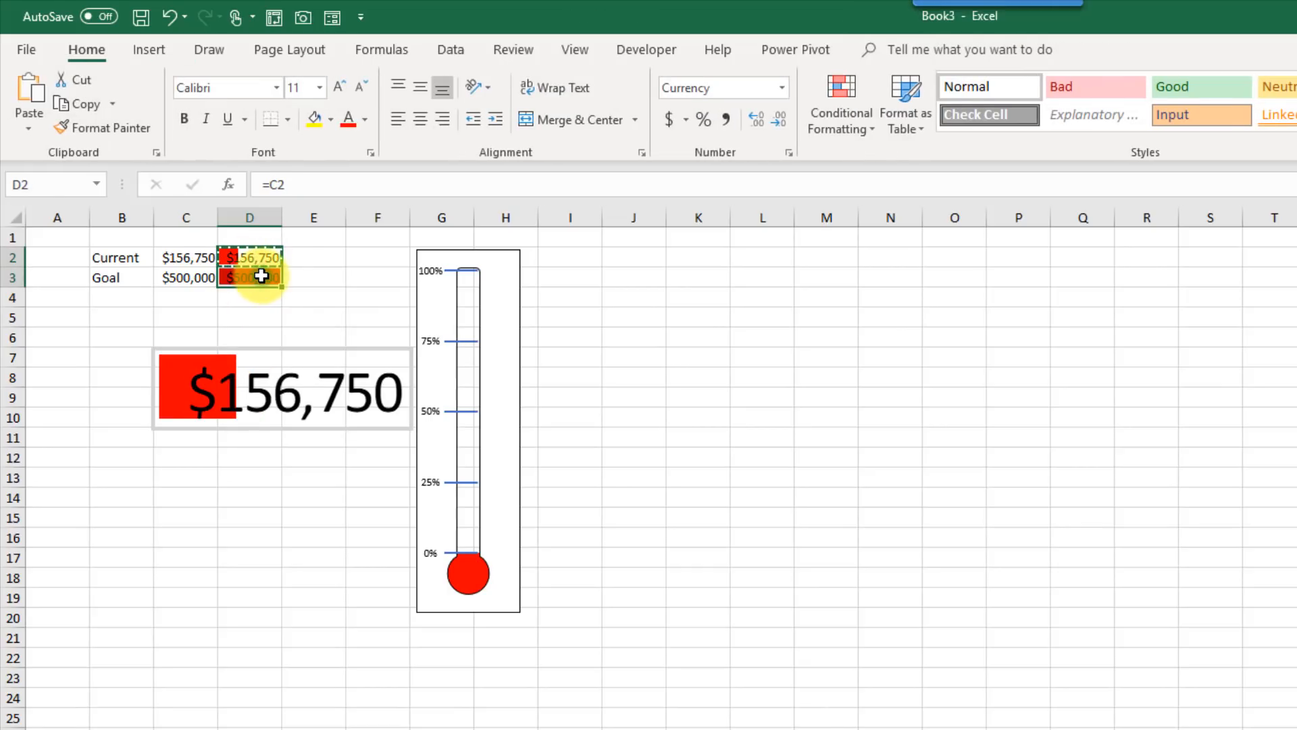
Step: Give D2:D3 the custom number format ;;; so only the red data bars remain visible
{"action": "right_click", "coordinate": [249, 277]}
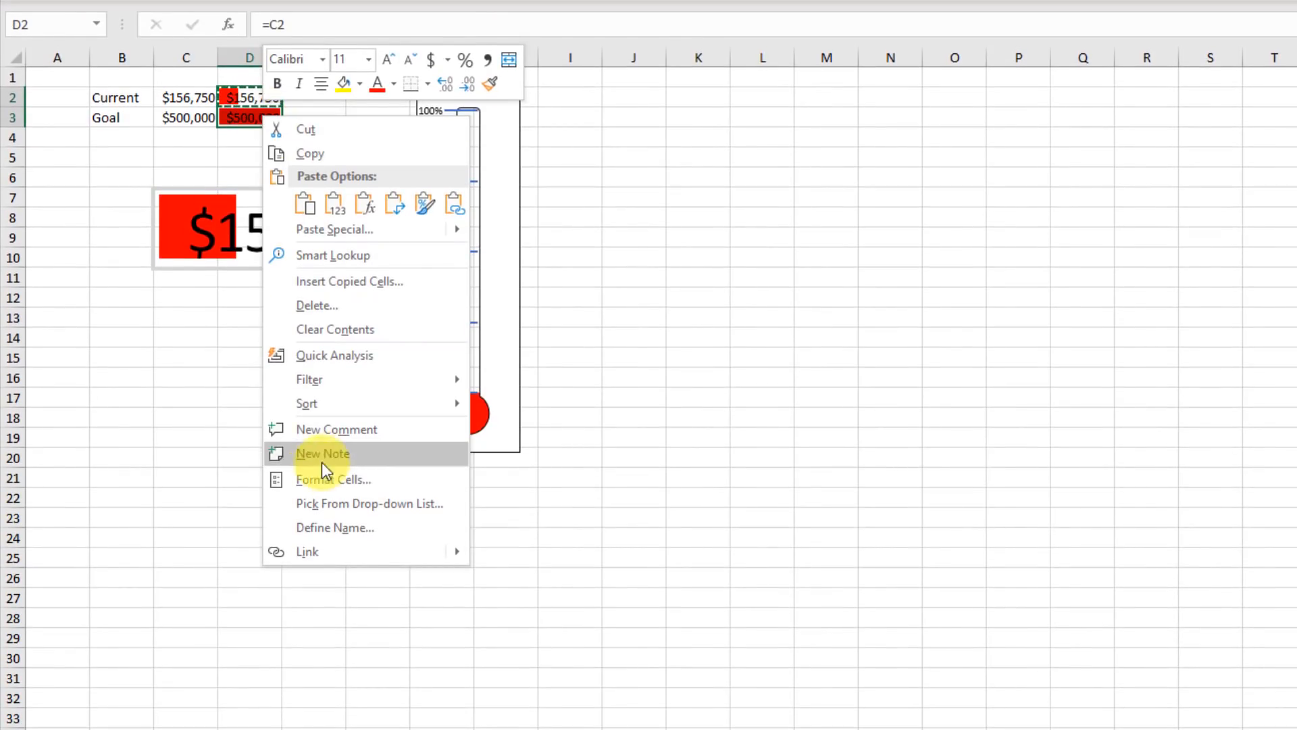
{"action": "left_click", "coordinate": [333, 480]}
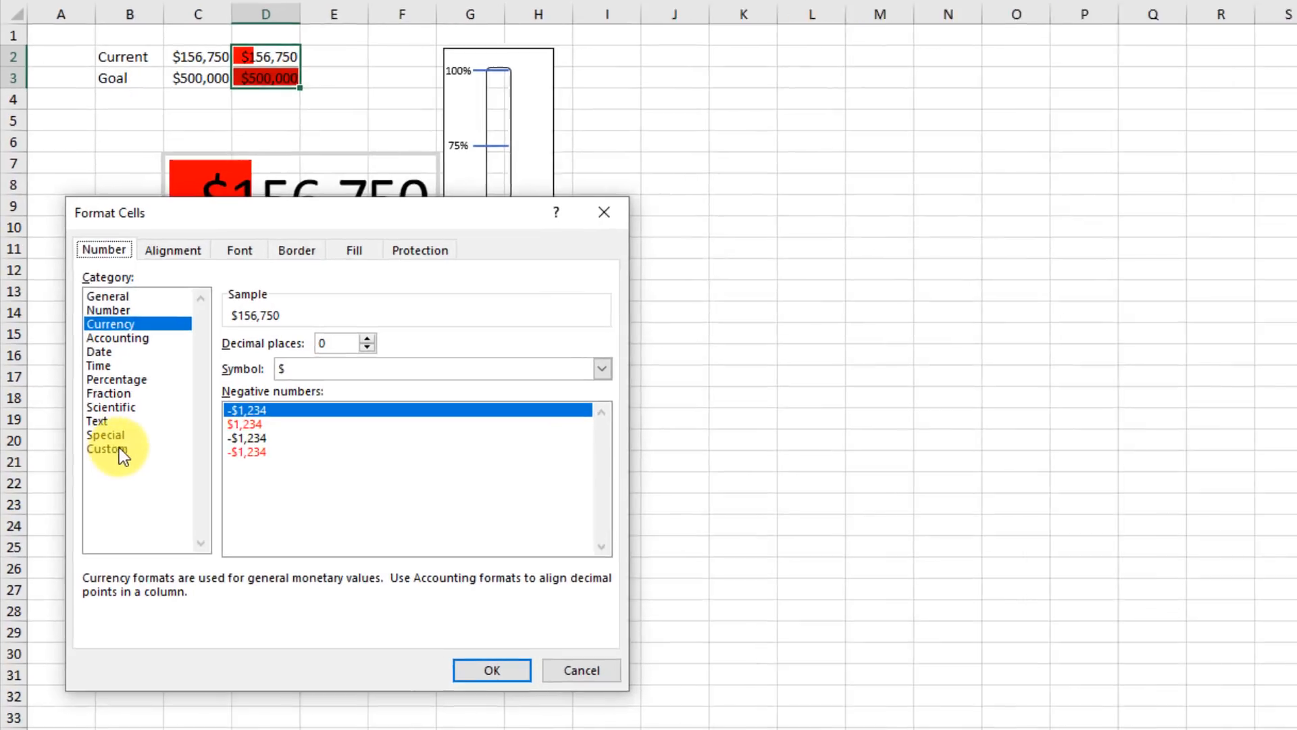
{"action": "left_click", "coordinate": [105, 447]}
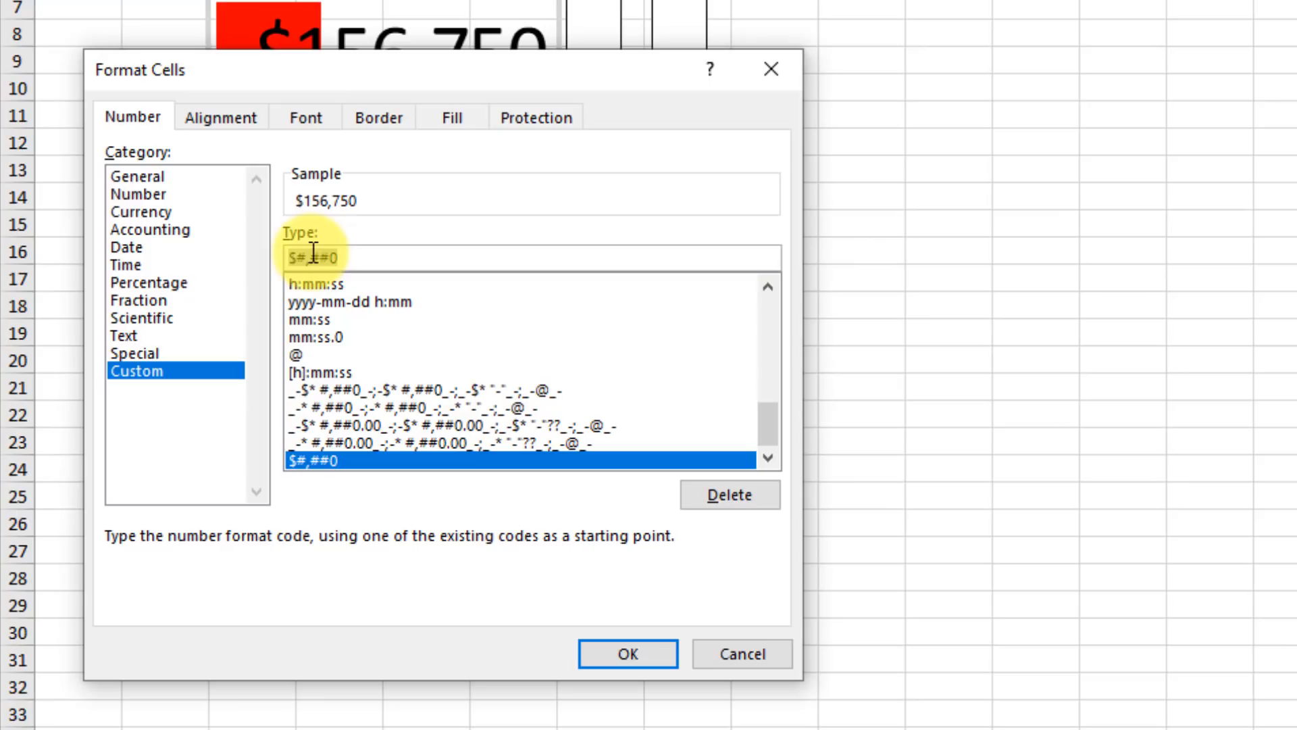
{"action": "type", "text": ";;;"}
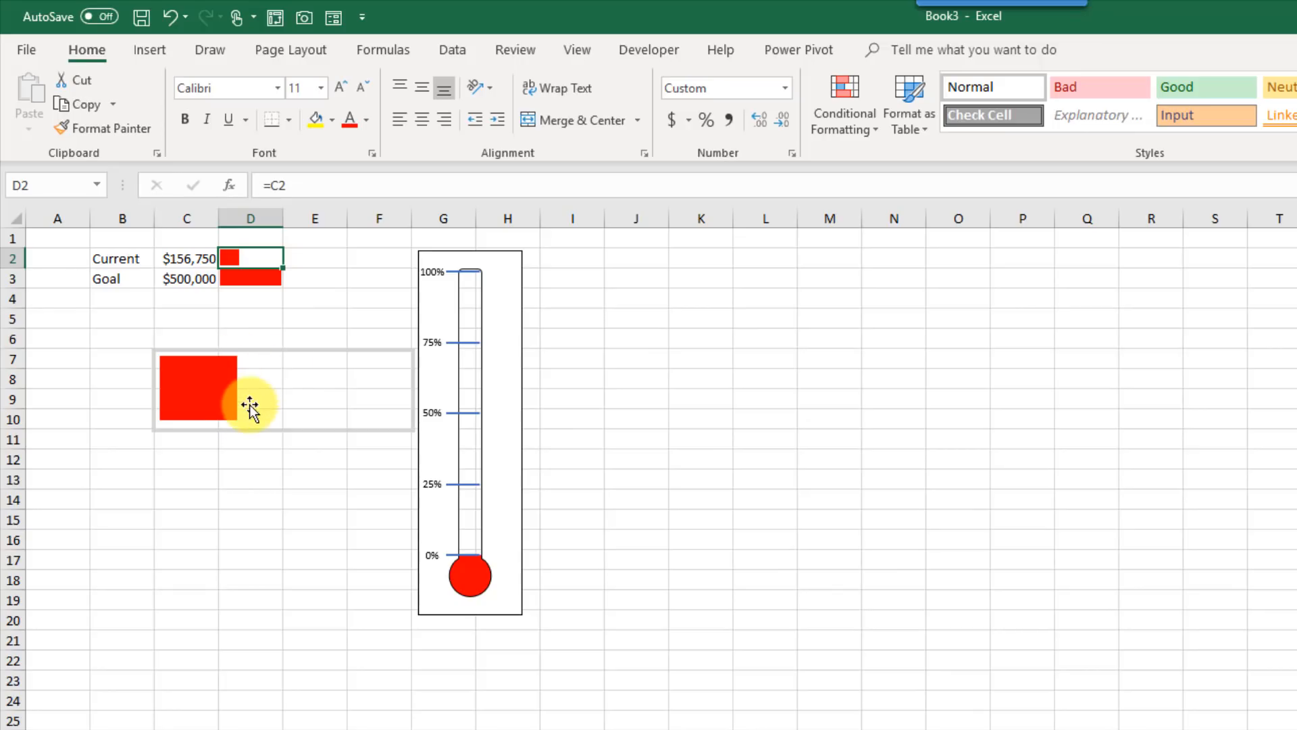
Step: Widen the linked bar picture, rotate it upright and size it to the thermometer tube's height
{"action": "left_click", "coordinate": [196, 389]}
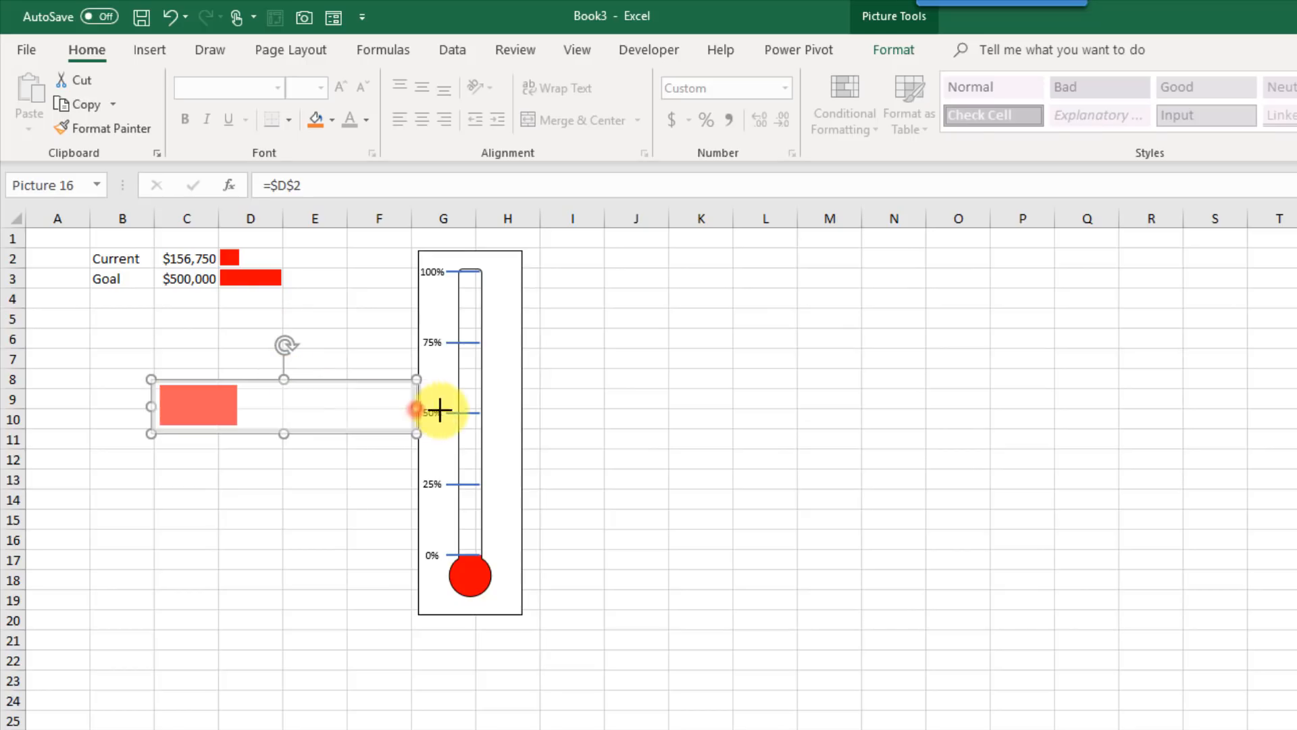
{"action": "left_click_drag", "start_coordinate": [416, 406], "coordinate": [570, 405]}
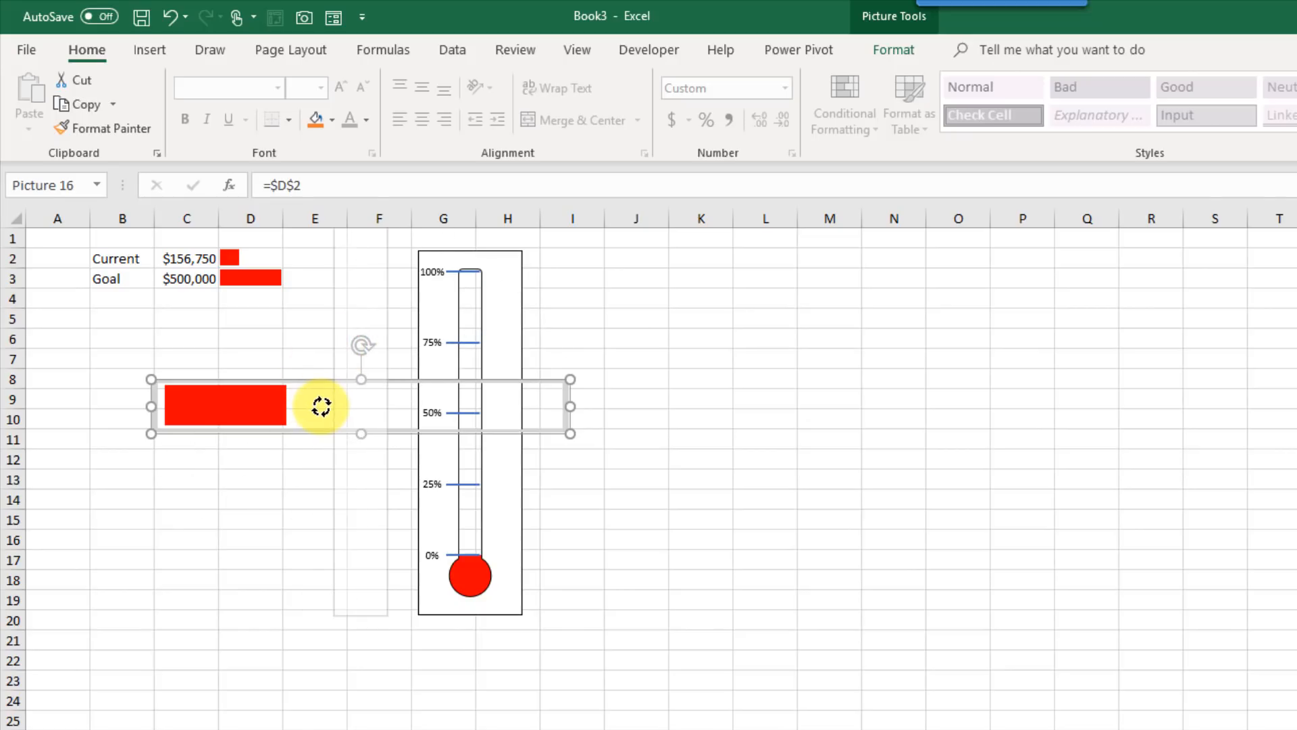
{"action": "left_click_drag", "start_coordinate": [322, 406], "coordinate": [365, 253]}
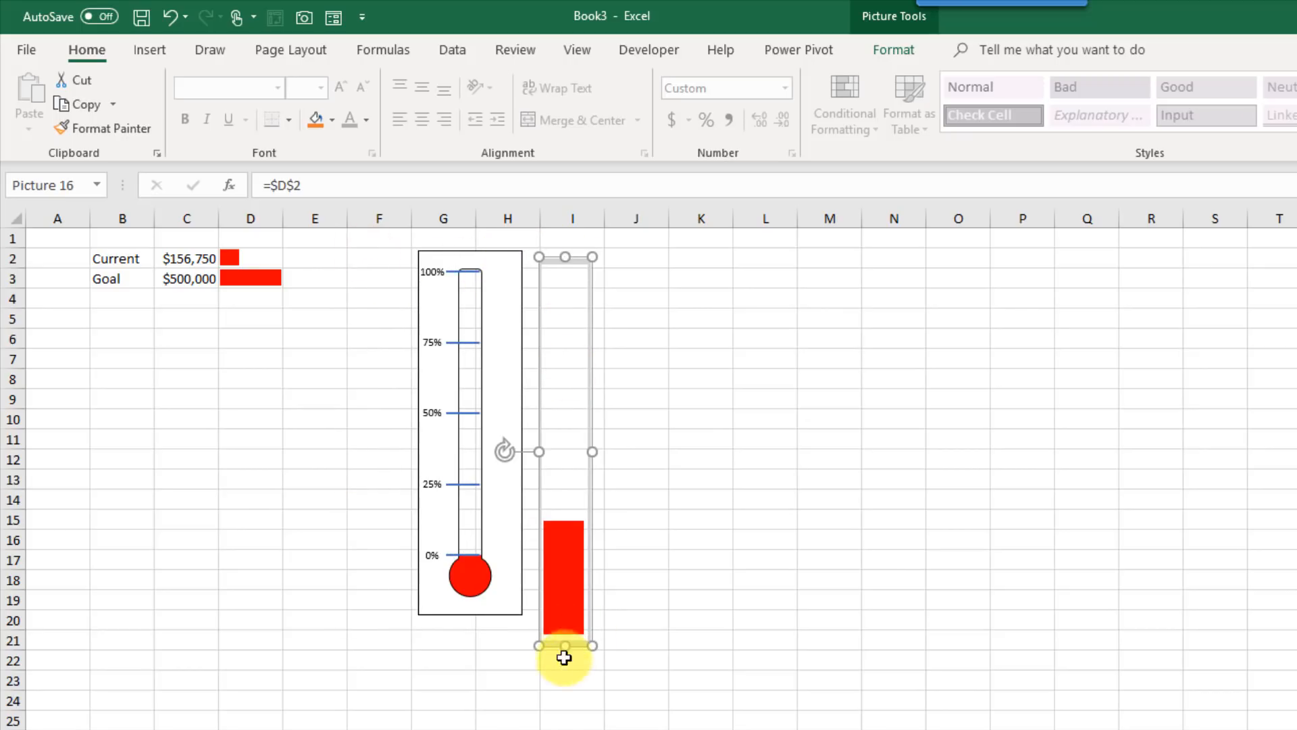
{"action": "left_click_drag", "start_coordinate": [565, 646], "coordinate": [566, 567]}
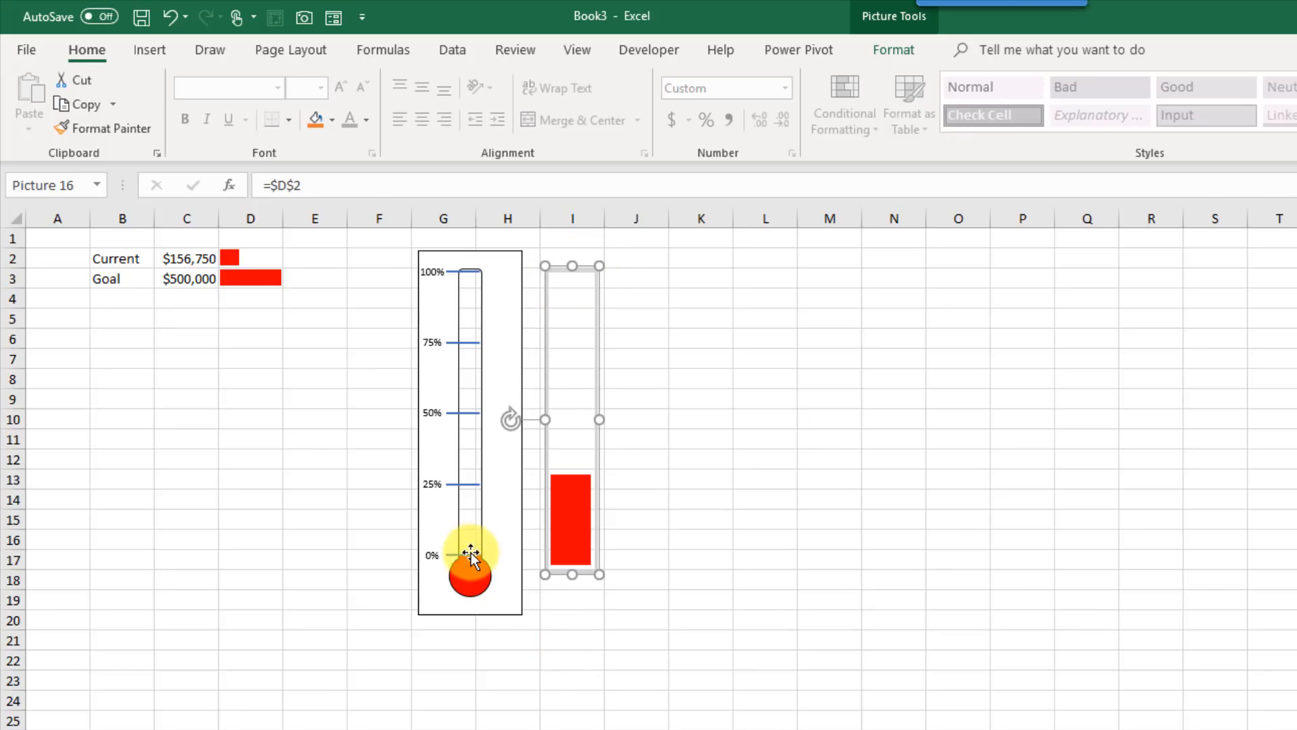
{"action": "left_click", "coordinate": [187, 258]}
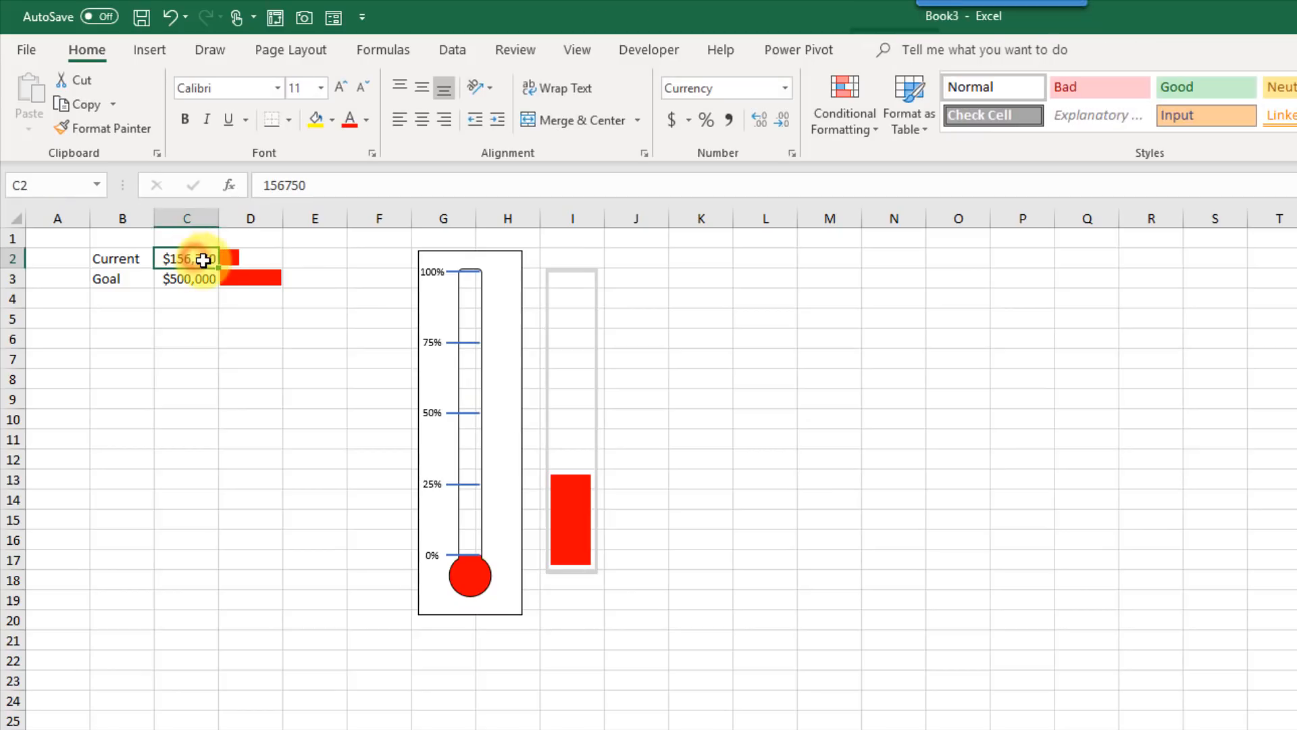
Step: Set Current to 500000 and lay the full-height red bar picture over the thermometer tube
{"action": "type", "text": "500,000"}
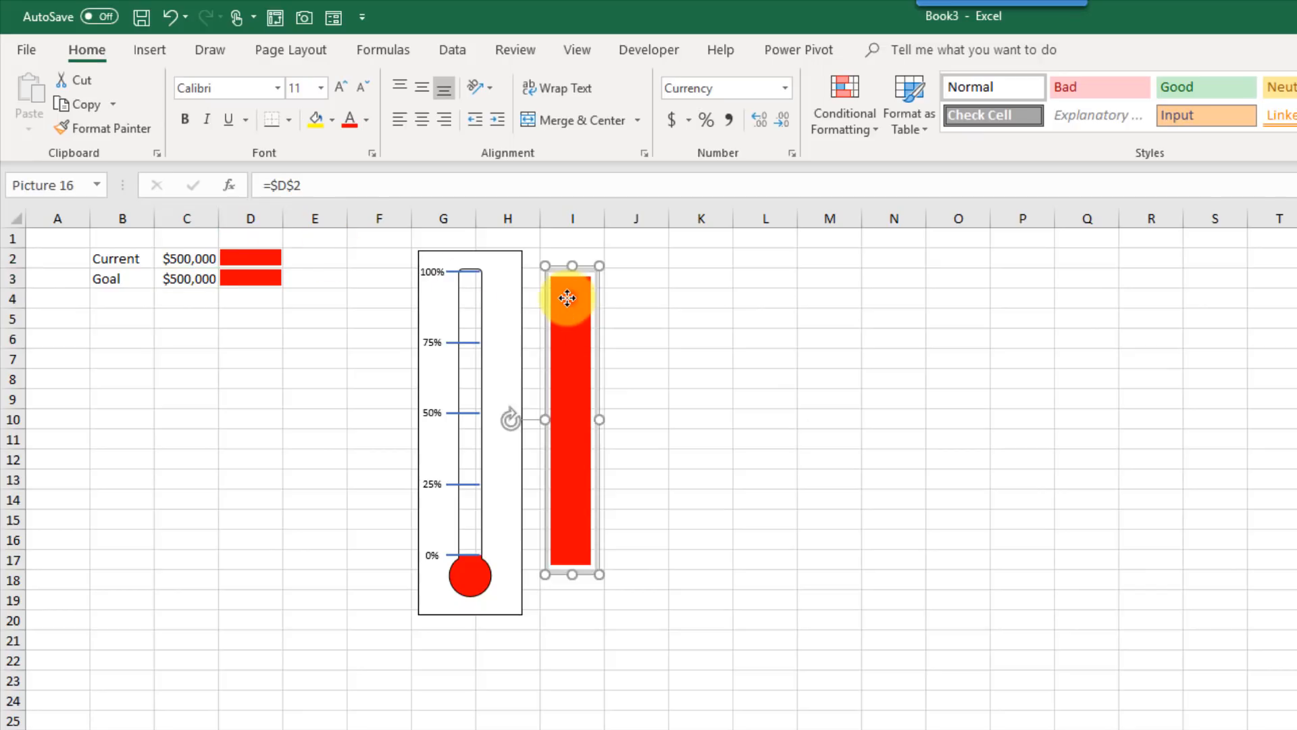
{"action": "left_click_drag", "start_coordinate": [566, 297], "coordinate": [487, 295]}
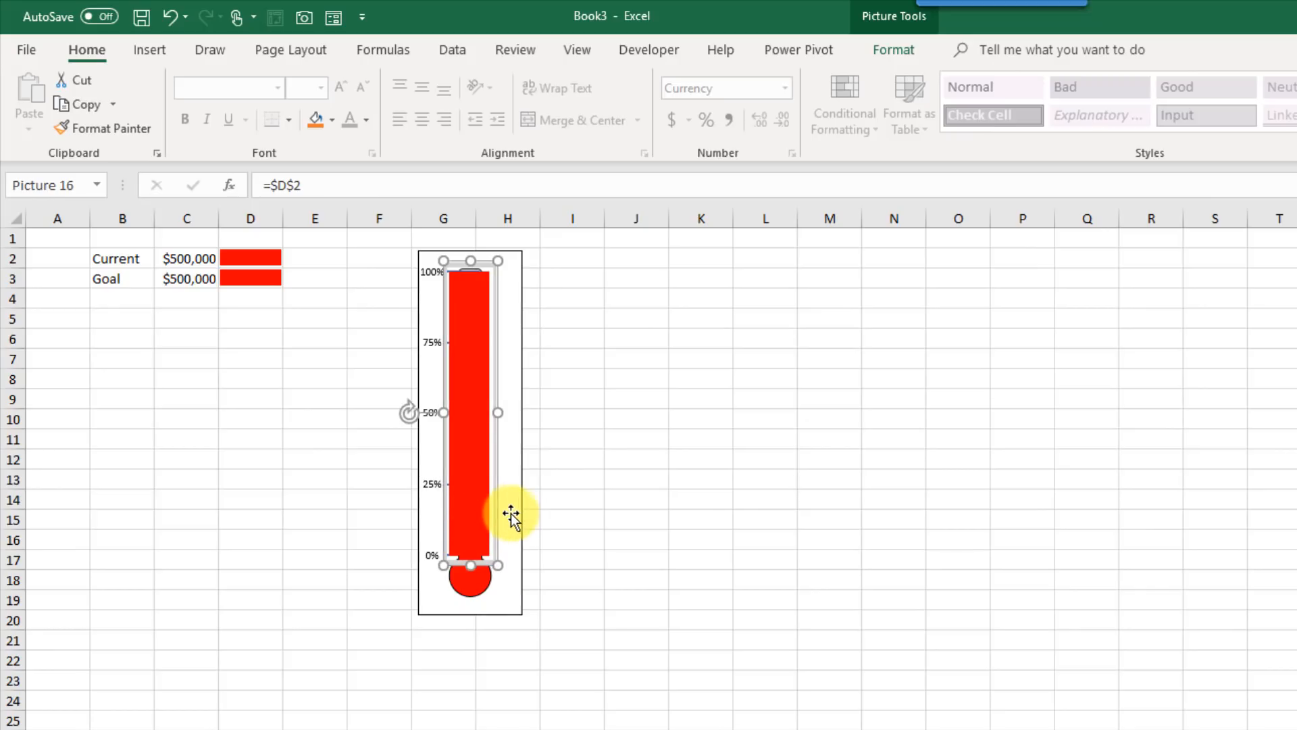
{"action": "left_click", "coordinate": [510, 513]}
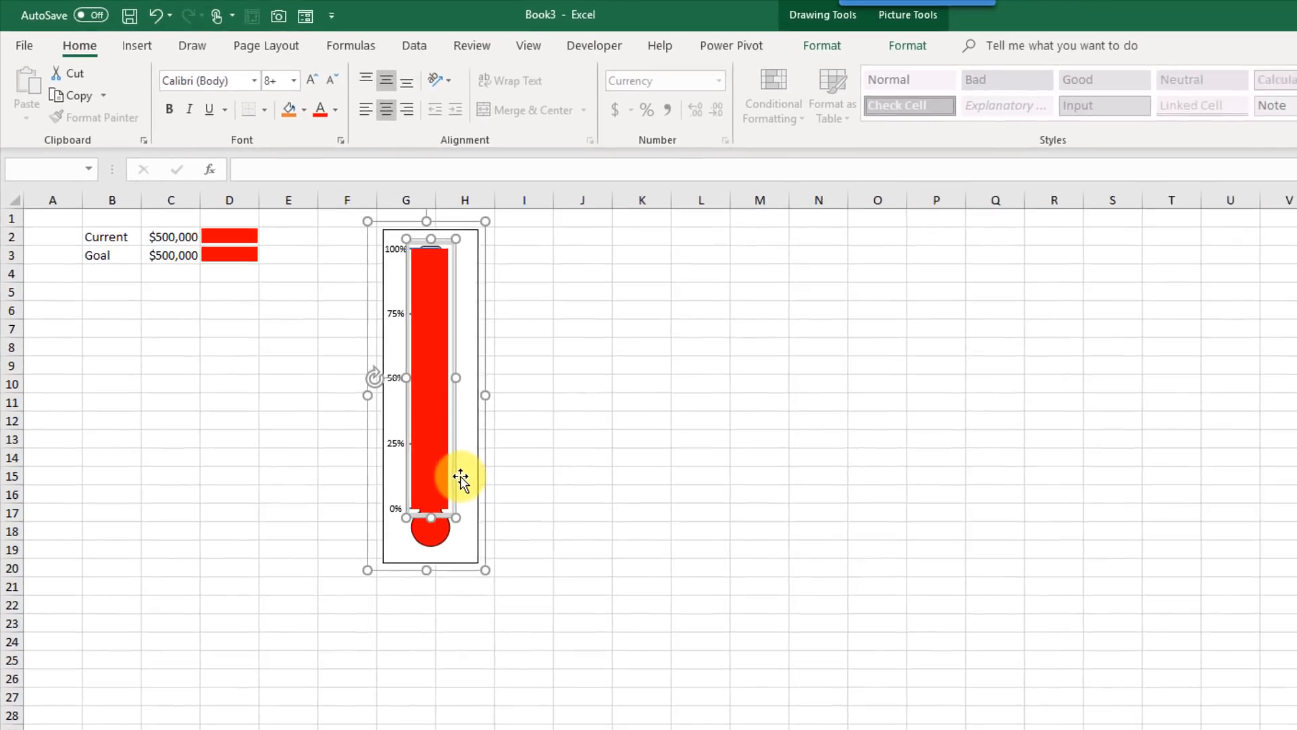
Step: Send the red bar picture to the back so the thermometer outline and scale show over it
{"action": "left_click", "coordinate": [786, 43]}
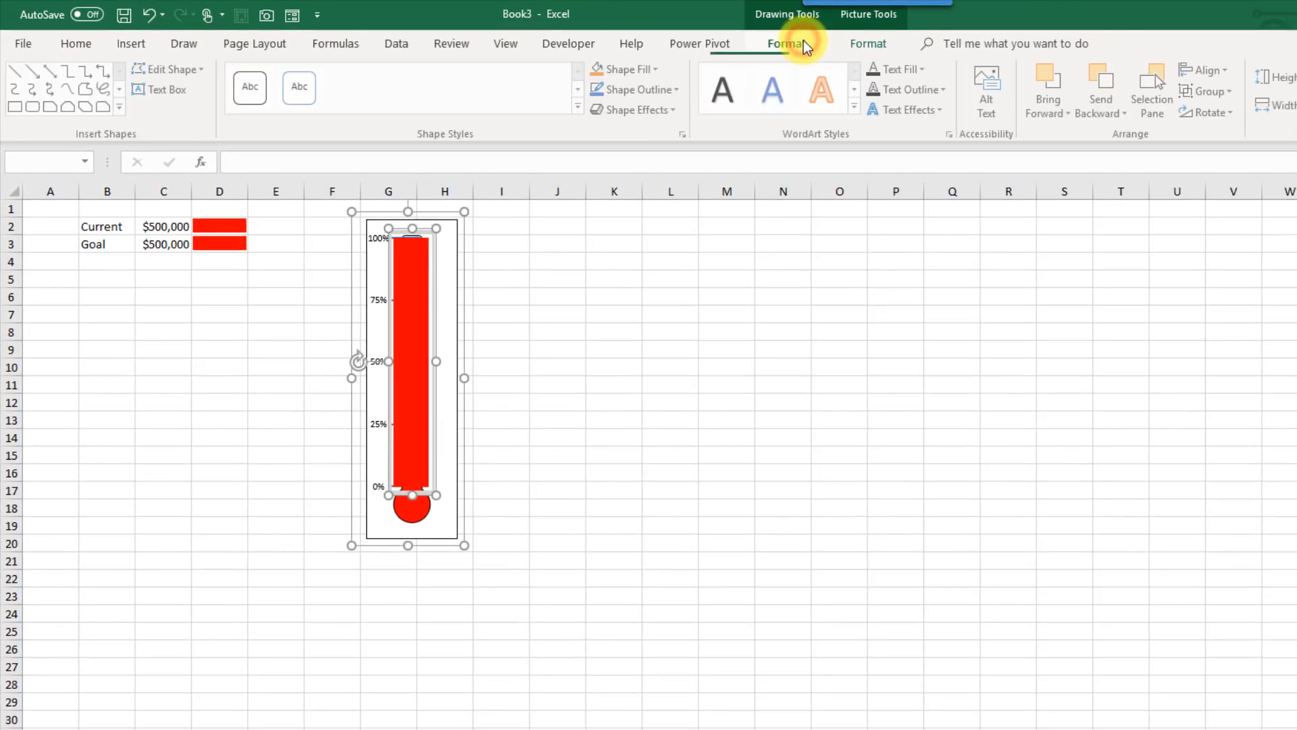
{"action": "left_click", "coordinate": [782, 44]}
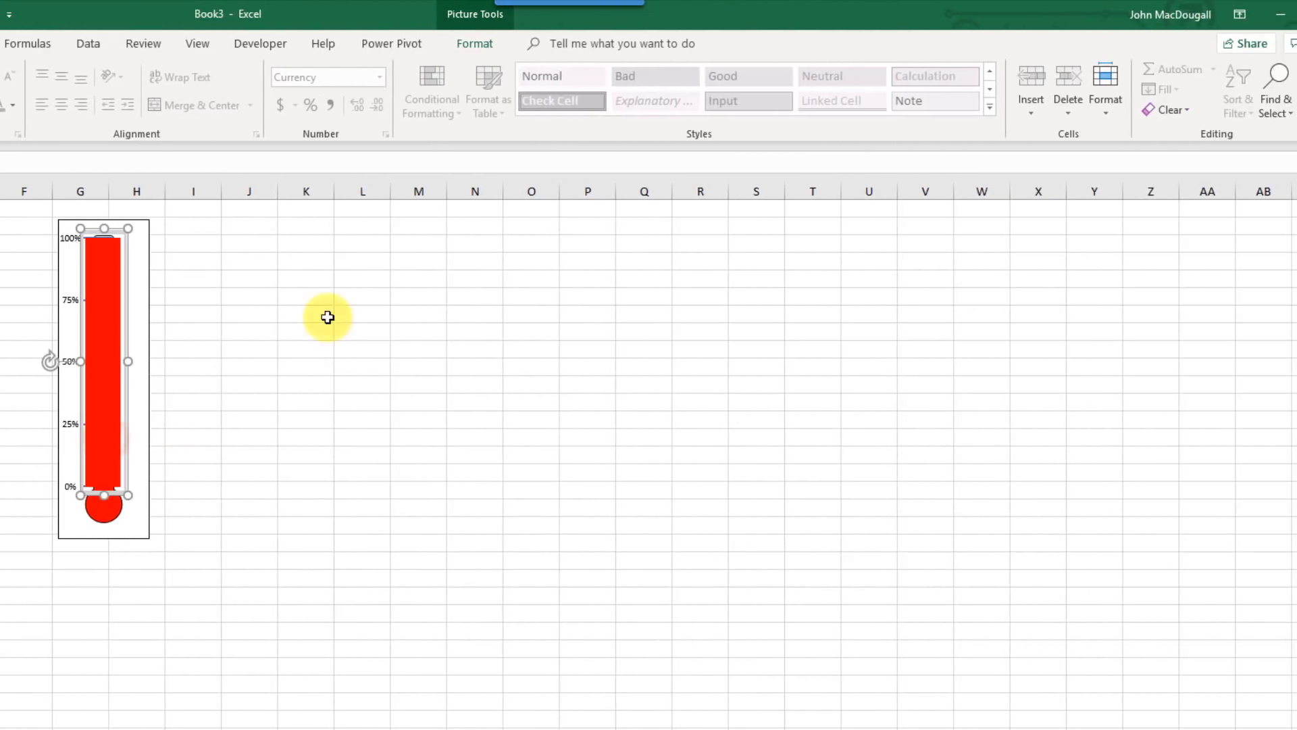
{"action": "left_click", "coordinate": [473, 44]}
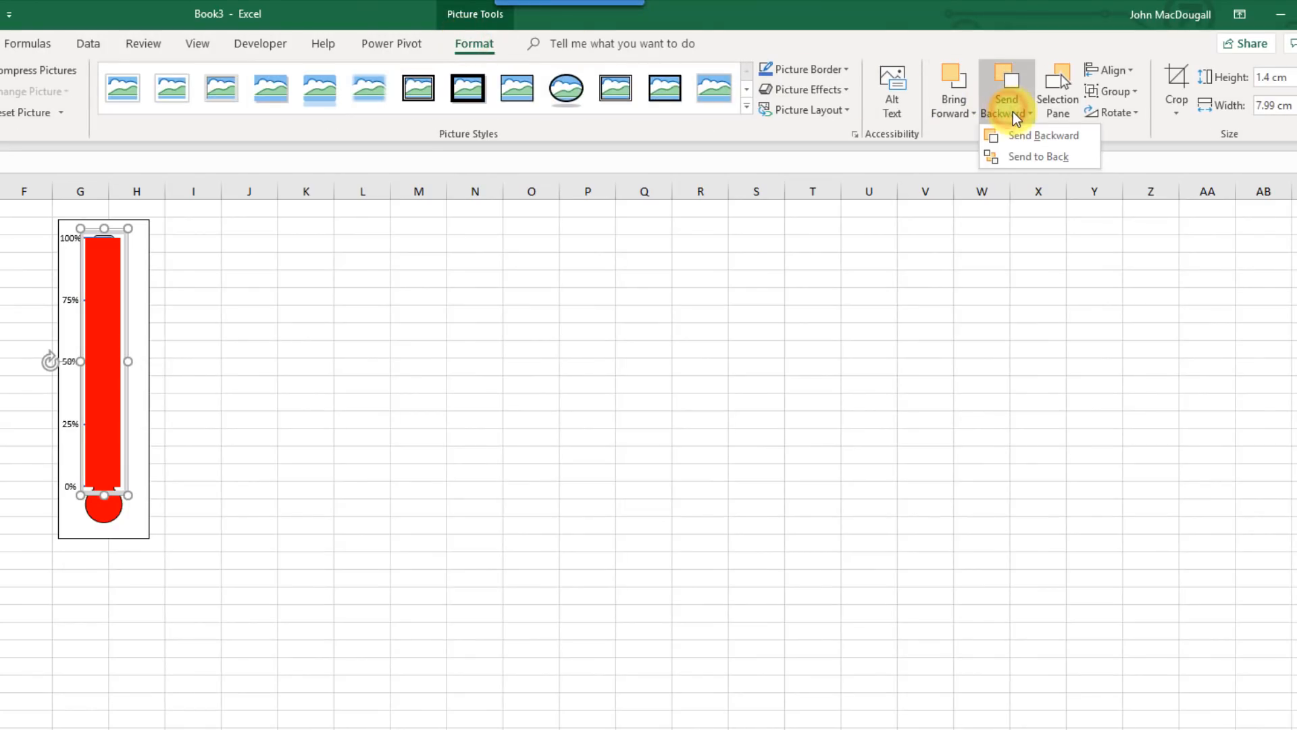
{"action": "mouse_move", "coordinate": [1024, 157]}
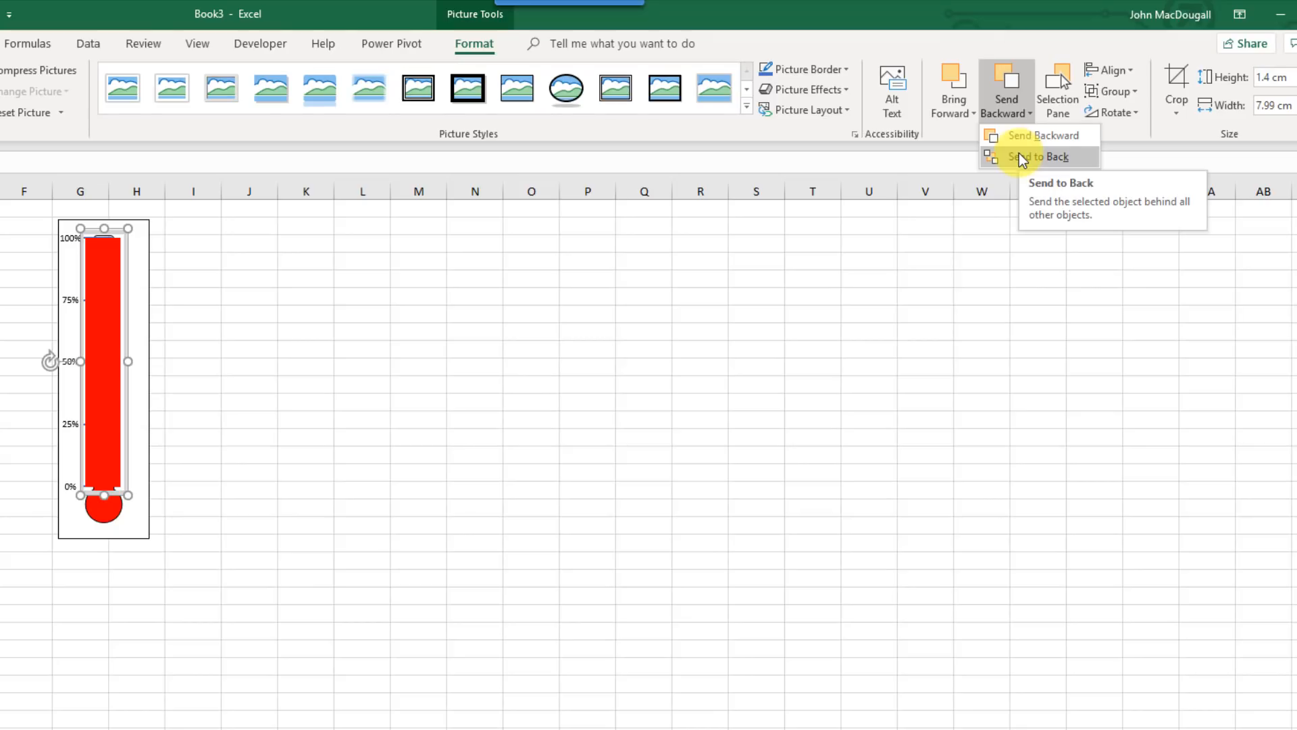
{"action": "left_click", "coordinate": [1038, 157]}
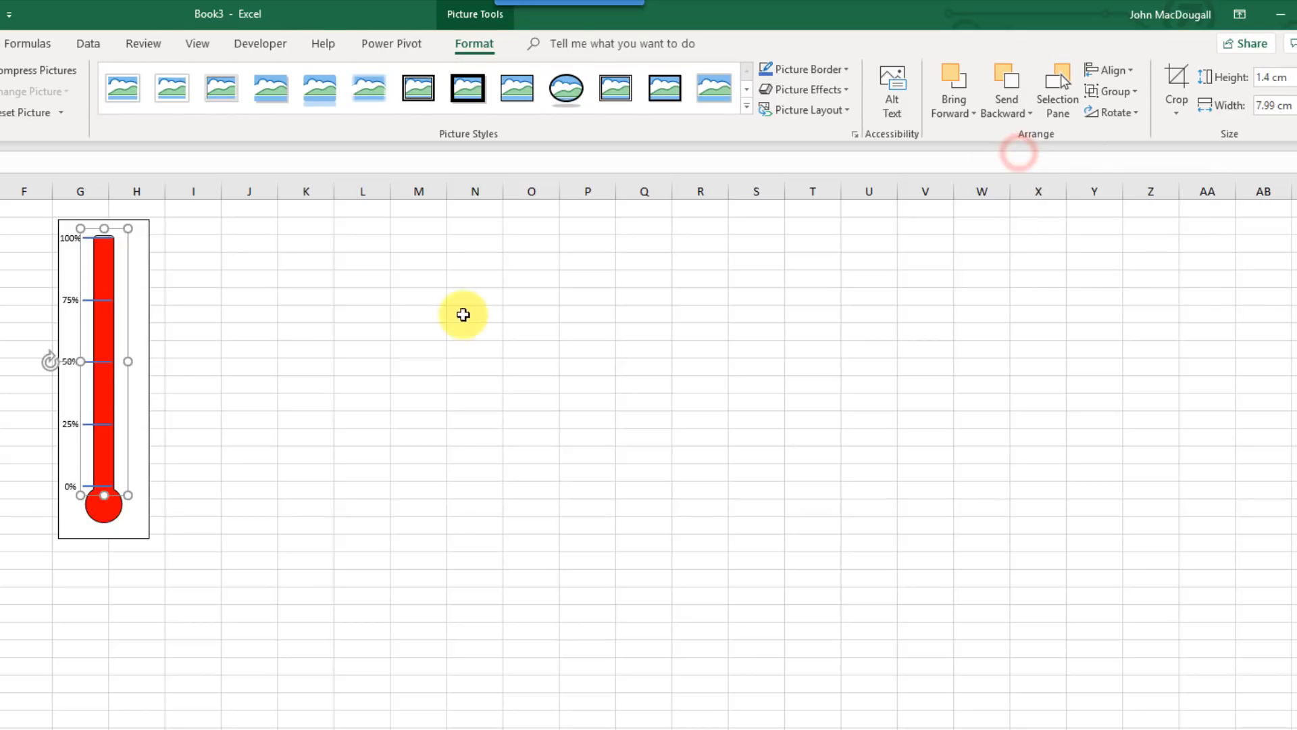
{"action": "key", "text": "Ctrl"}
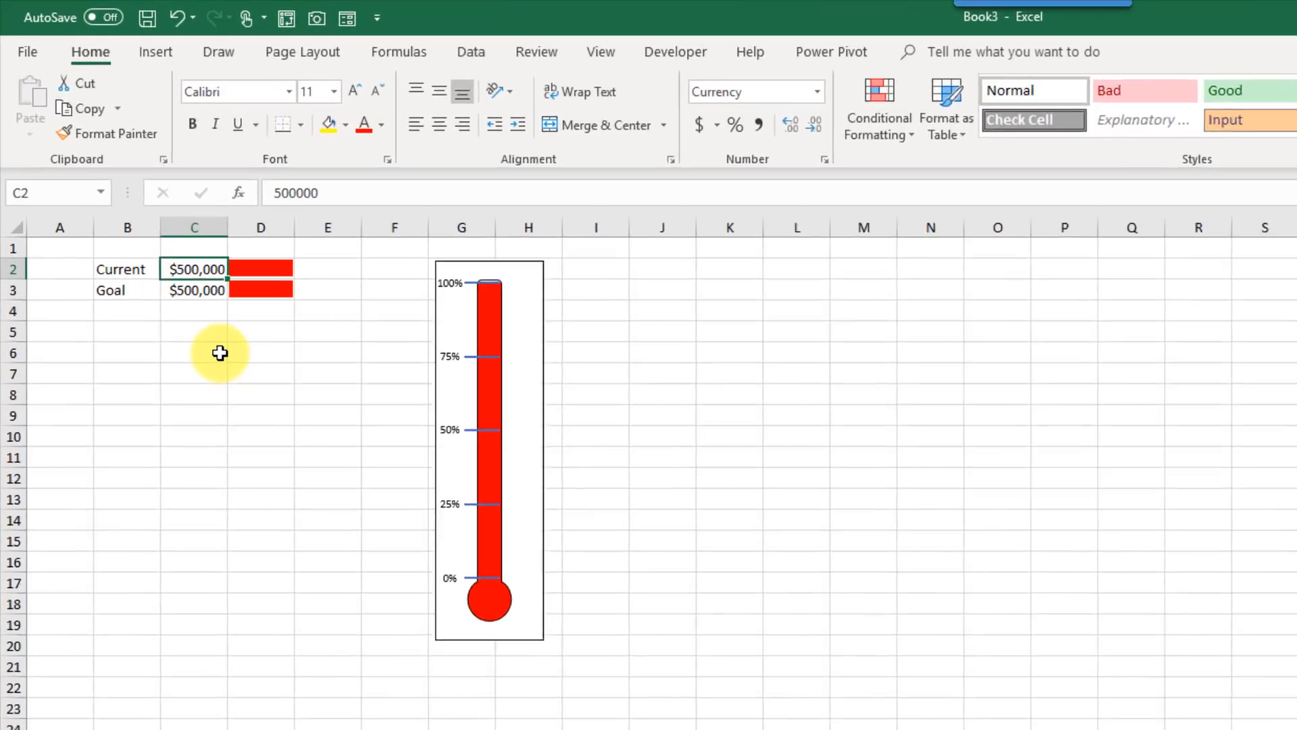
Step: Test Current at 125000, then set it to 300000 so the red fill sits near 60%
{"action": "type", "text": "1250"}
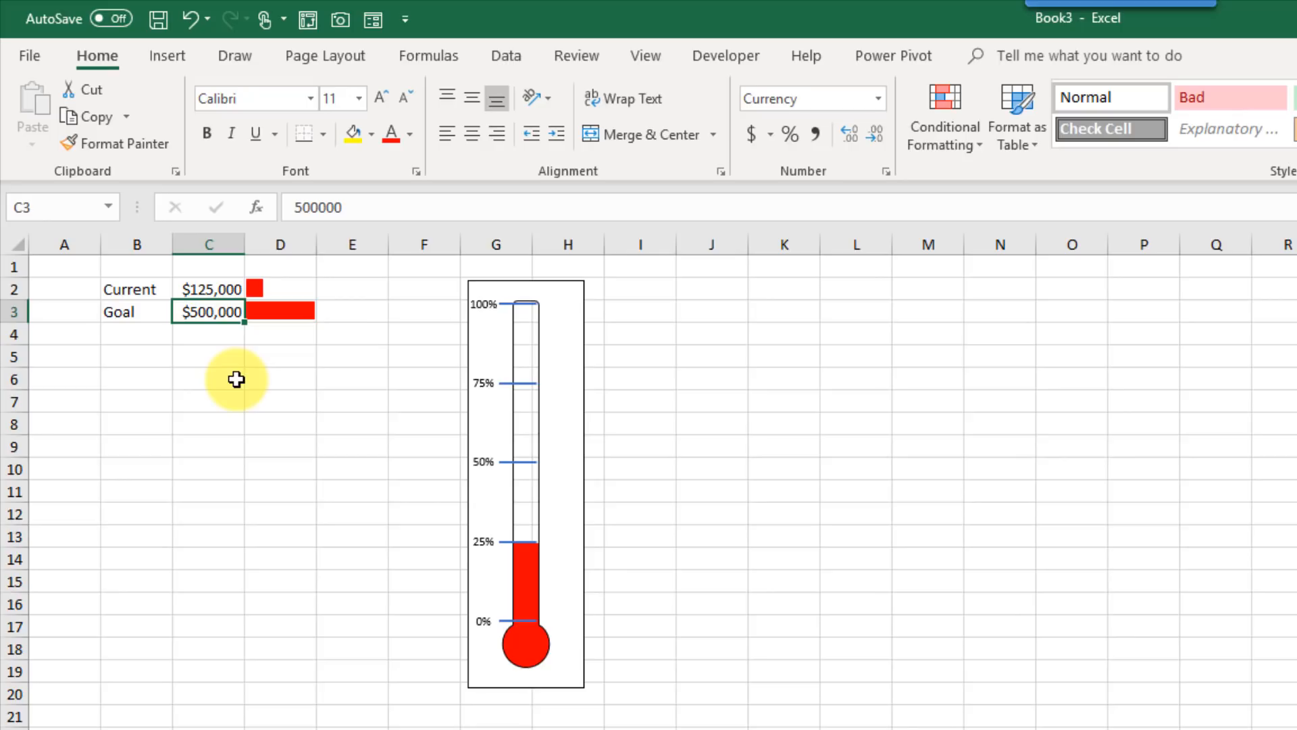
{"action": "type", "text": "300"}
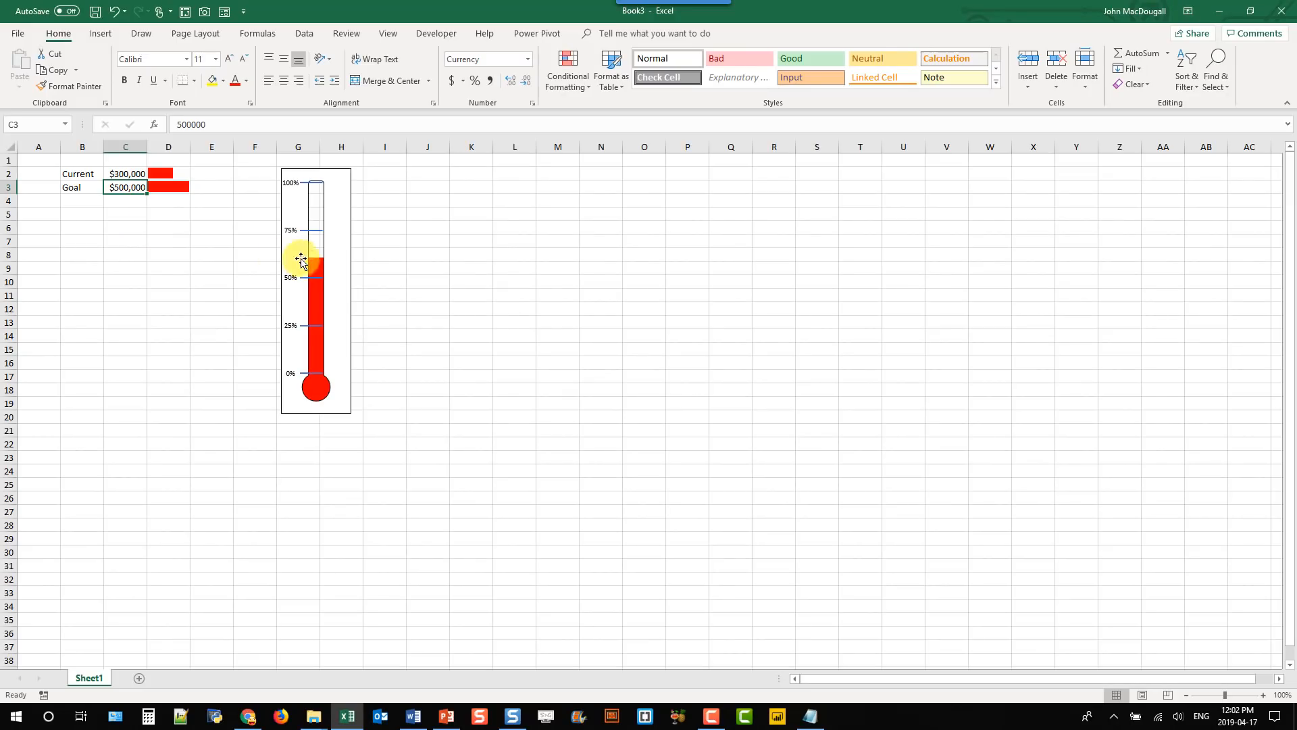
Step: Select the grouped thermometer (Group 17) and drag its corner handle to scale template and red fill together
{"action": "left_click", "coordinate": [302, 261]}
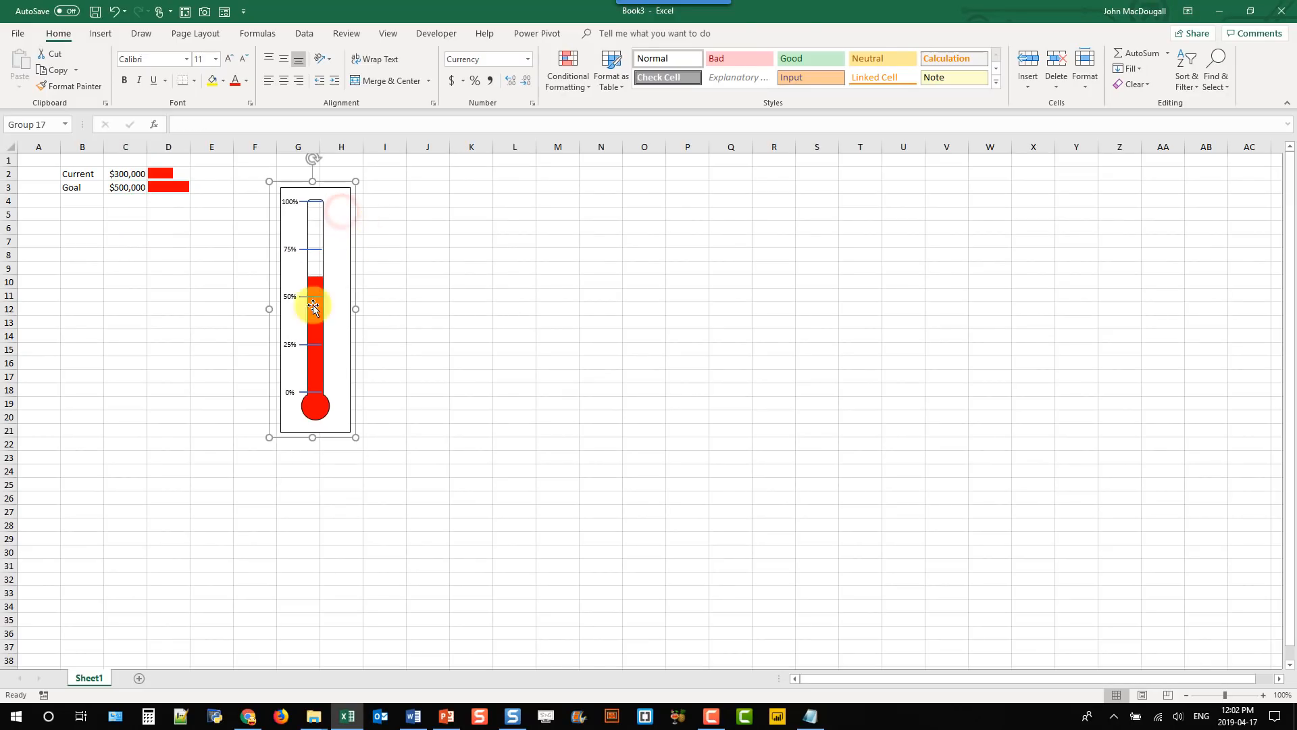
{"action": "left_click", "coordinate": [313, 305]}
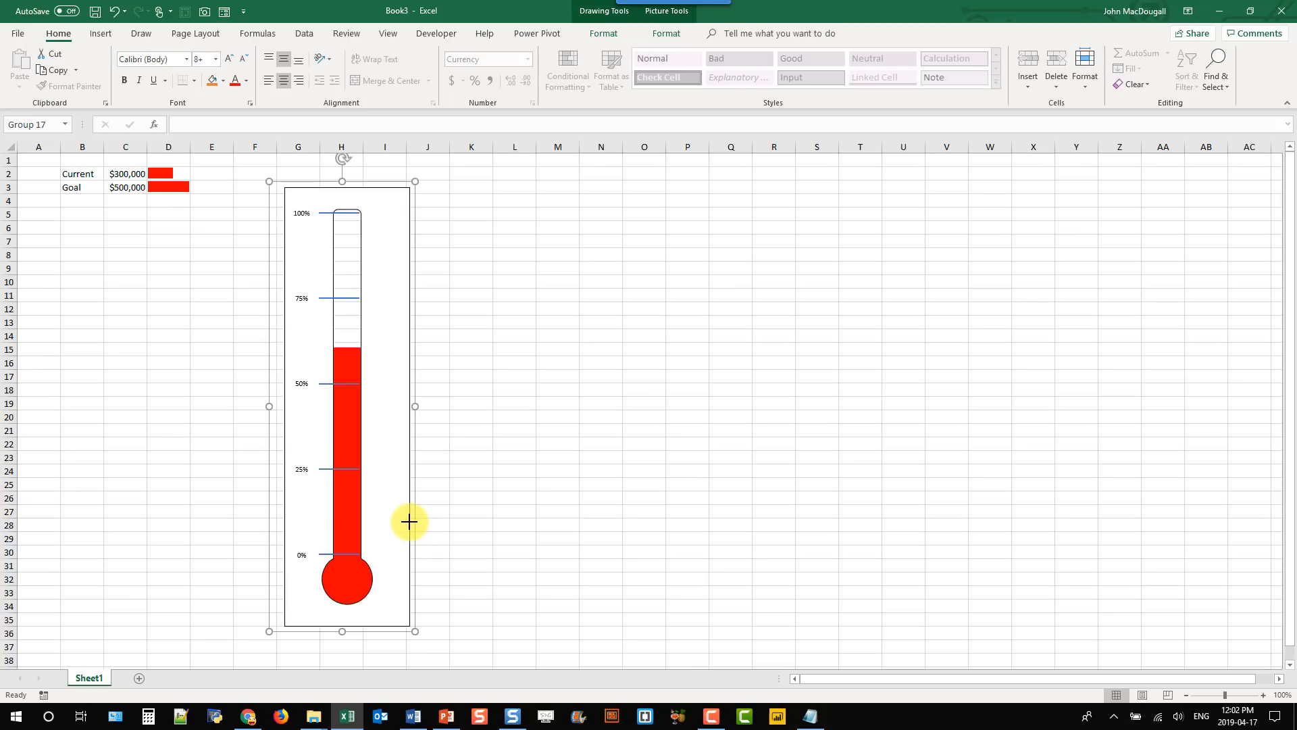
{"action": "mouse_move", "coordinate": [413, 631]}
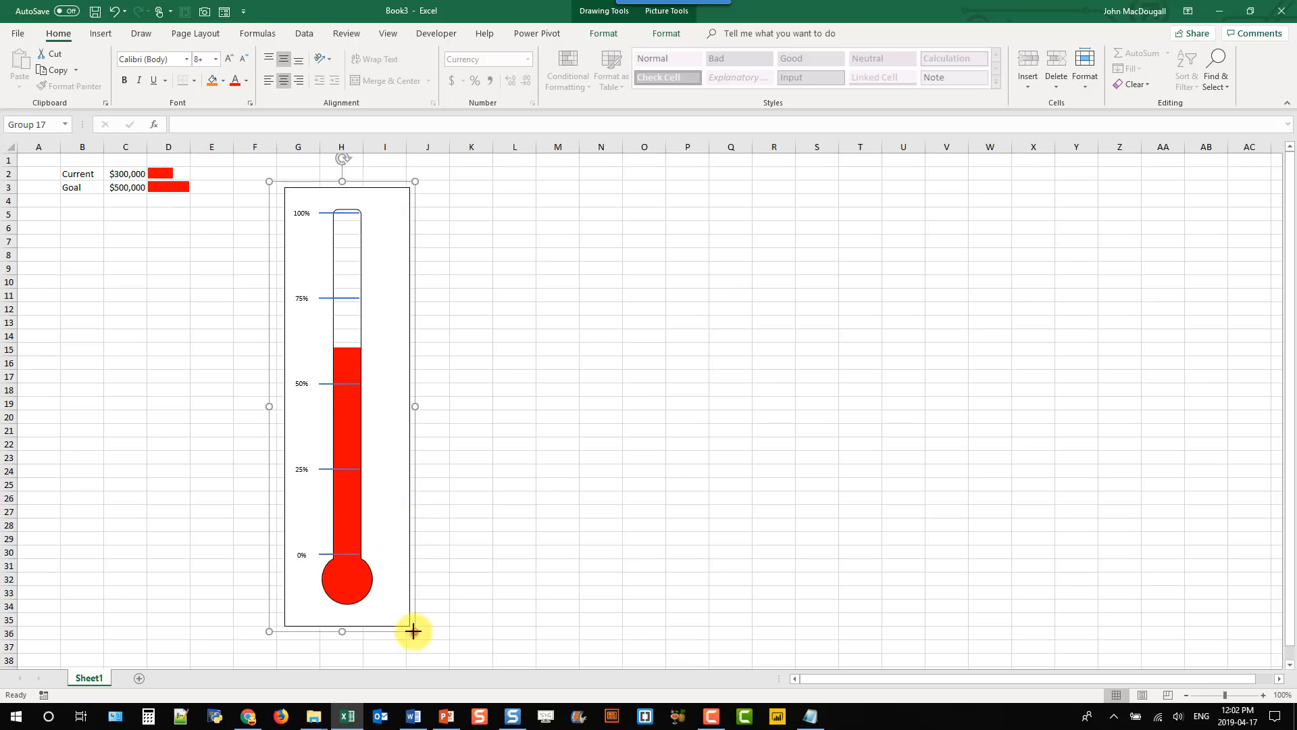
{"action": "left_click_drag", "start_coordinate": [414, 631], "coordinate": [324, 397]}
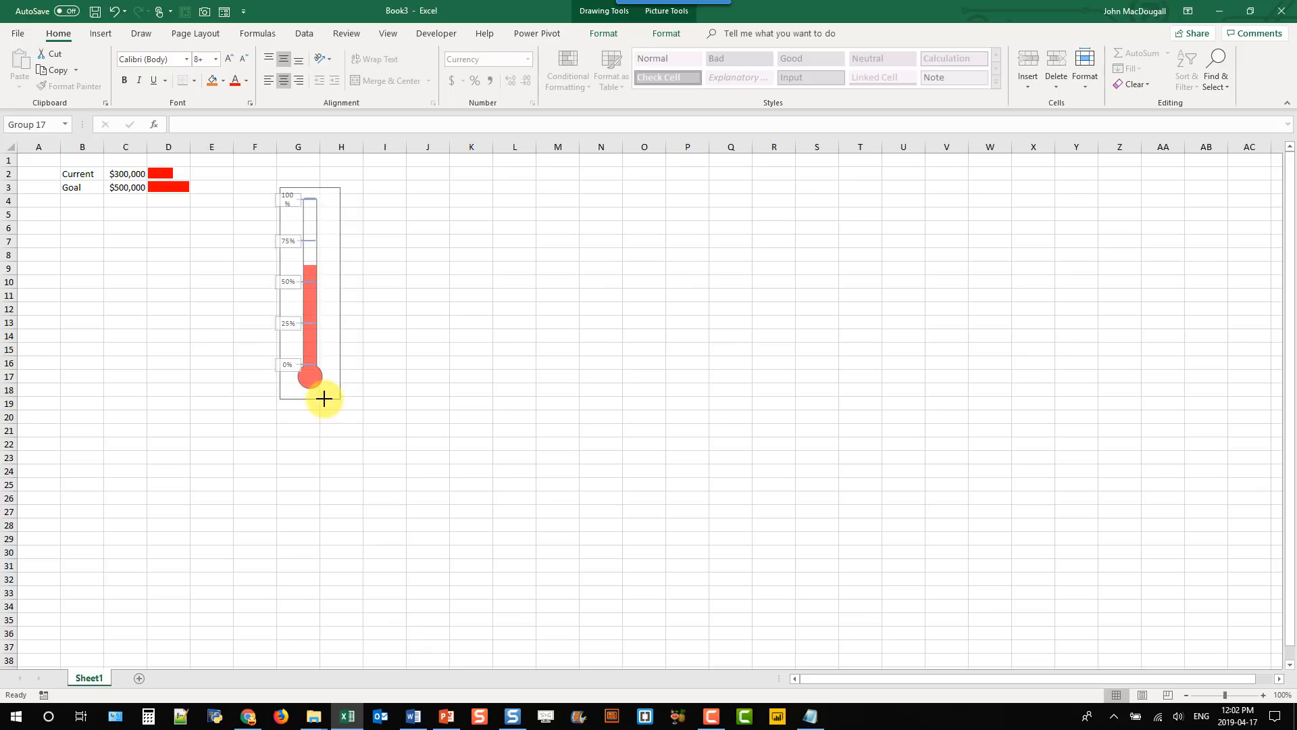